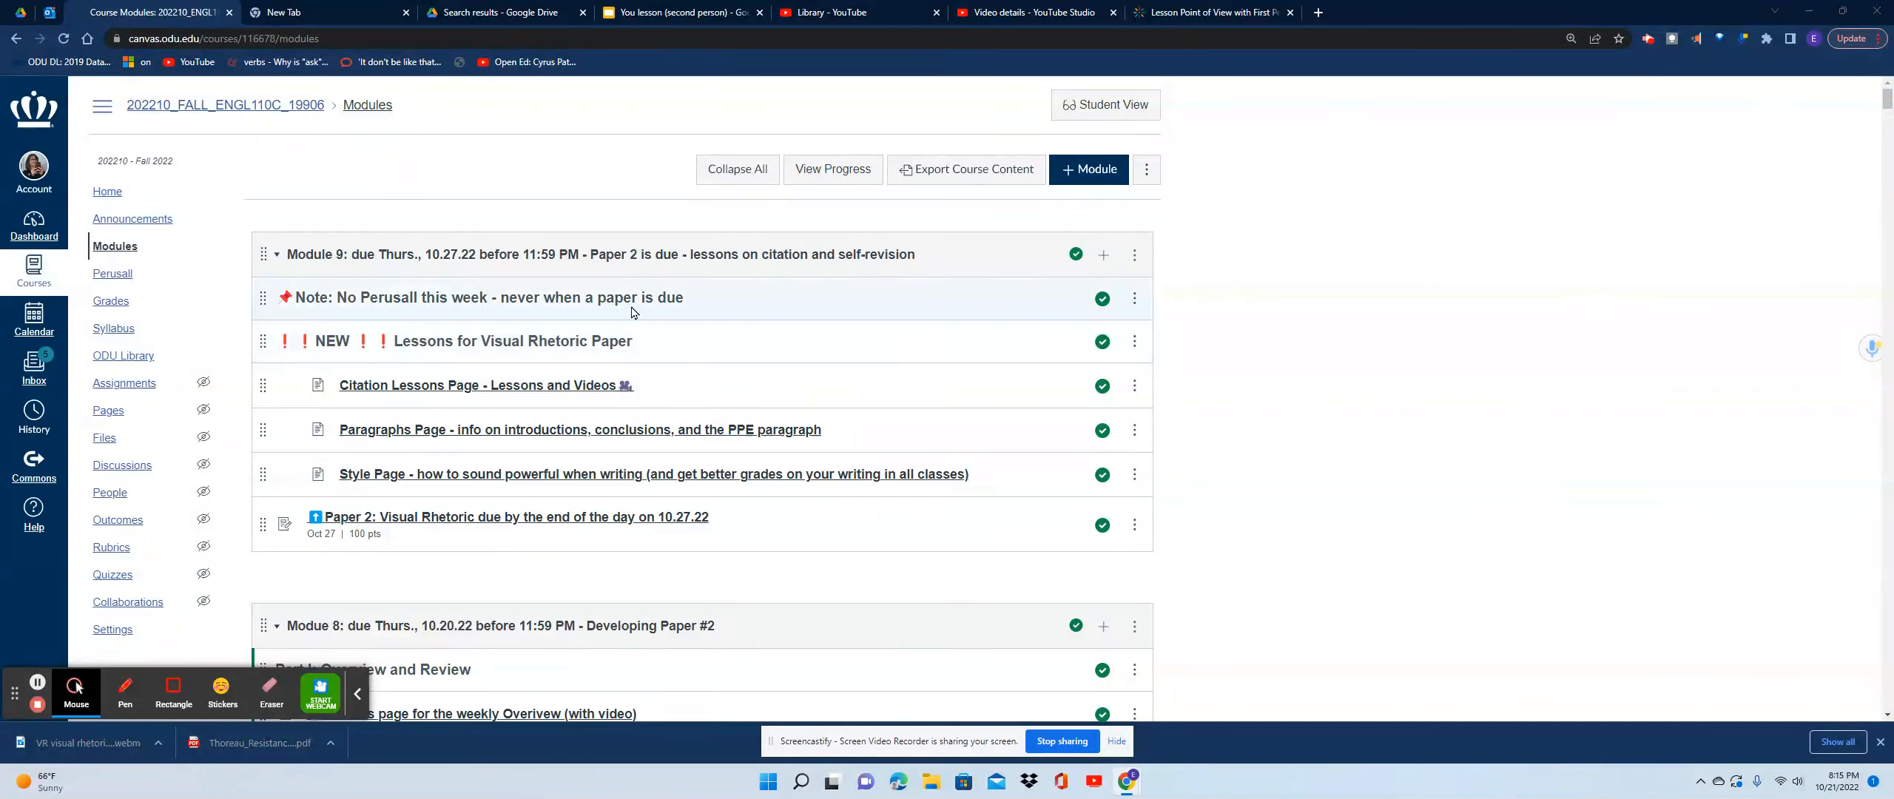
mouse_move(729, 250)
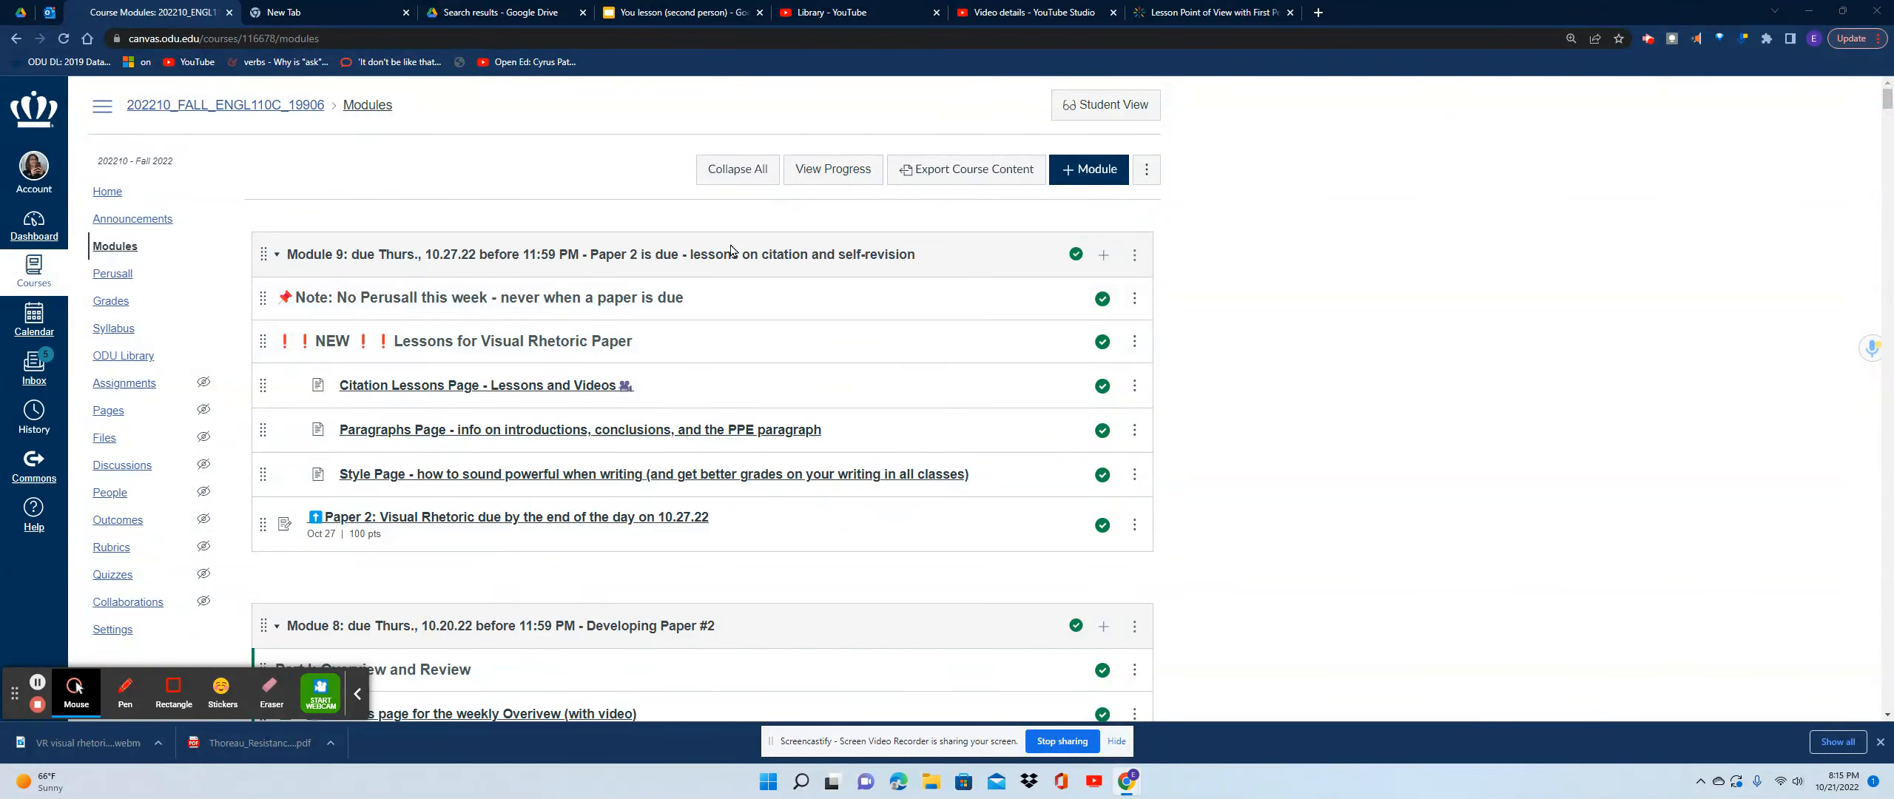
mouse_move(743, 265)
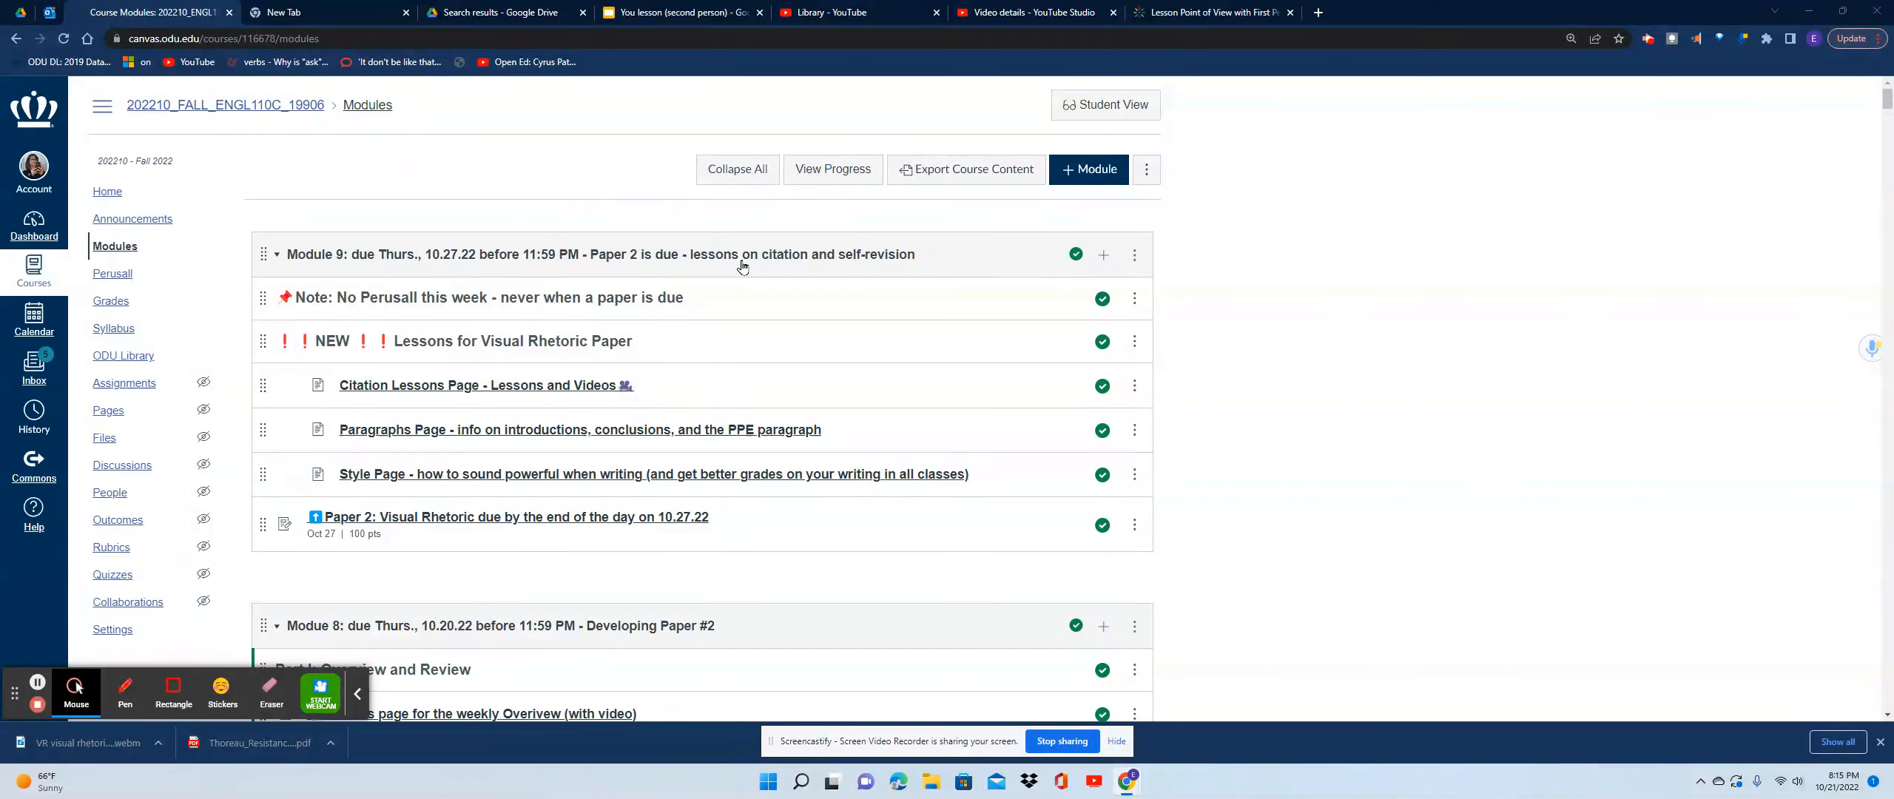
mouse_move(743, 265)
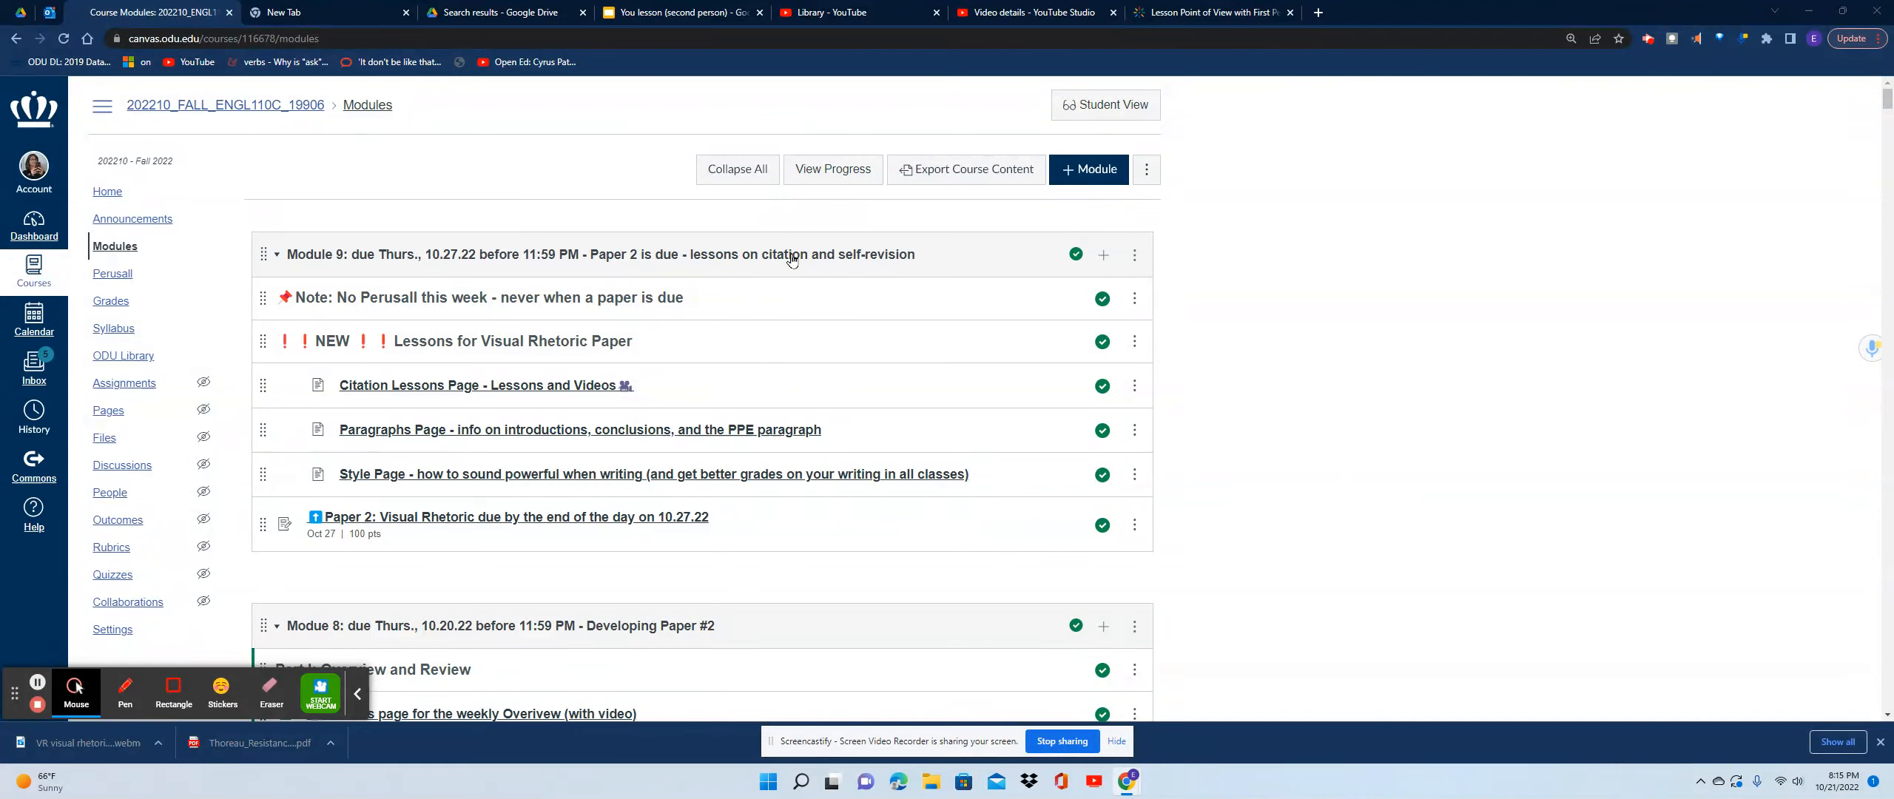
mouse_move(845, 254)
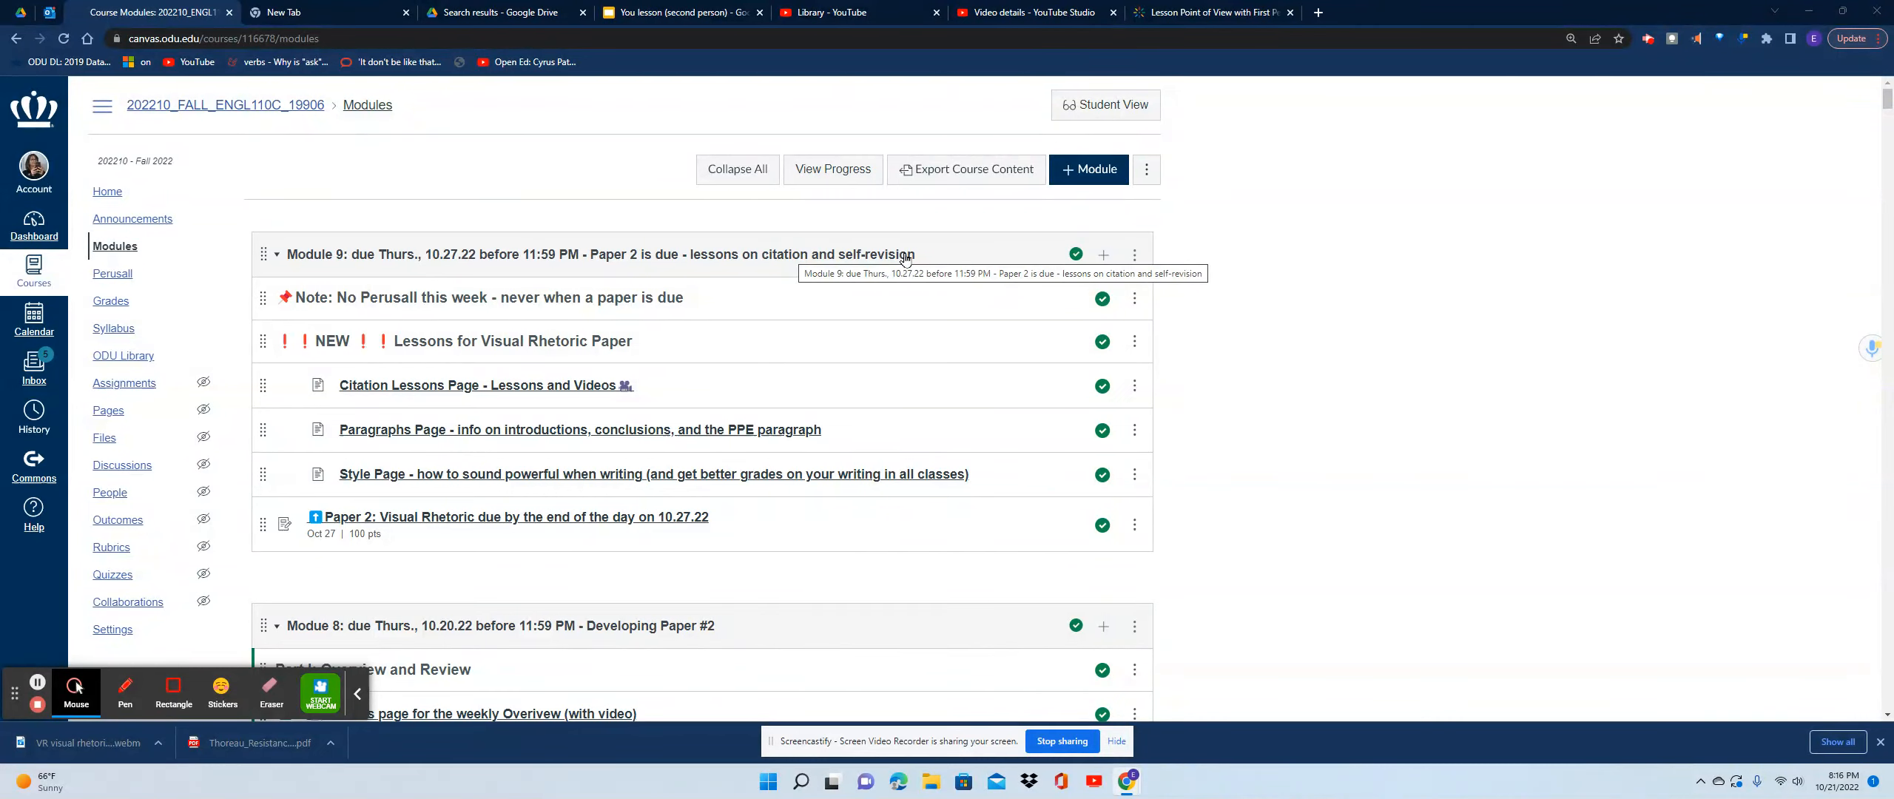
mouse_move(549, 297)
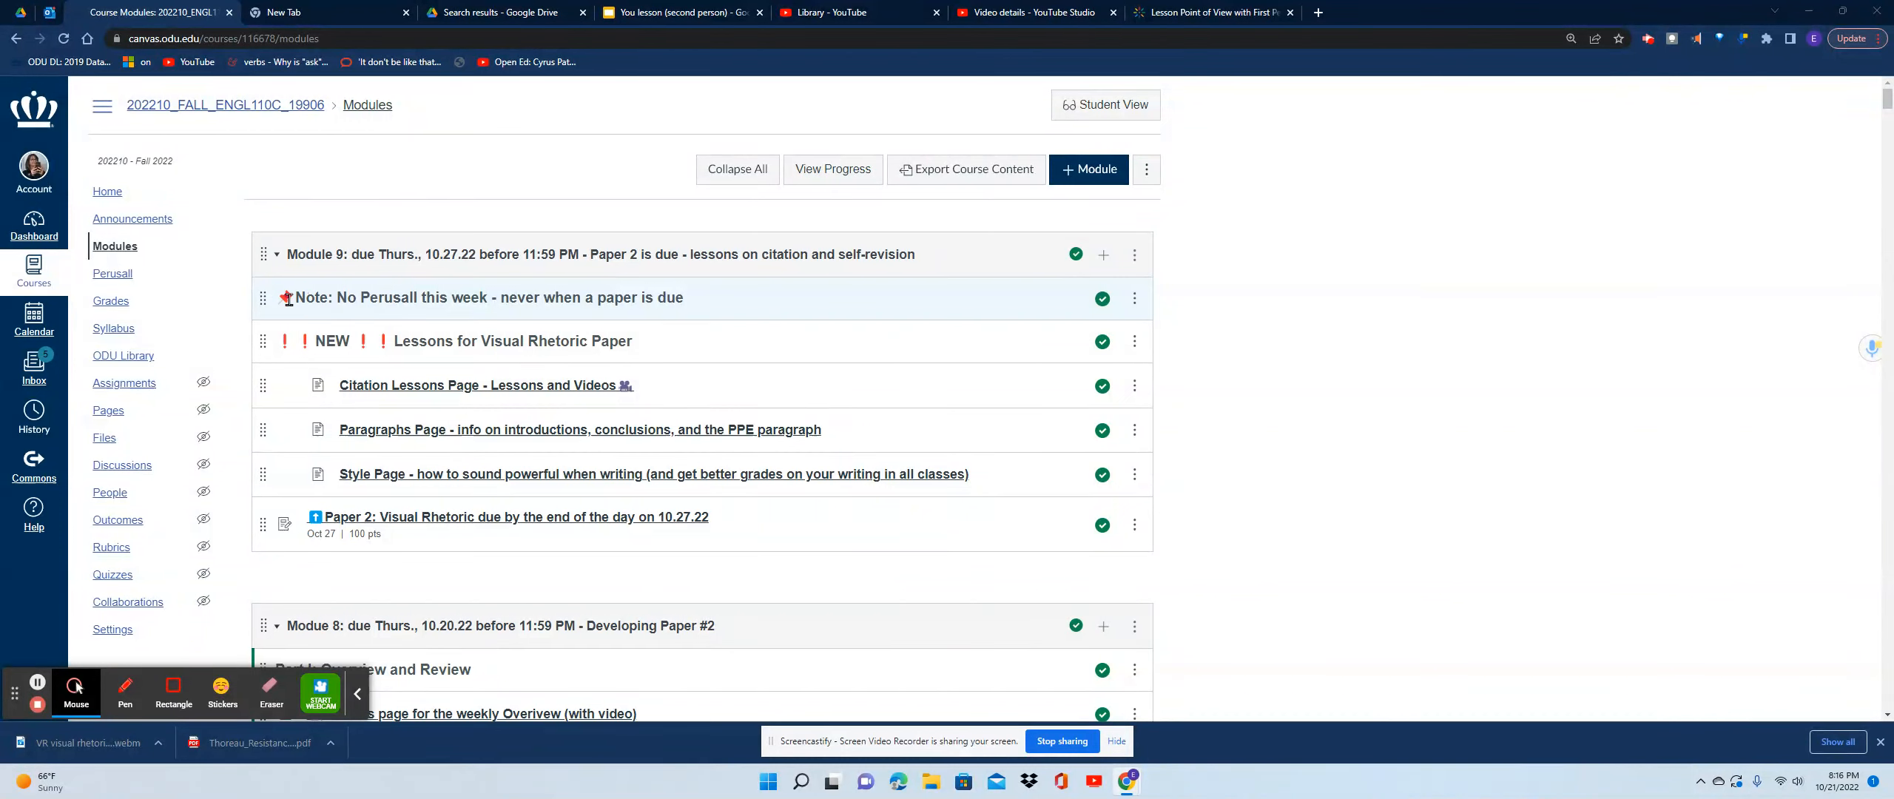
mouse_move(290, 298)
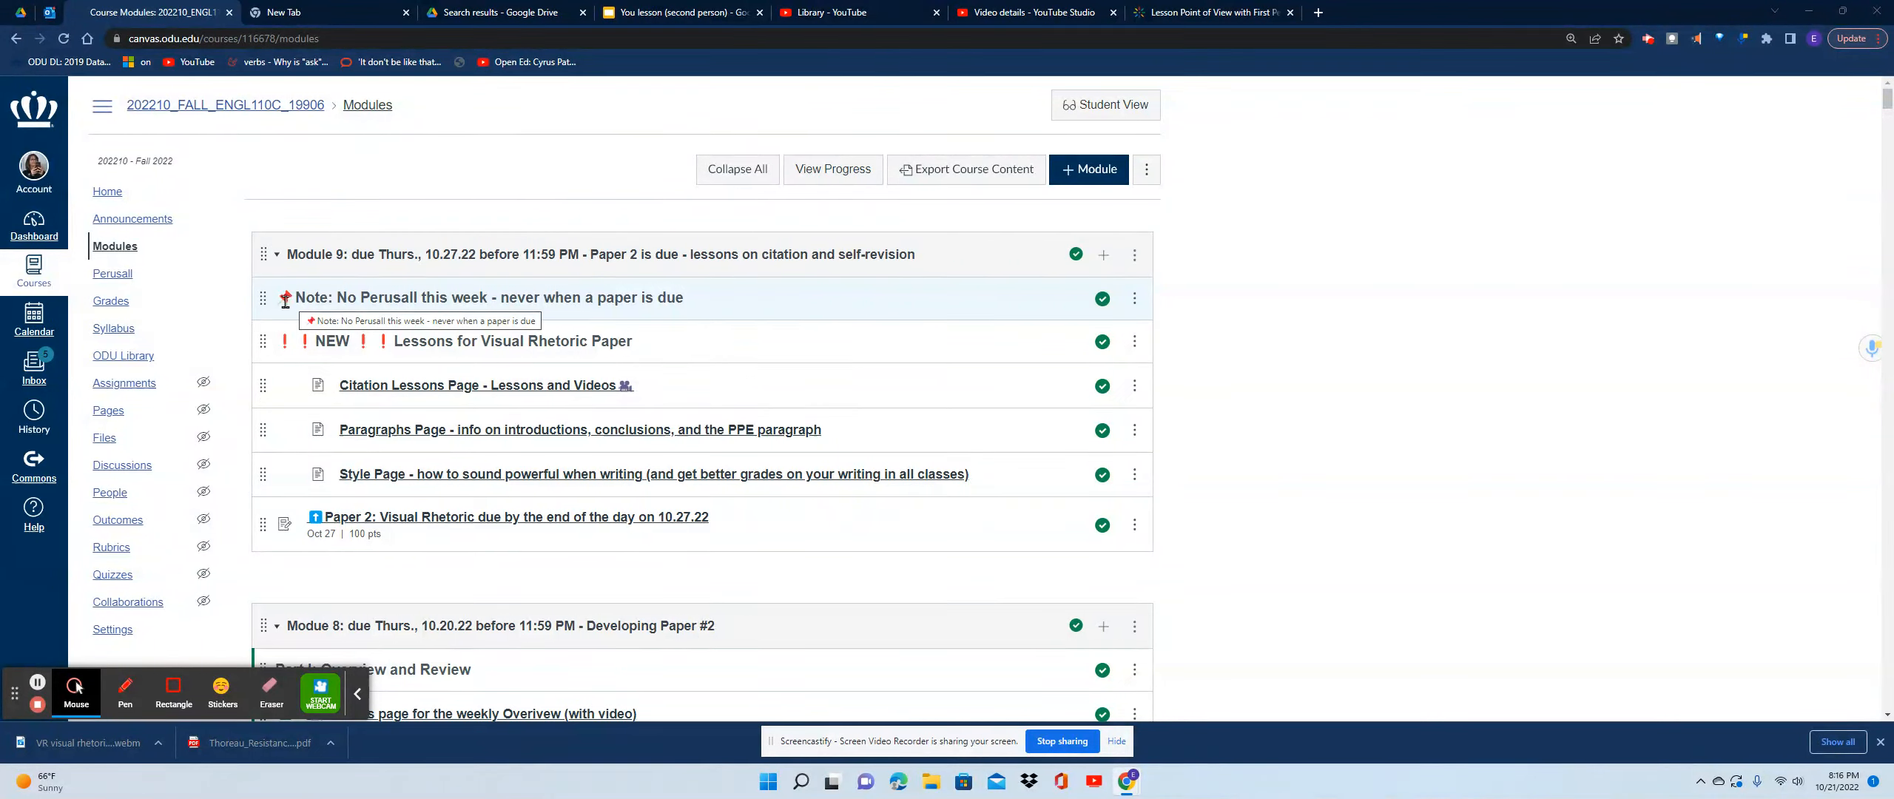
mouse_move(484, 293)
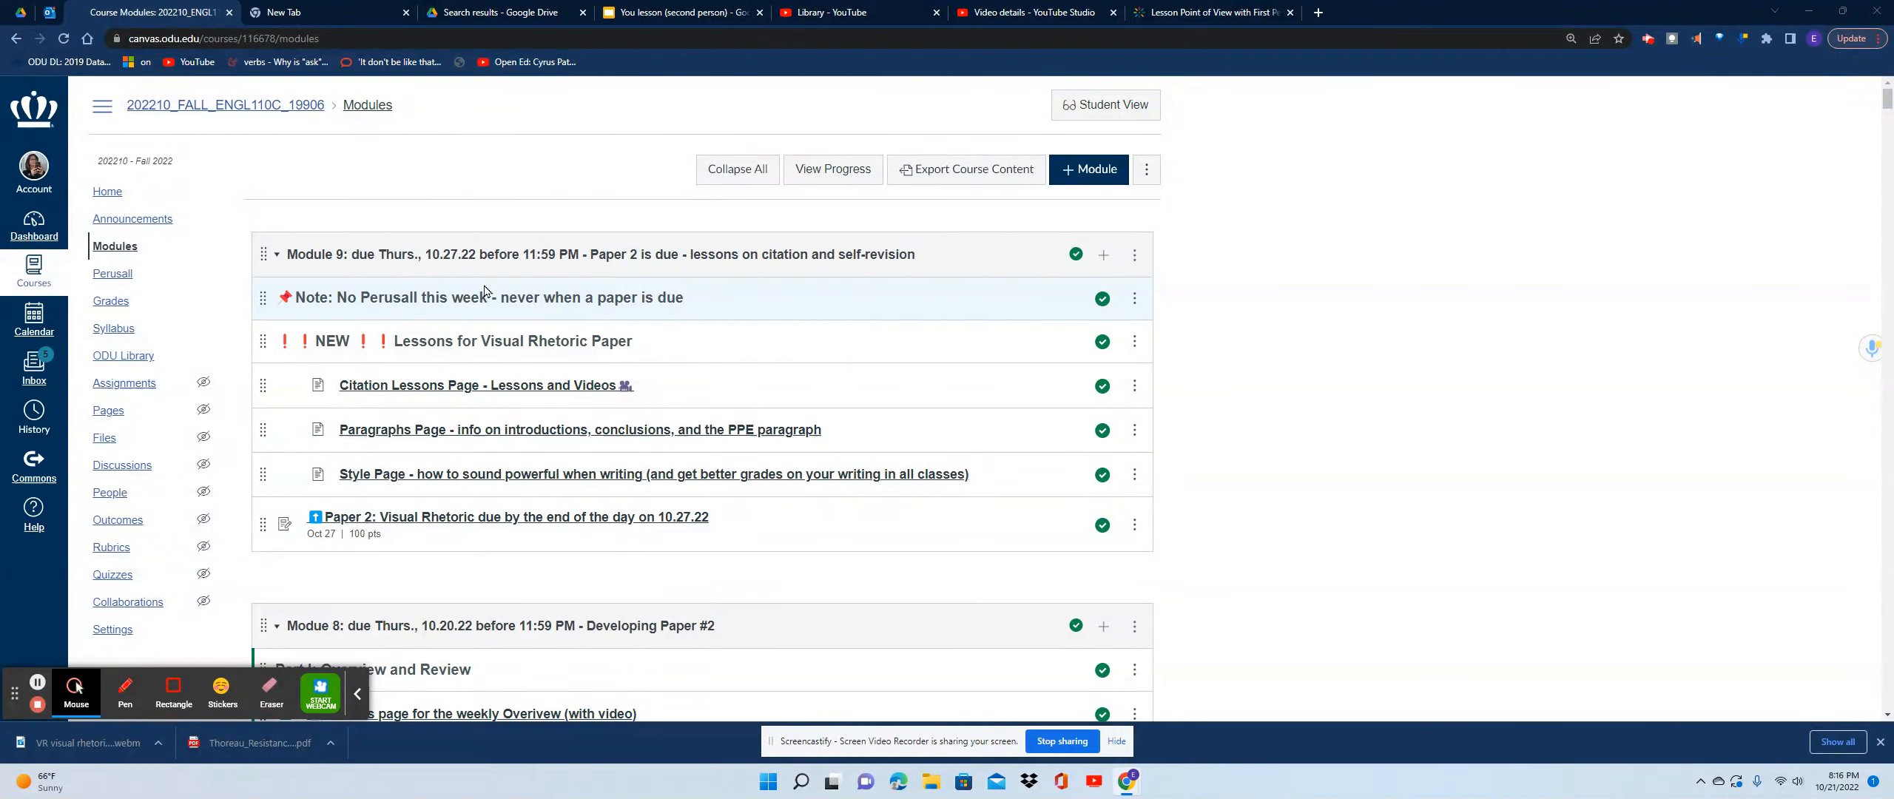
mouse_move(704, 298)
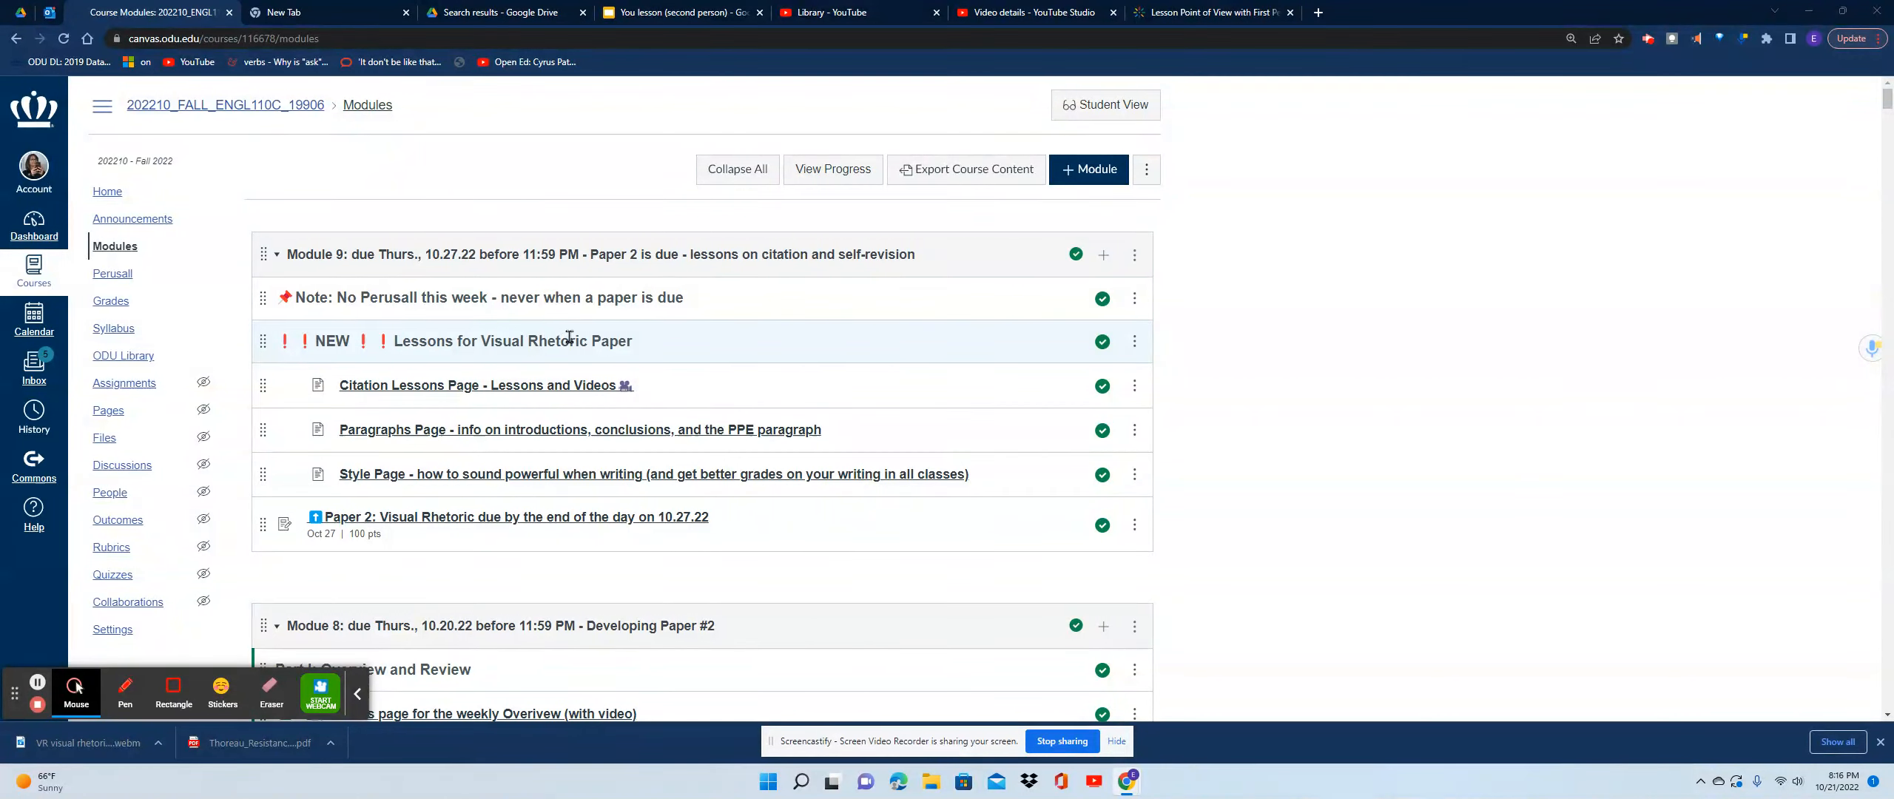
mouse_move(628, 355)
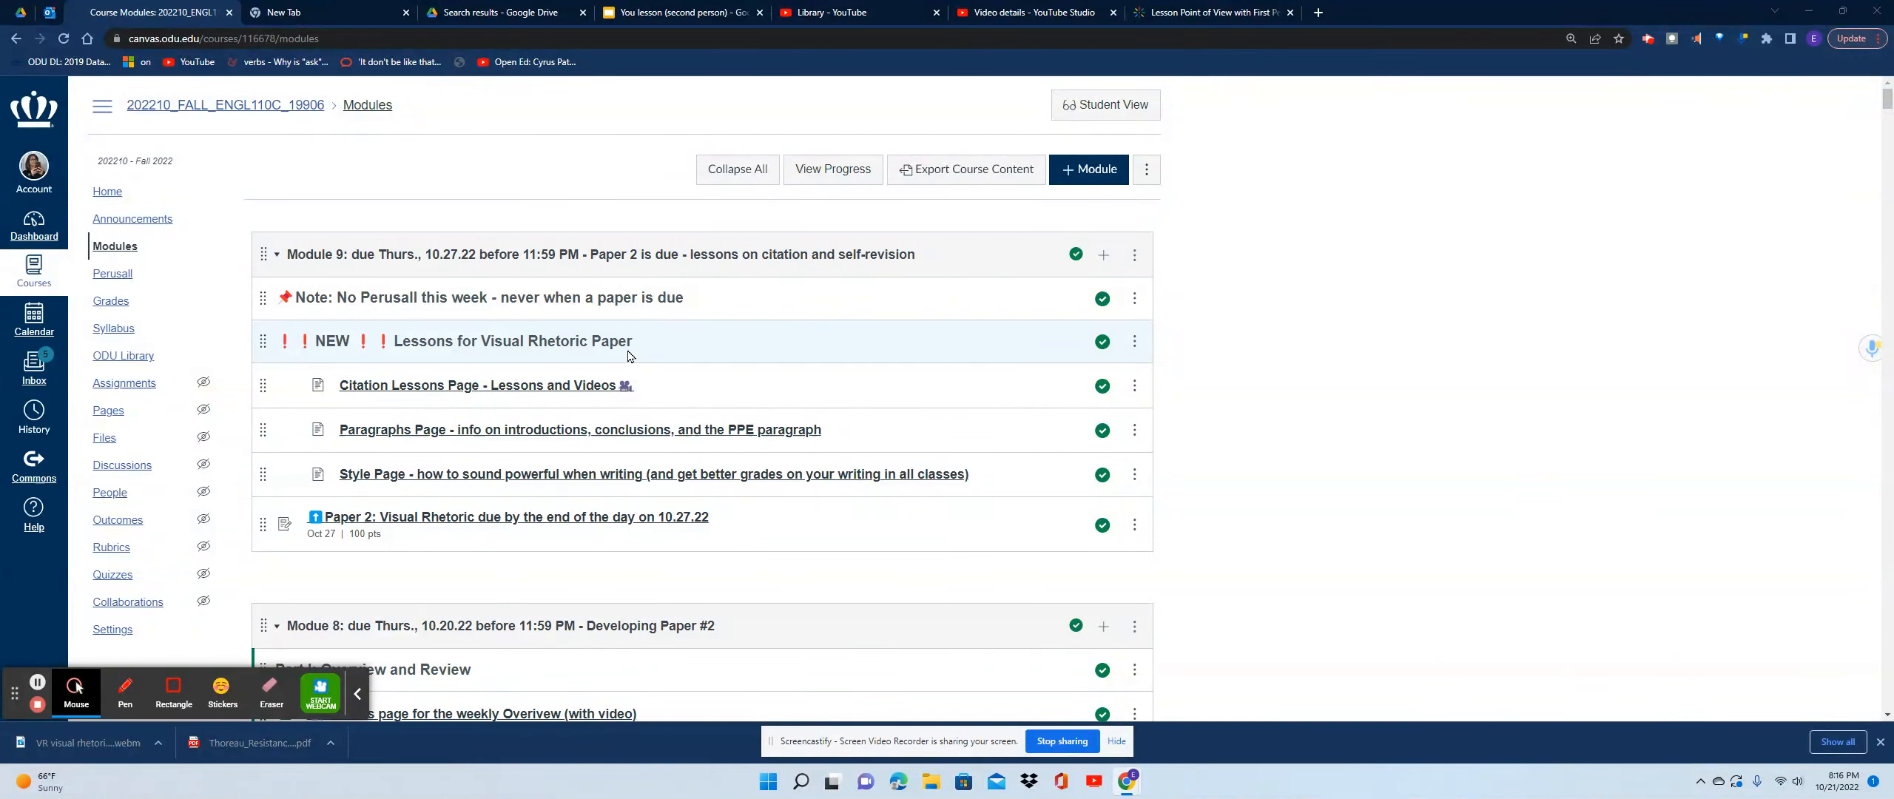
mouse_move(483, 385)
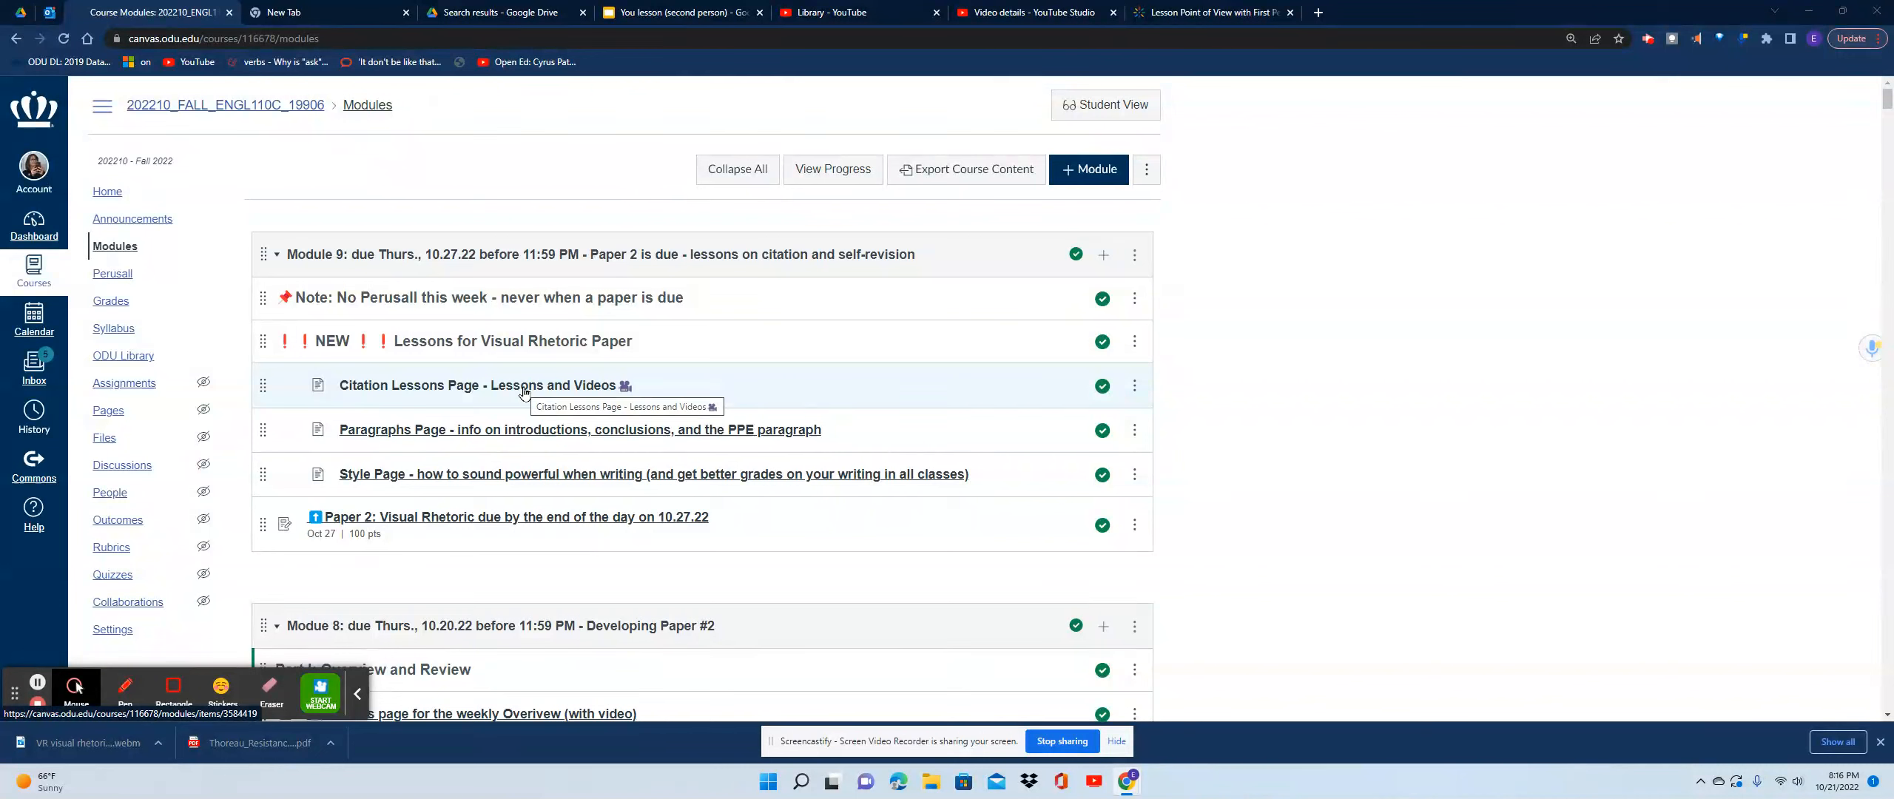
mouse_move(497, 429)
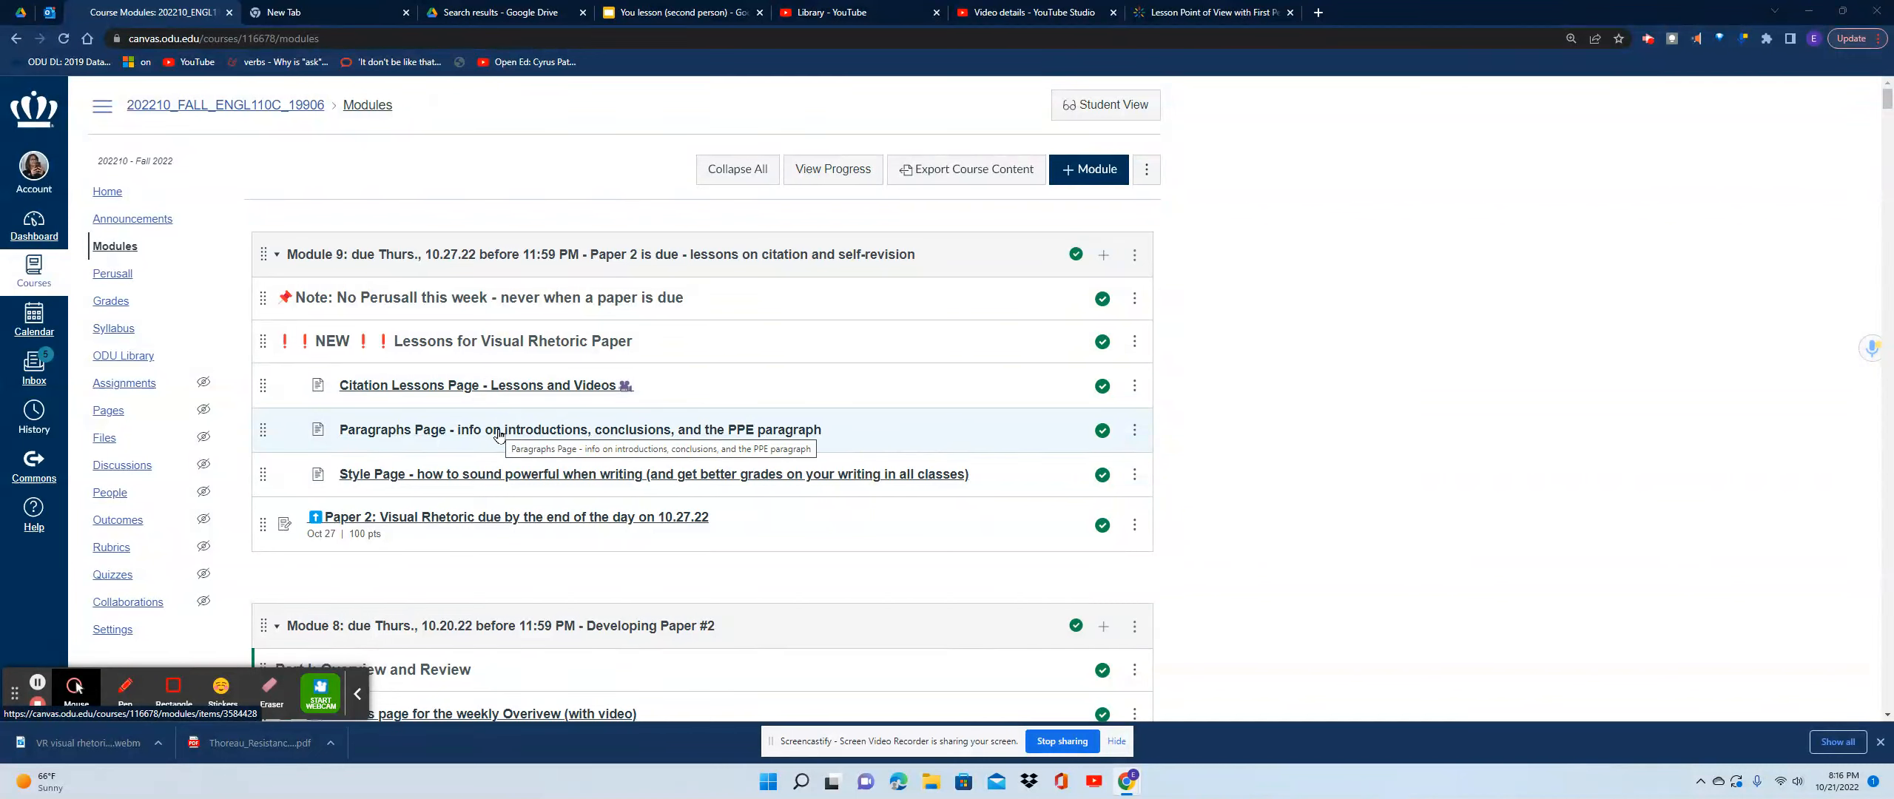
mouse_move(548, 435)
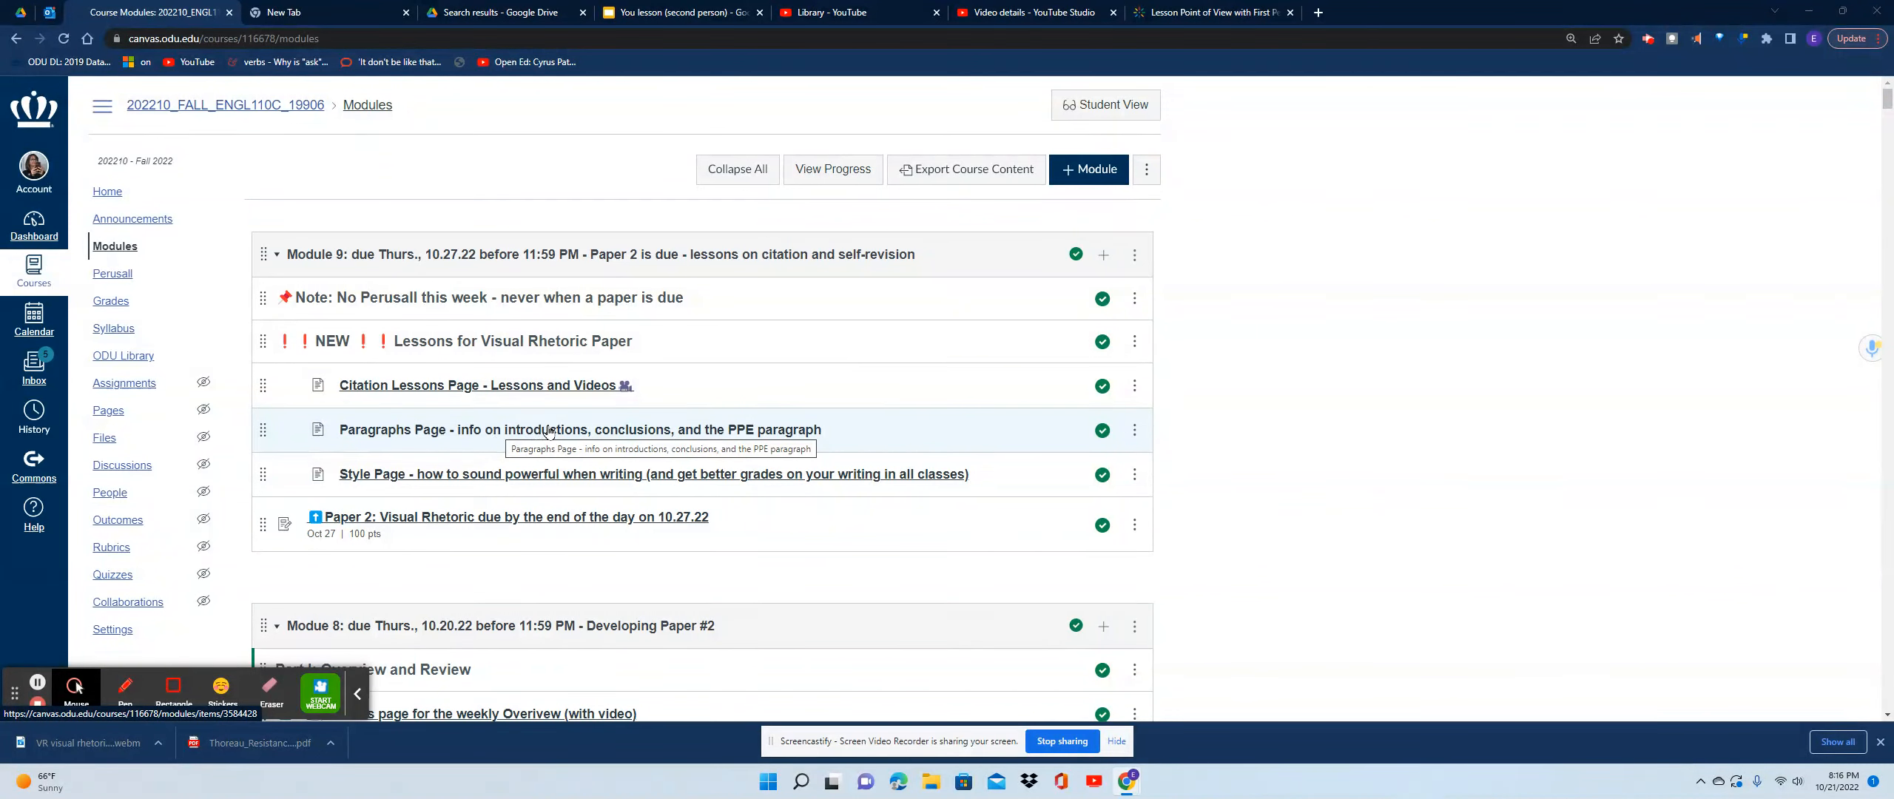
mouse_move(755, 432)
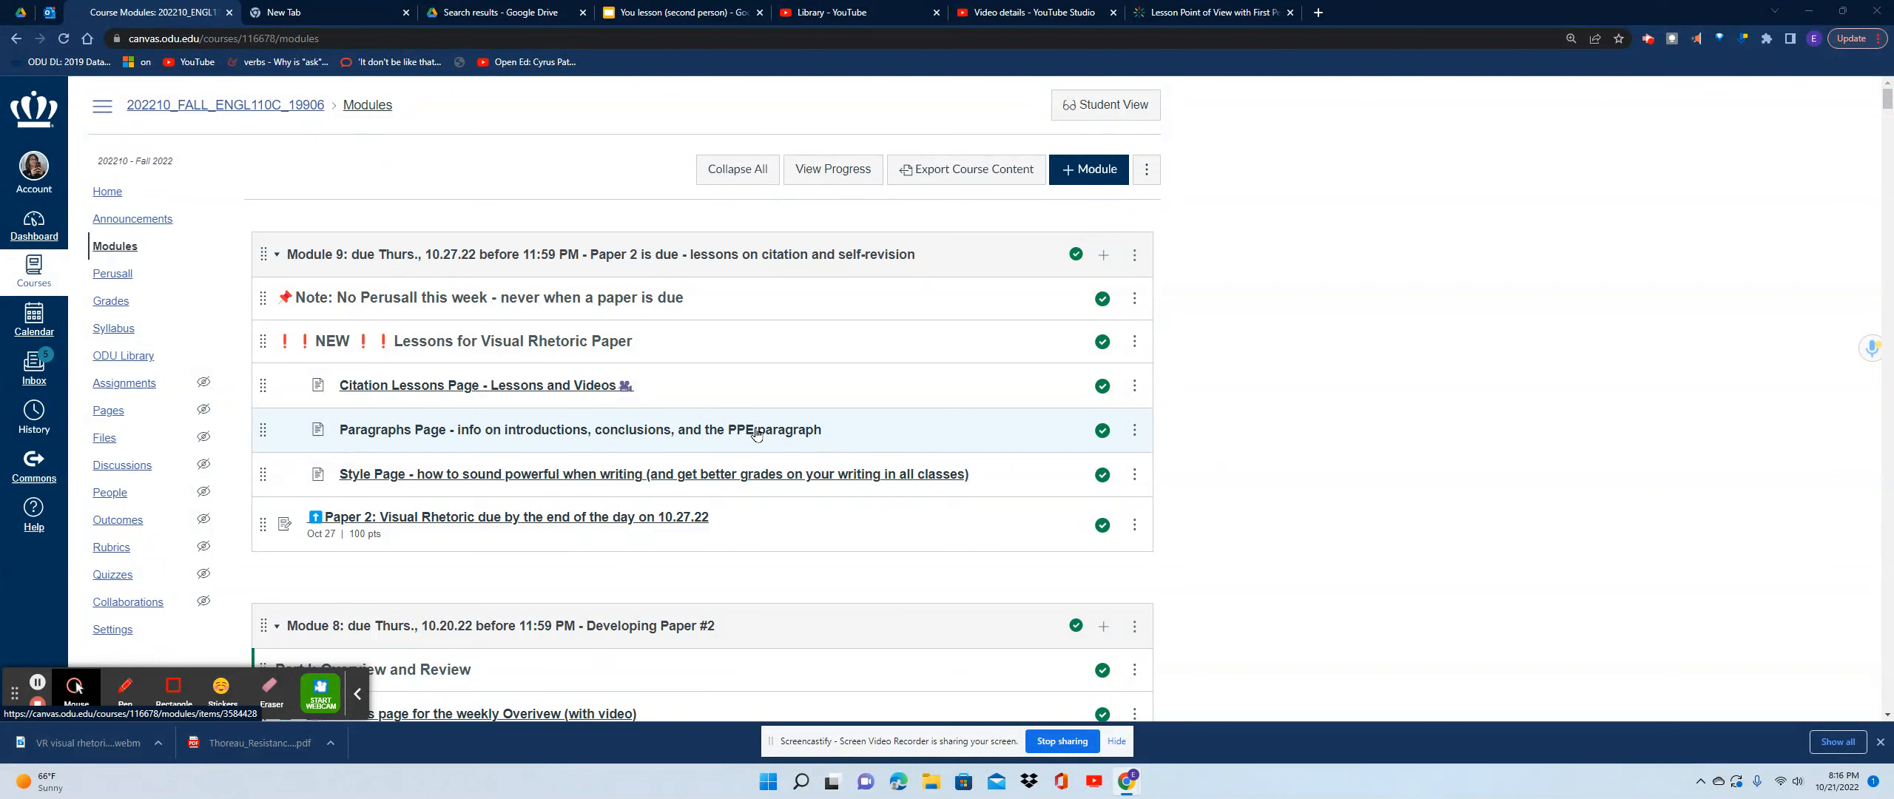
mouse_move(785, 432)
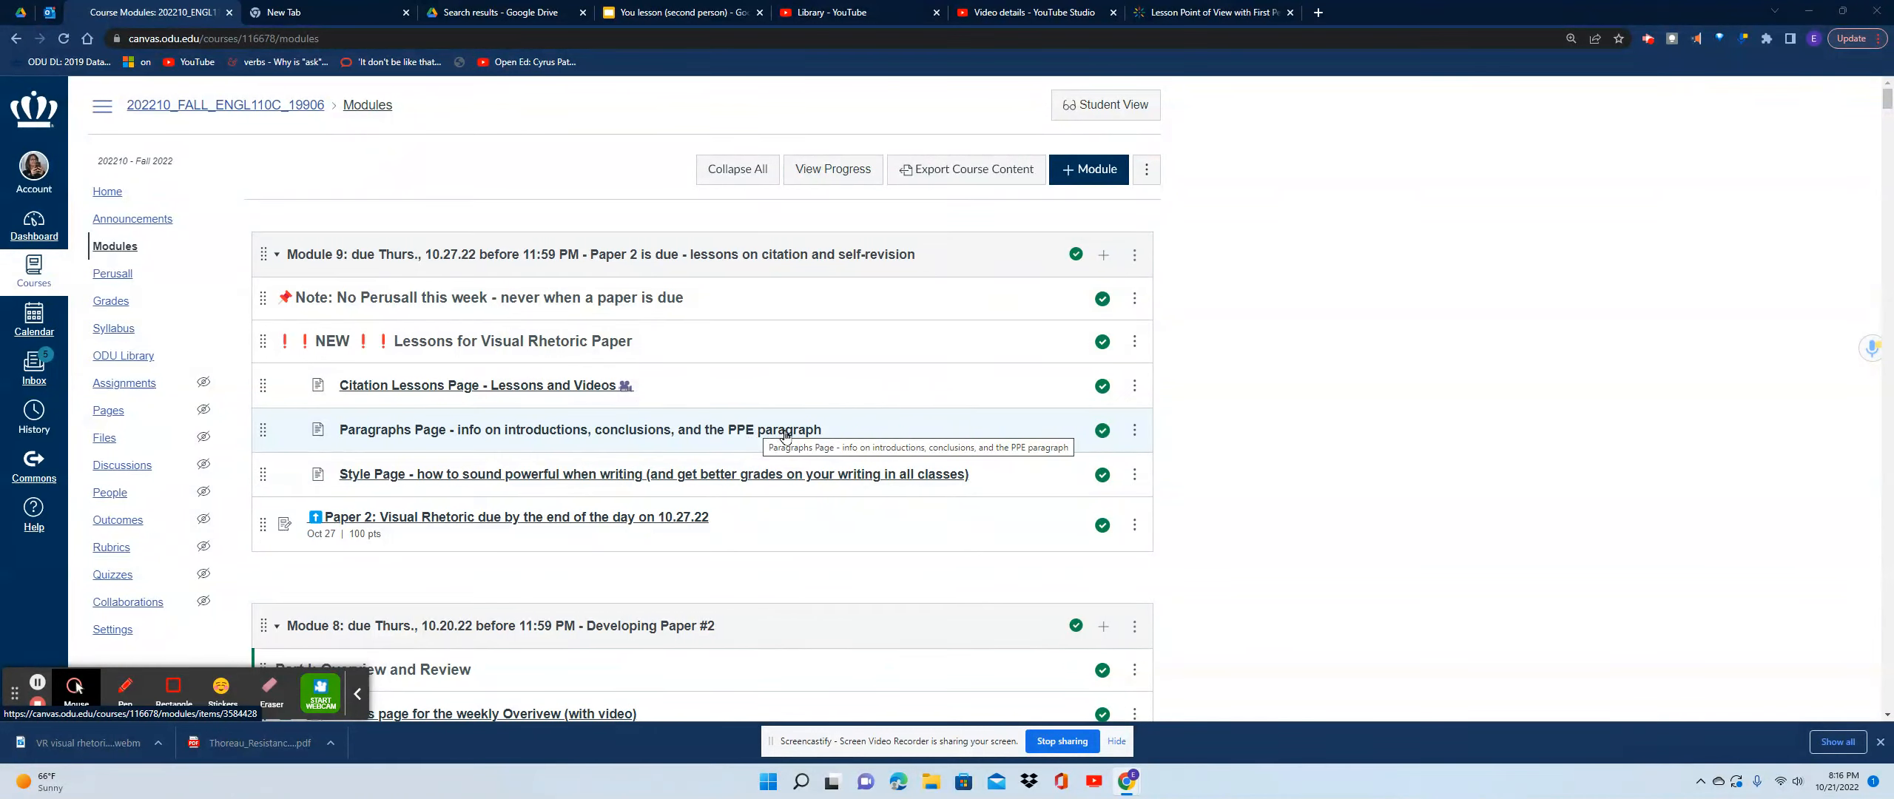
mouse_move(694, 488)
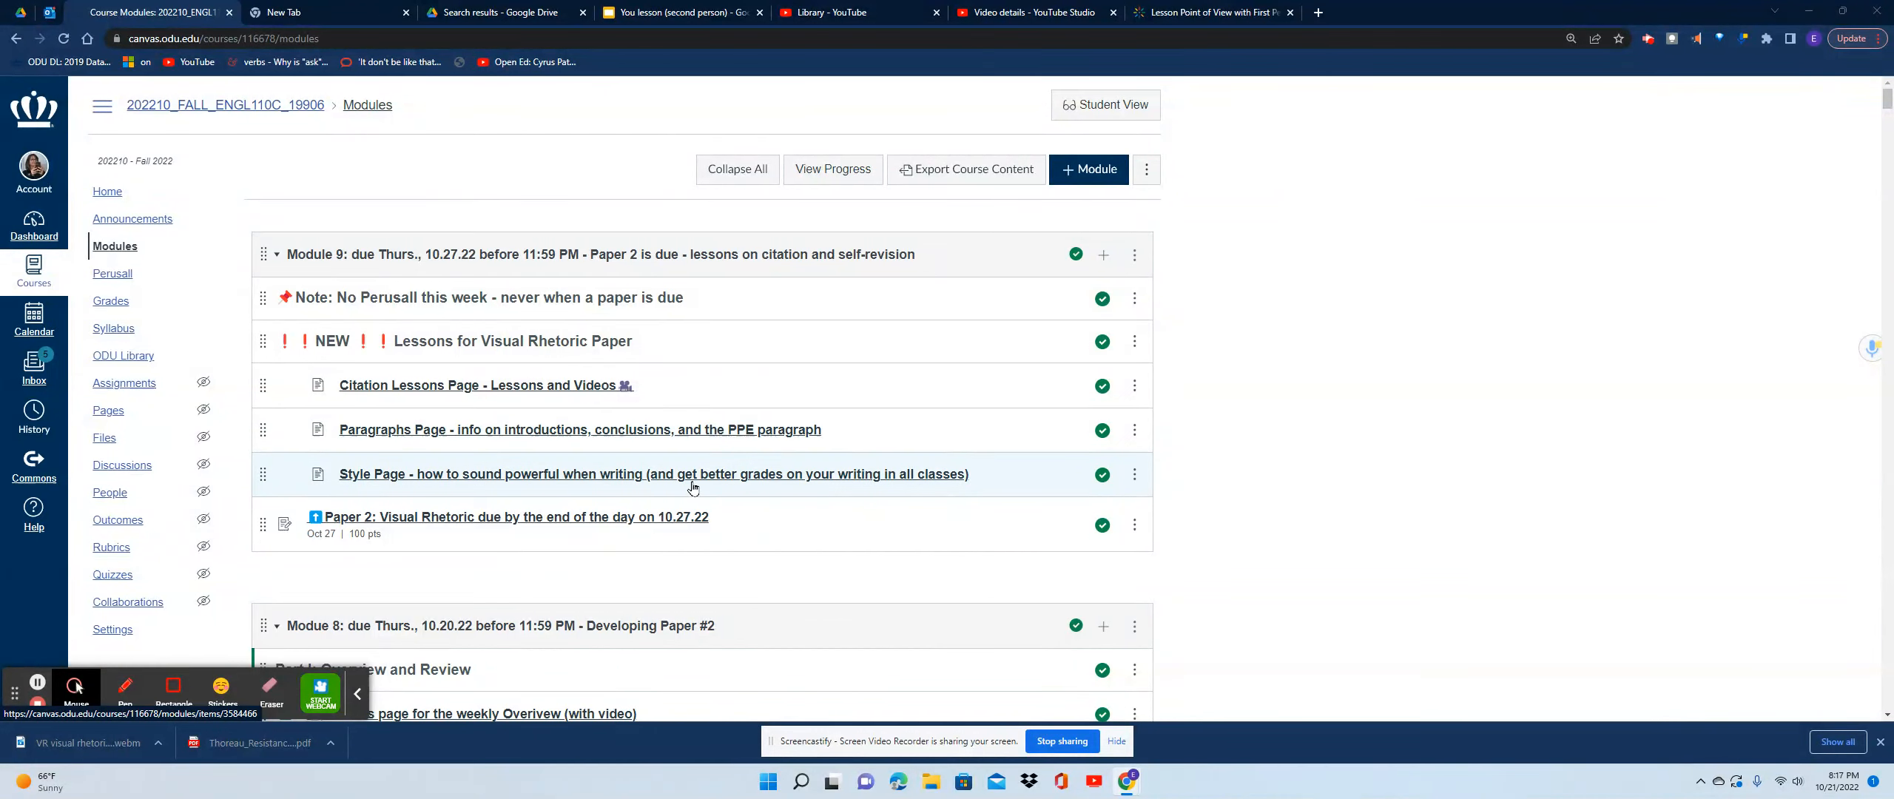
mouse_move(653, 474)
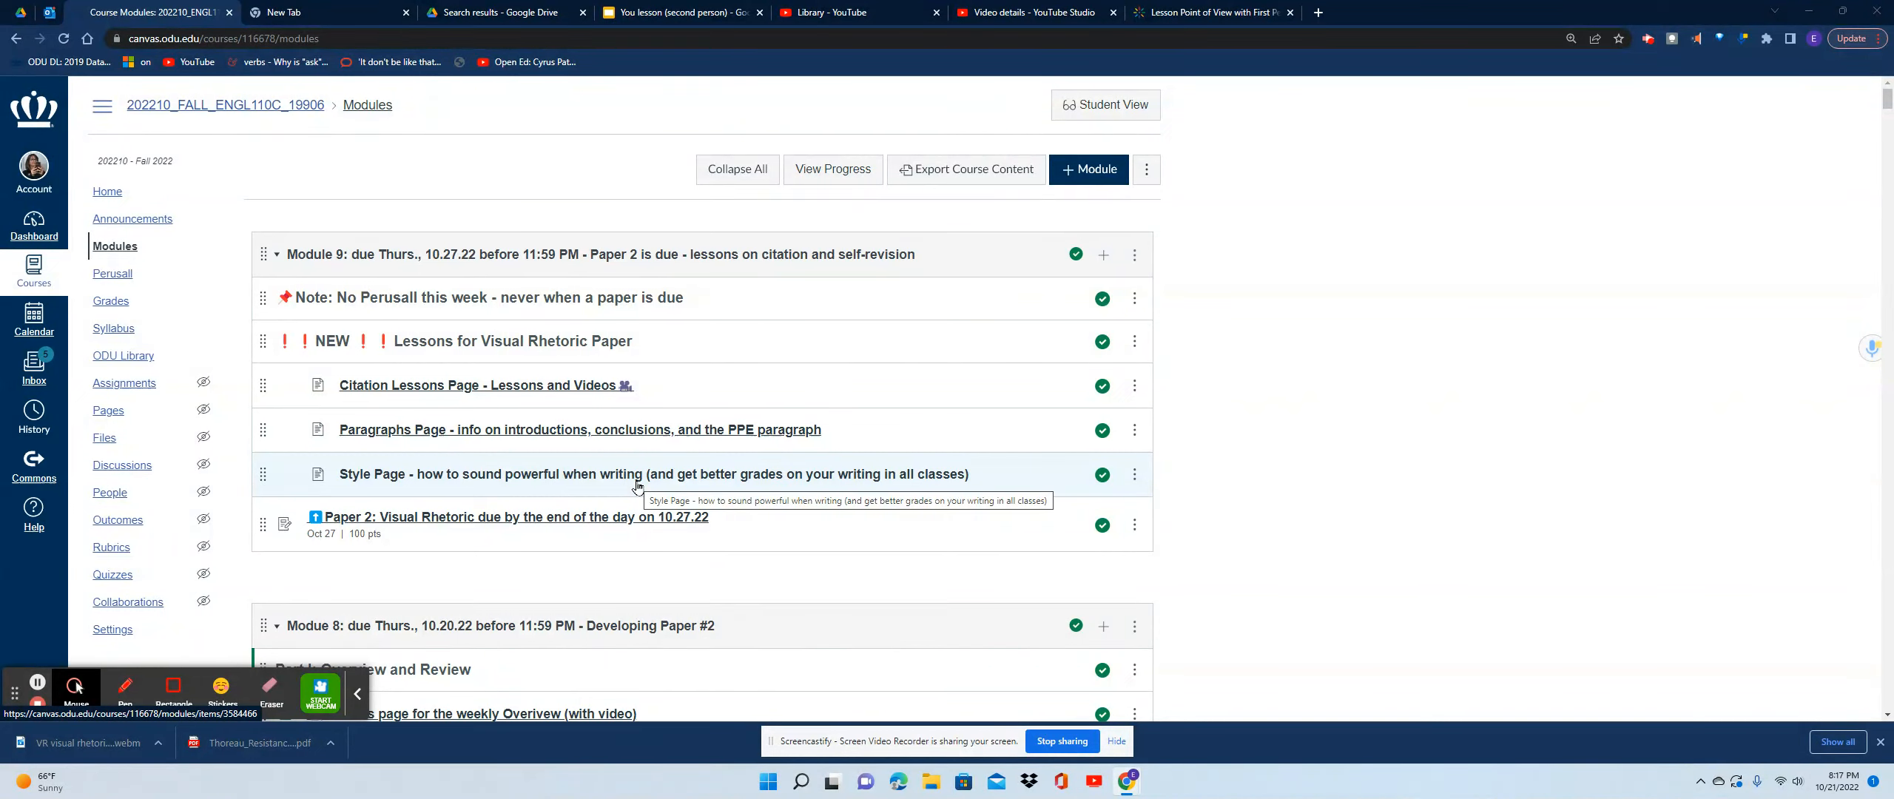
mouse_move(592, 476)
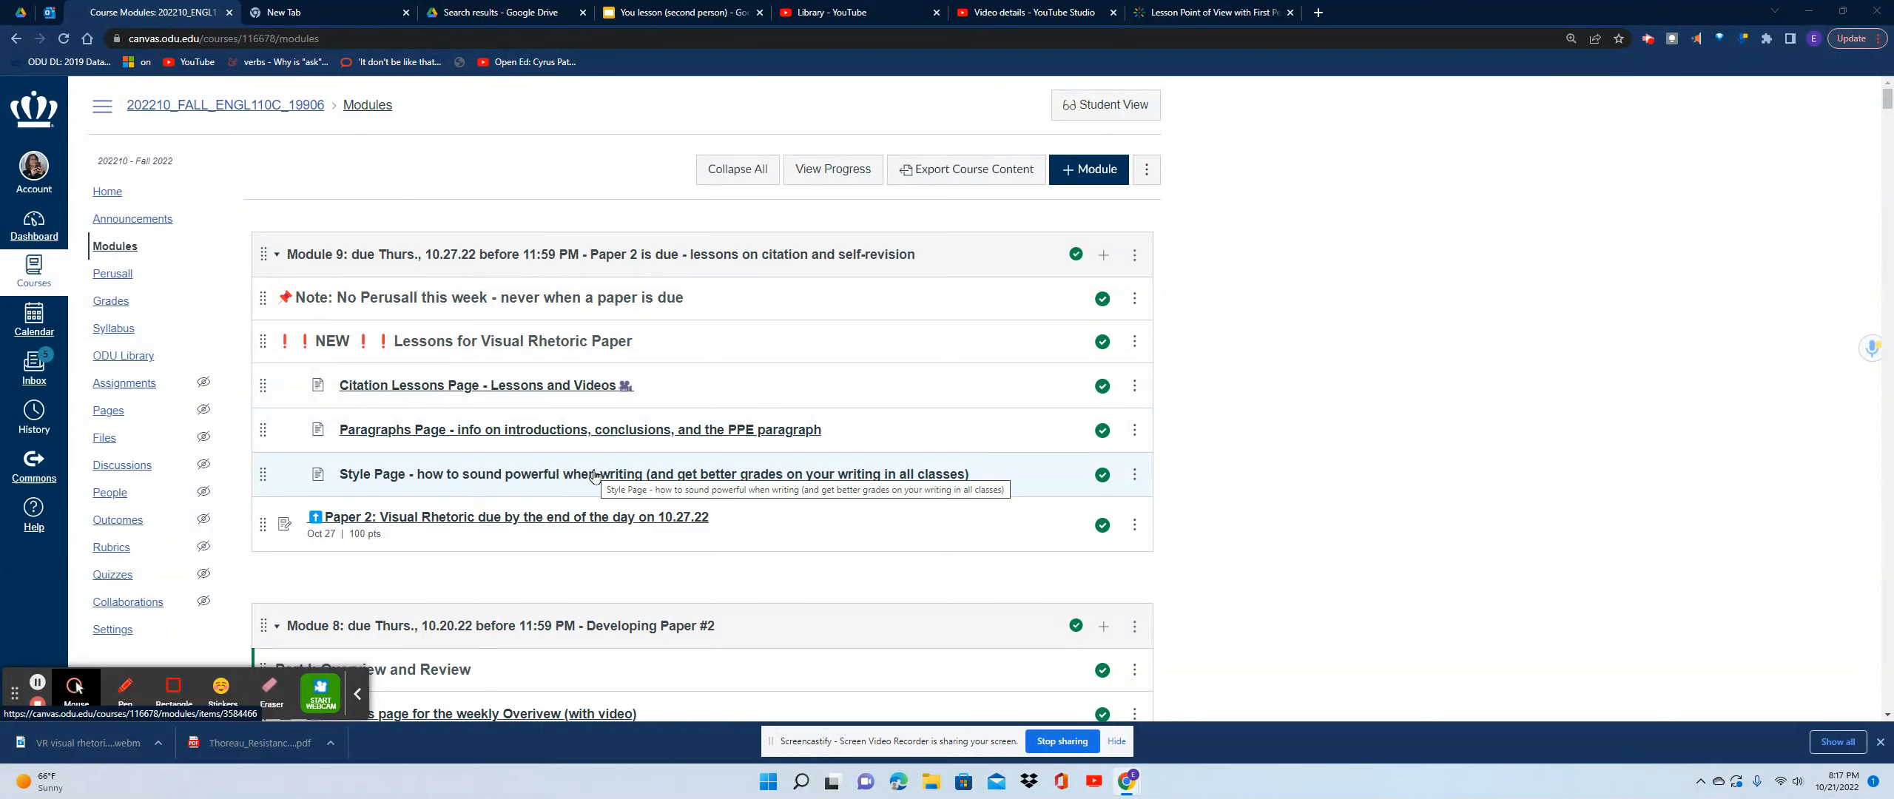
mouse_move(575, 522)
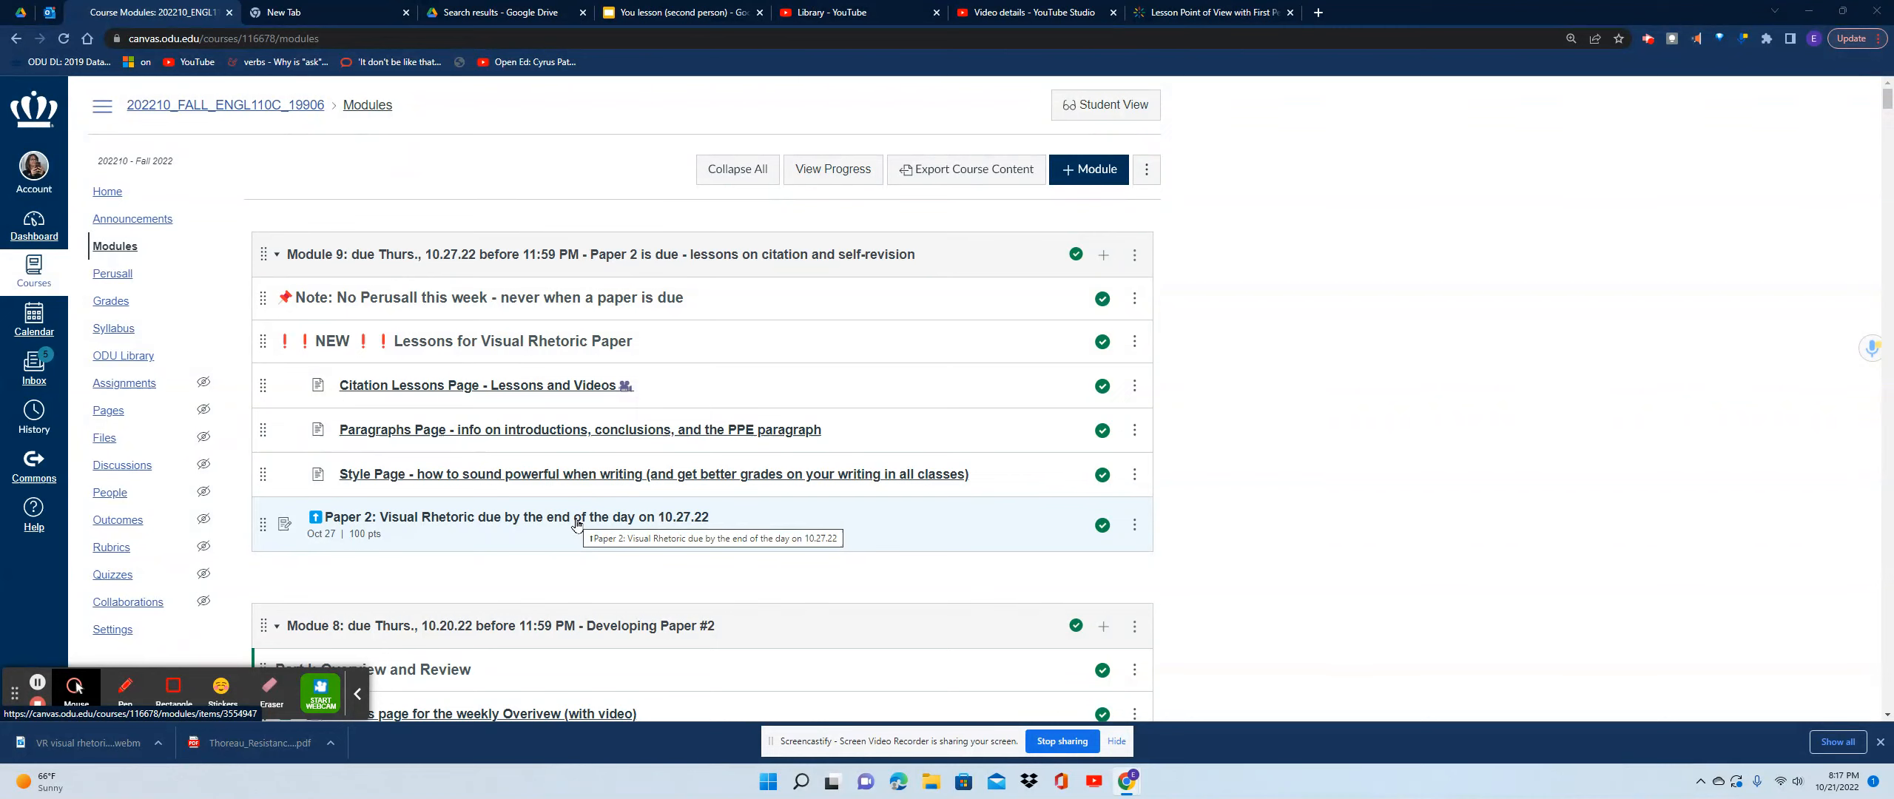
mouse_move(535, 389)
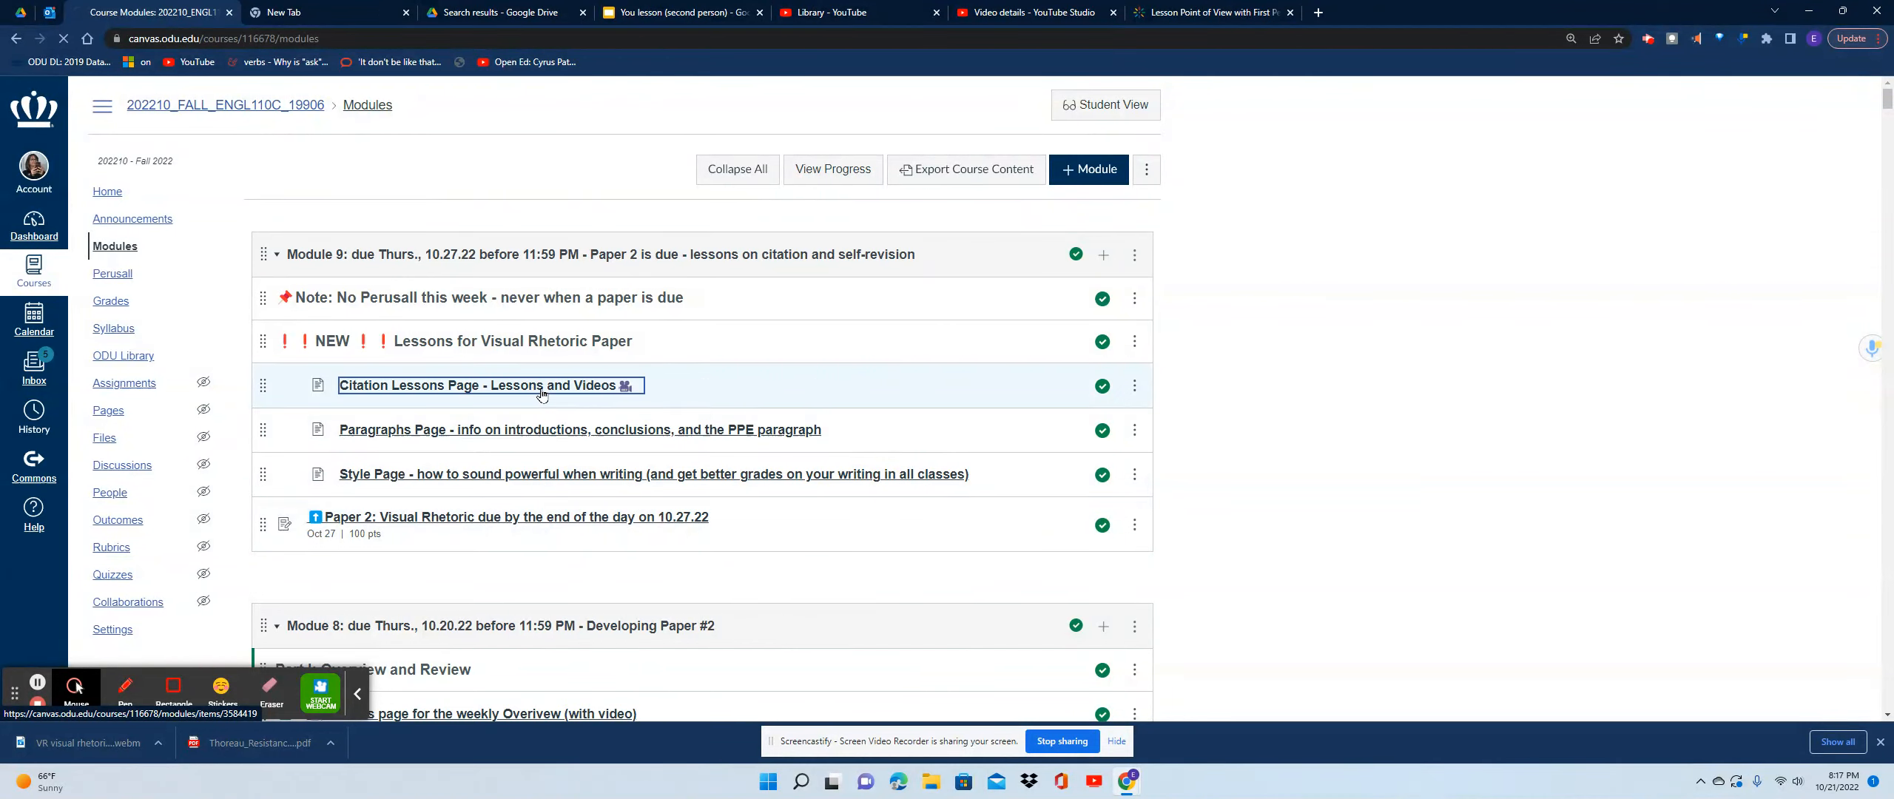
Review the Citation Lessons page's video and resource links, then go back to Modules
left_click(477, 385)
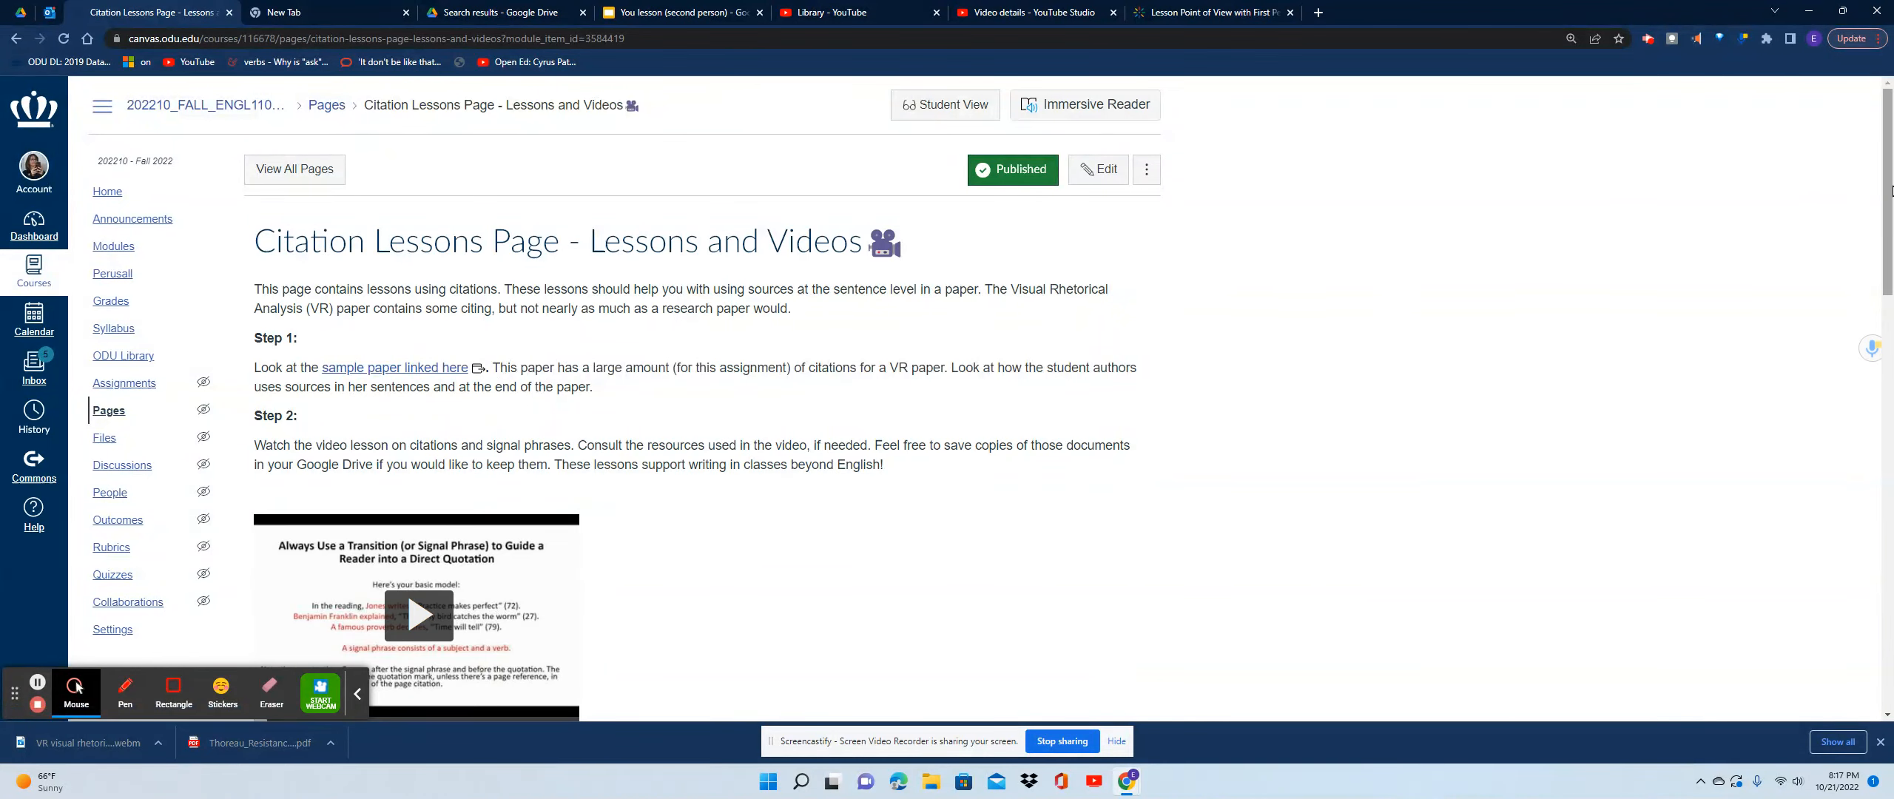
scroll("down", 3)
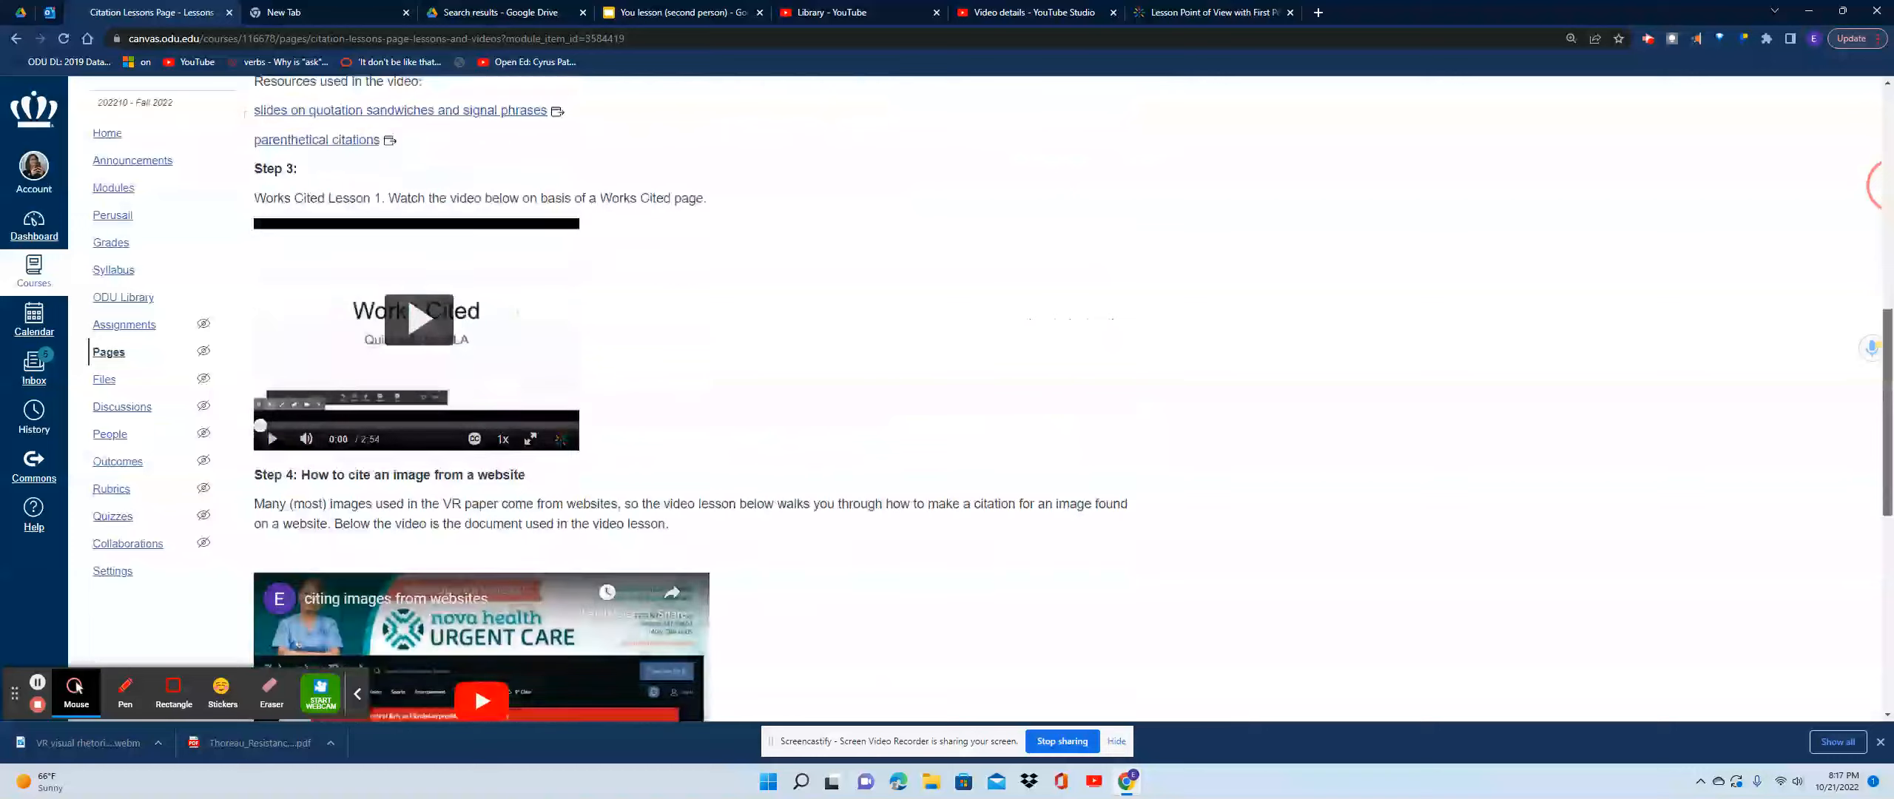
scroll("down", 3)
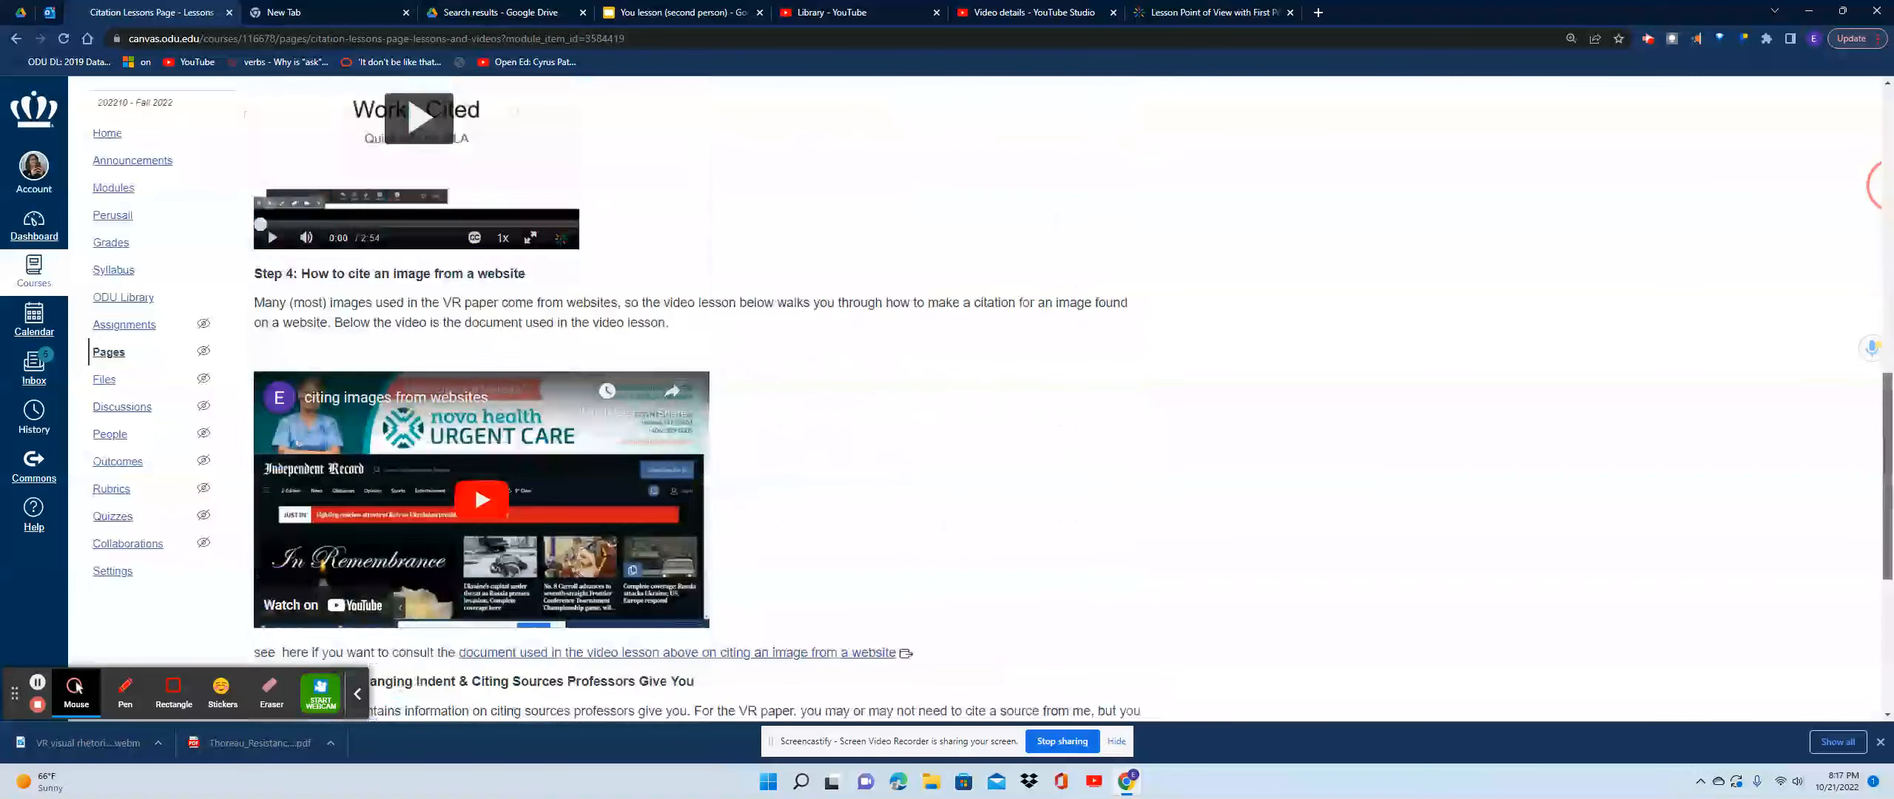
scroll("up", 3)
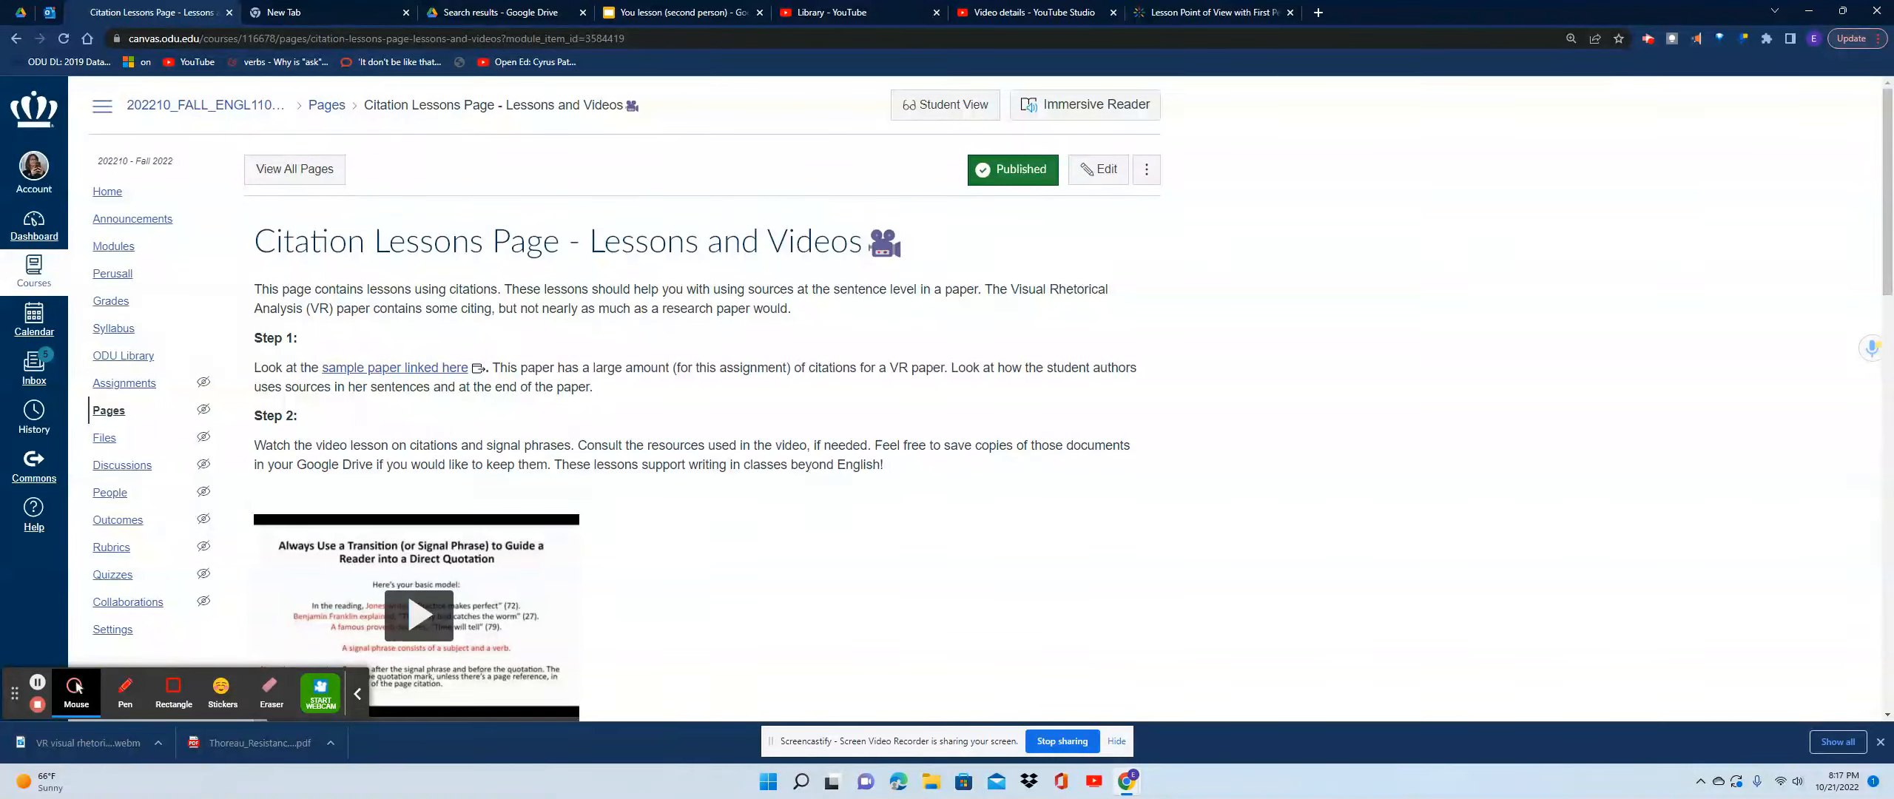
scroll("down", 3)
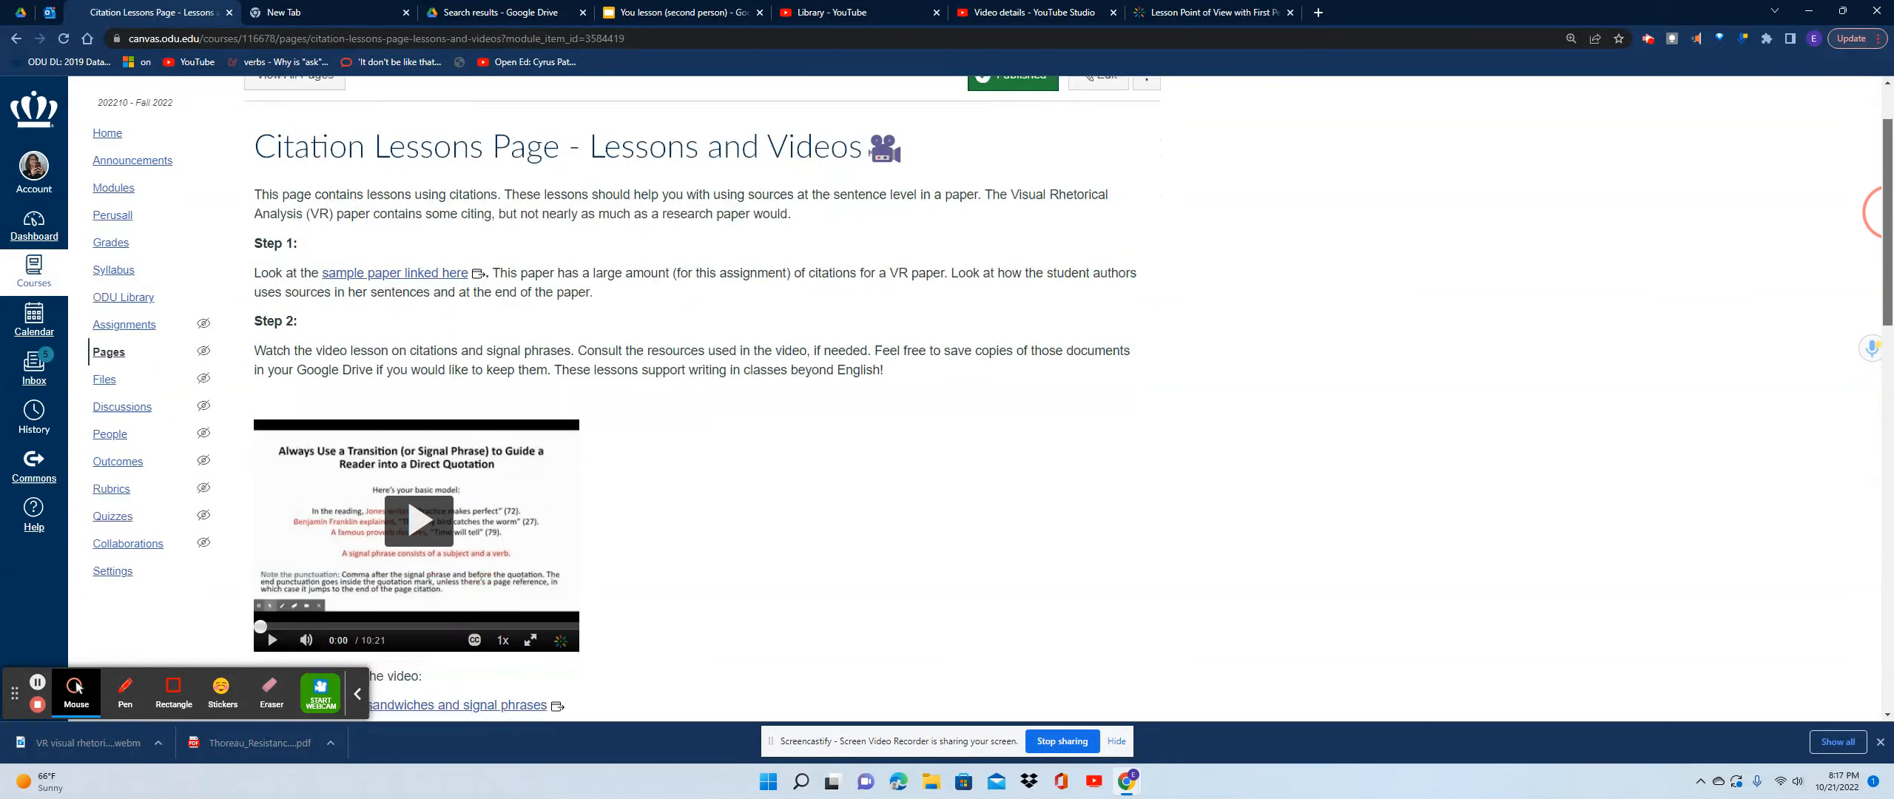
scroll("down", 3)
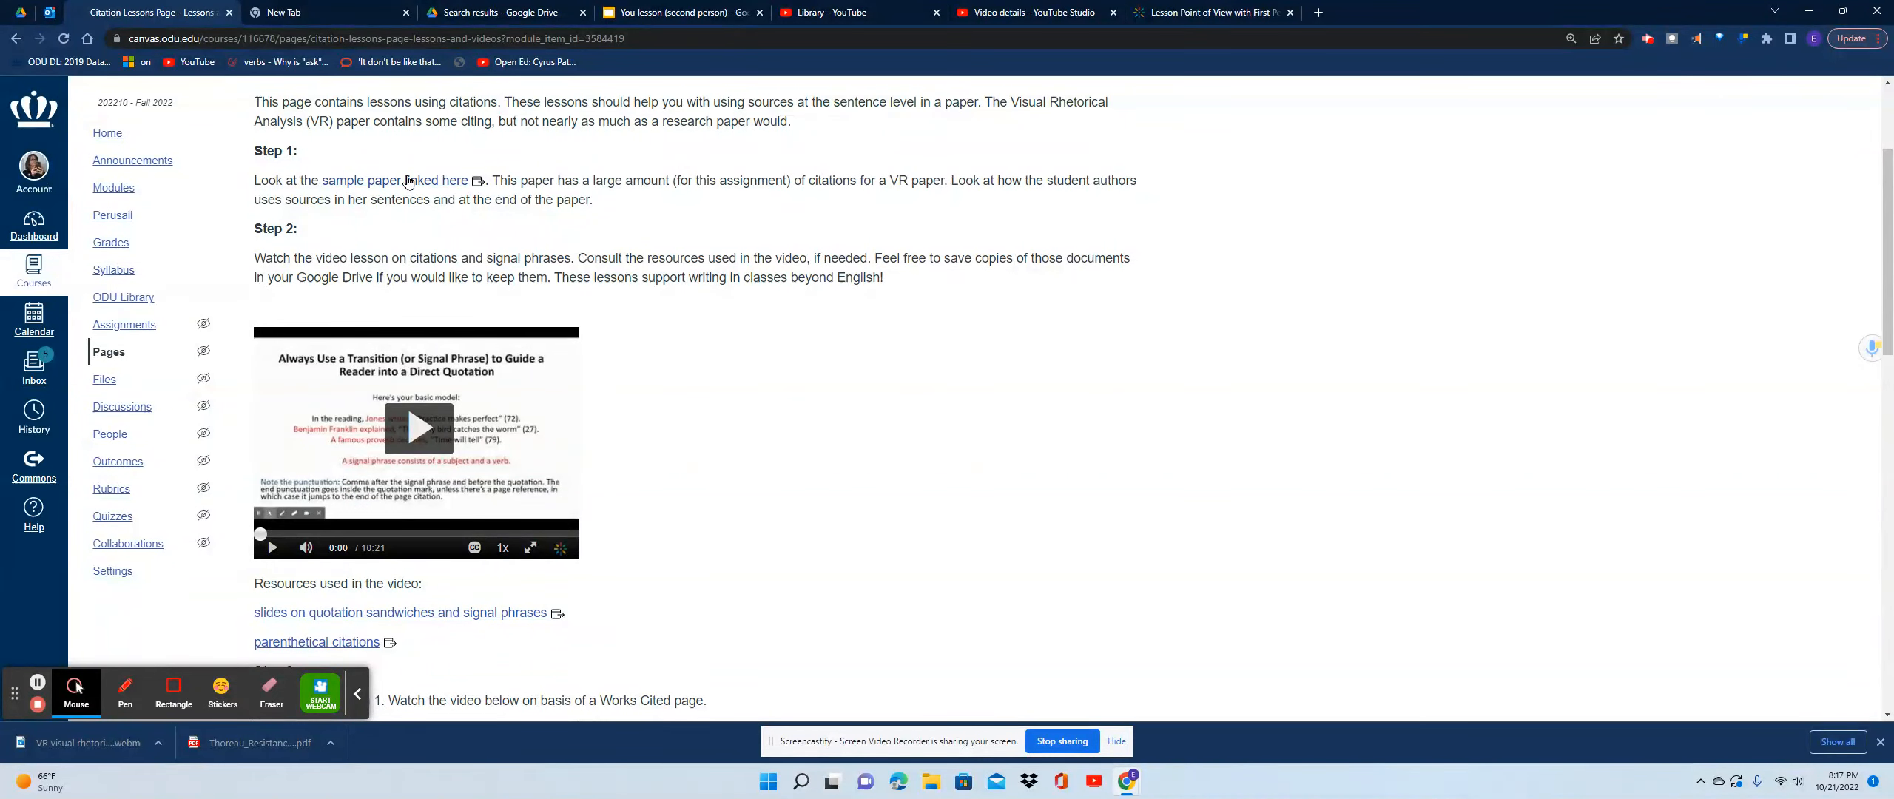
mouse_move(429, 245)
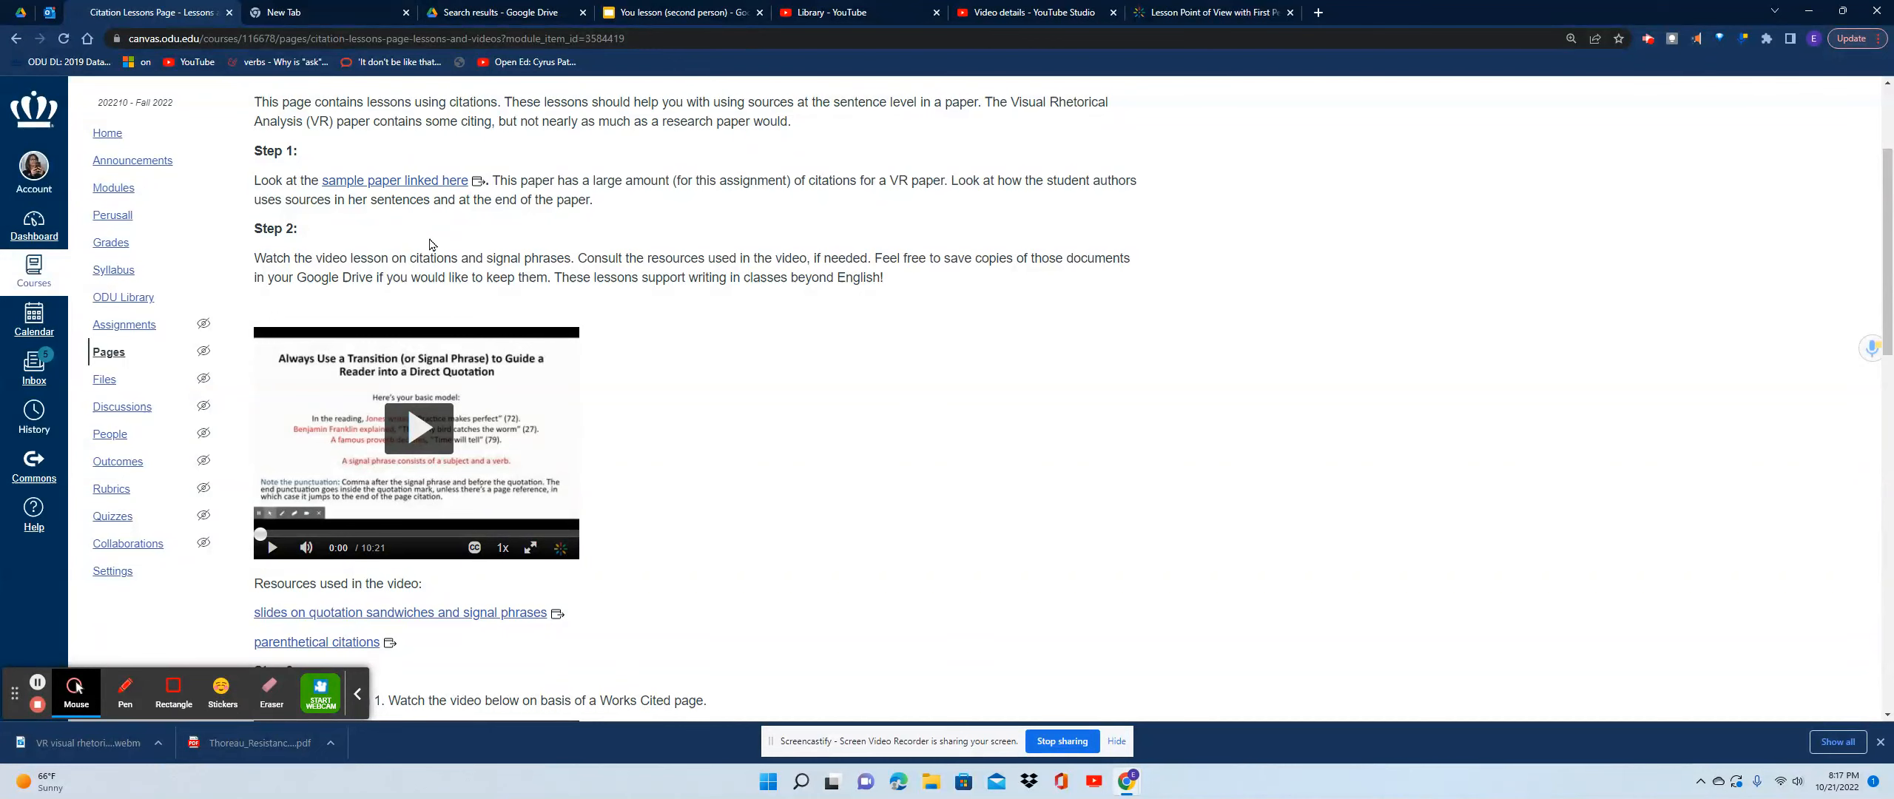
mouse_move(519, 503)
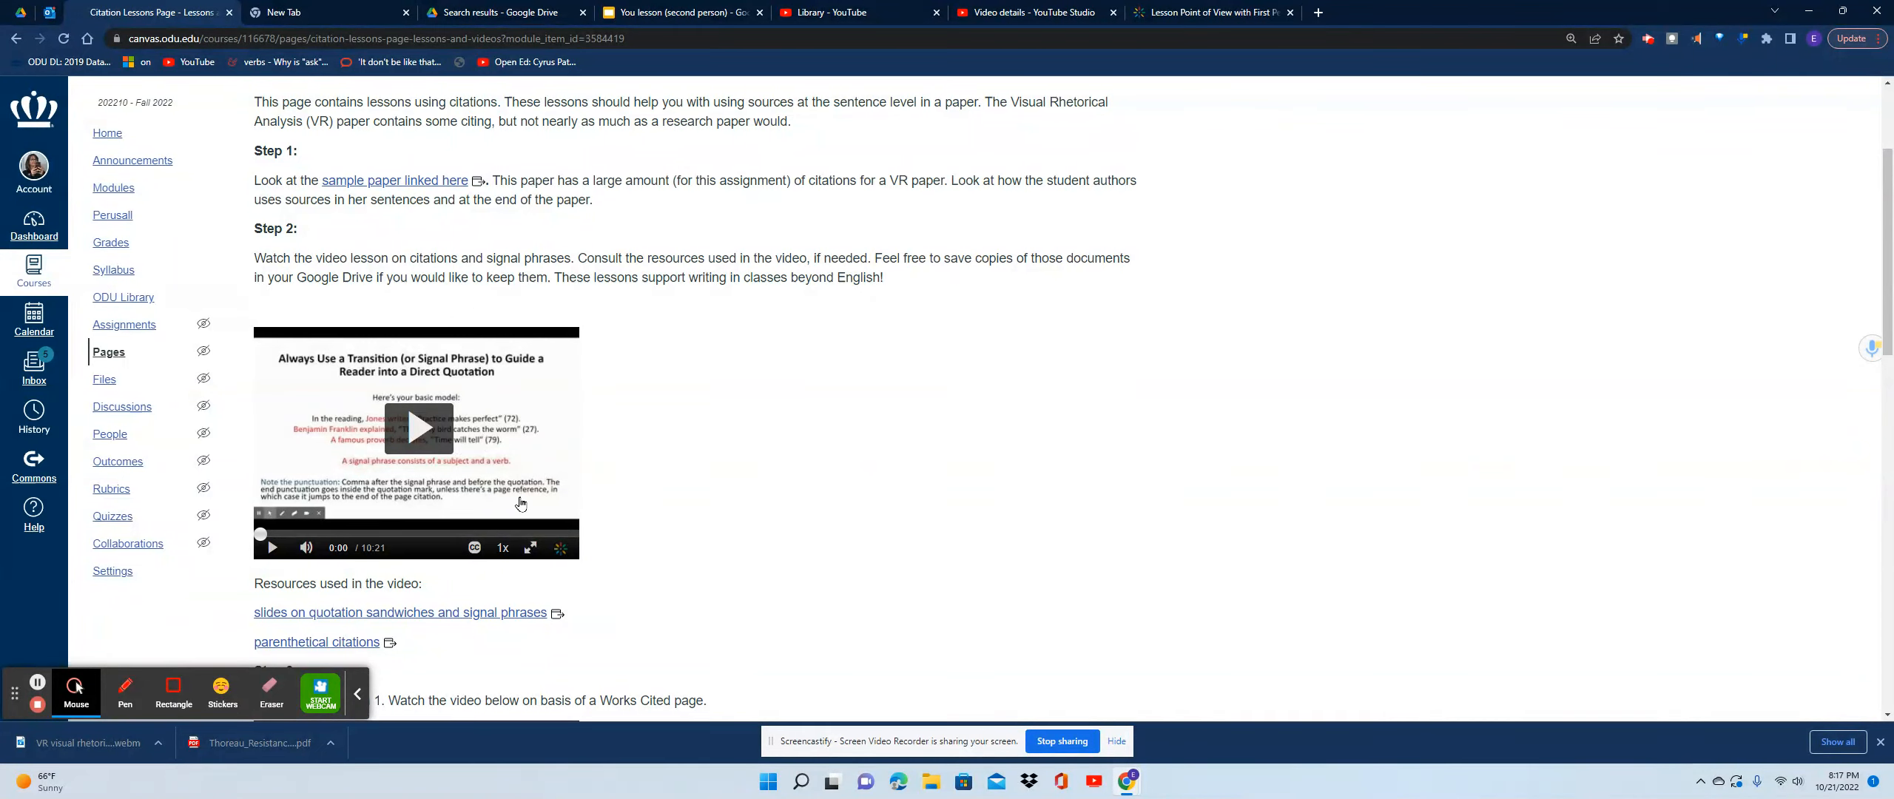
mouse_move(531, 605)
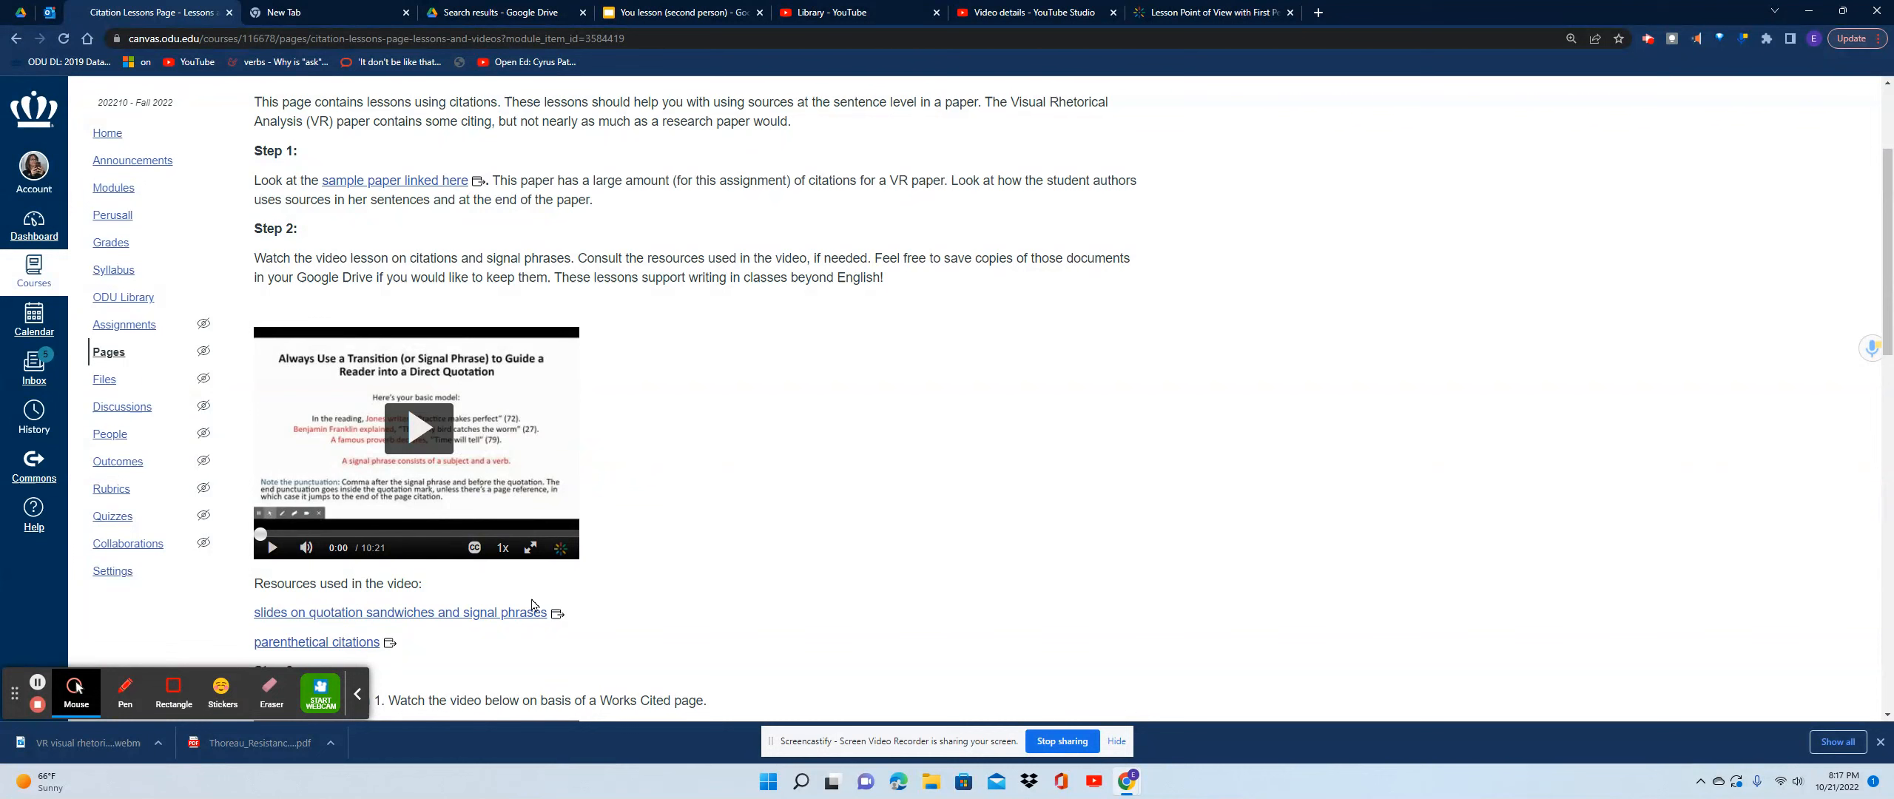
mouse_move(398, 611)
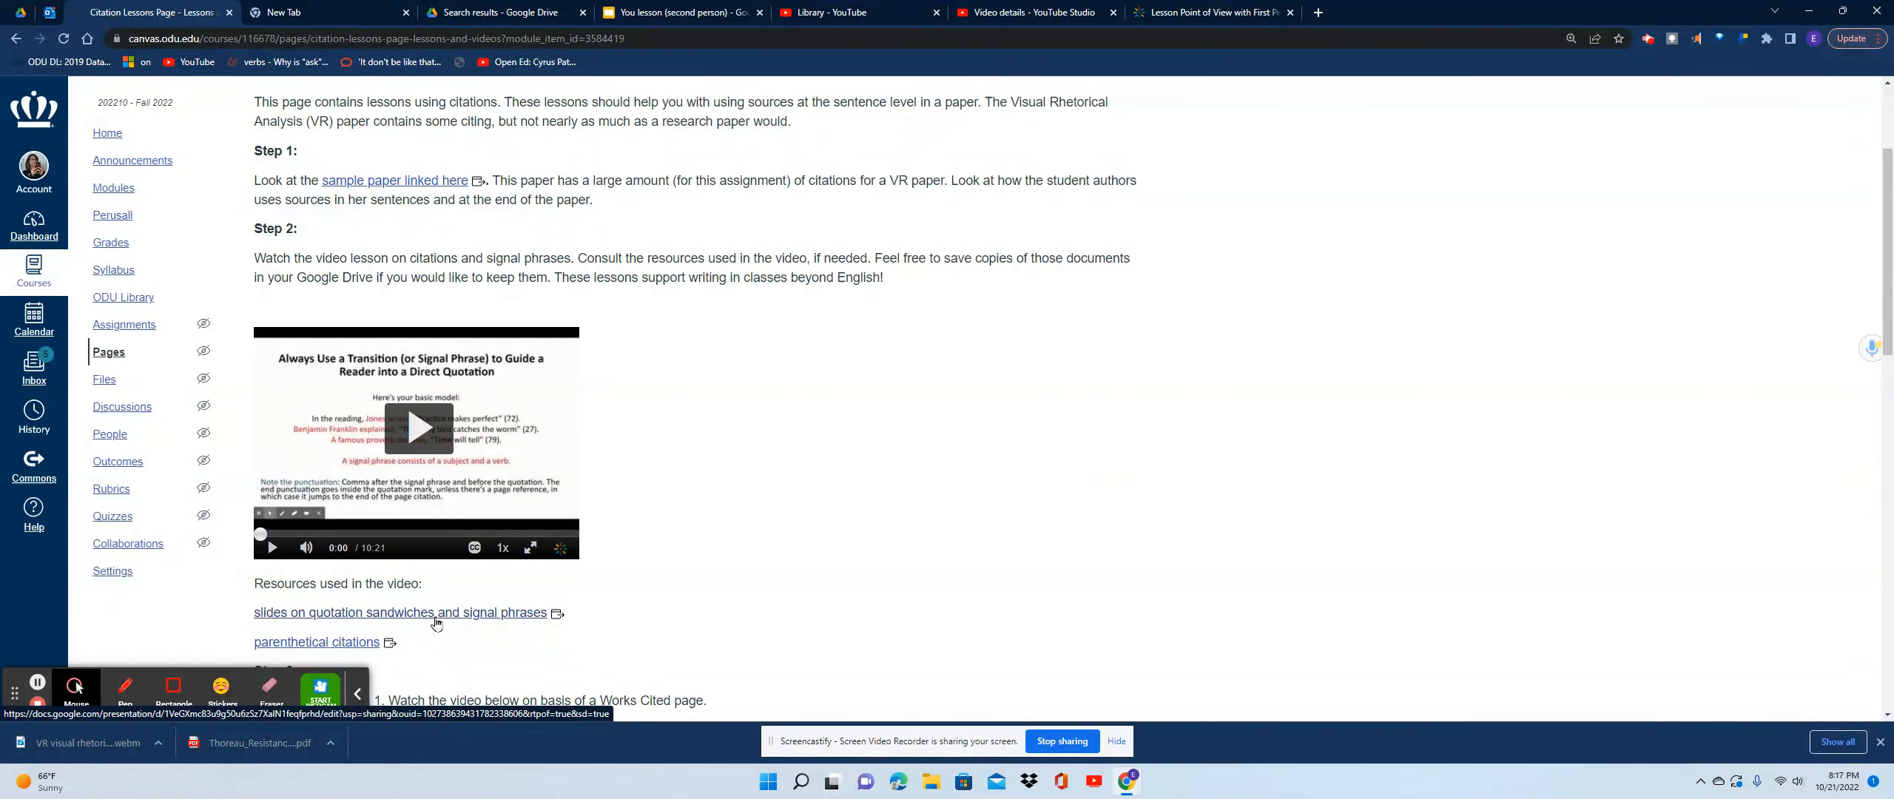
mouse_move(1789, 264)
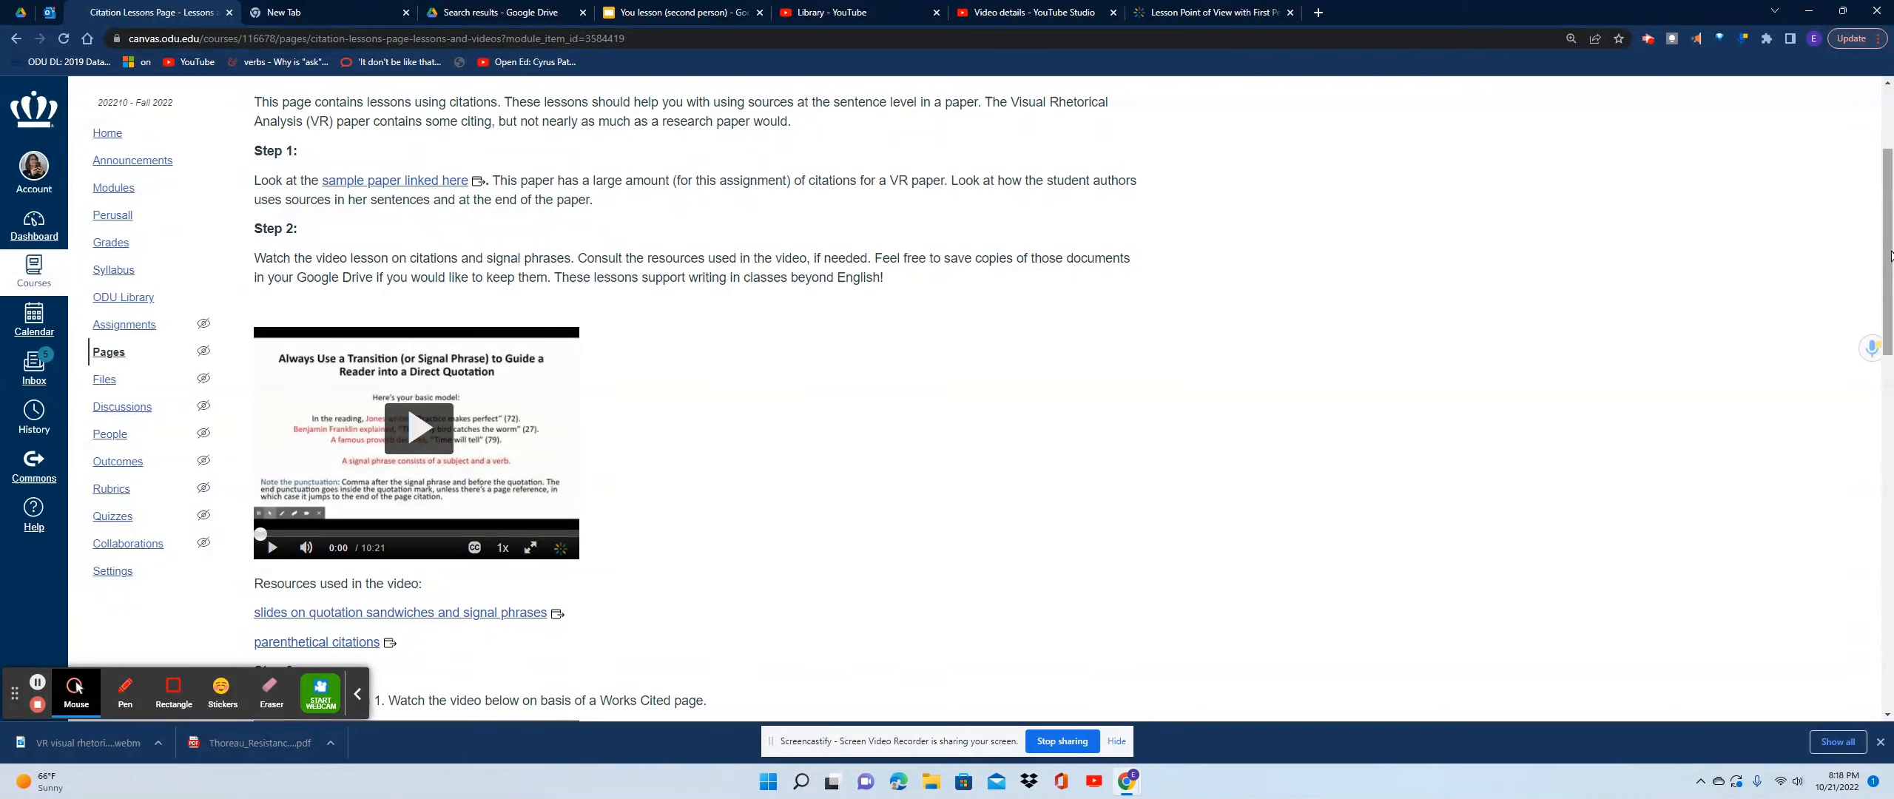
mouse_move(729, 575)
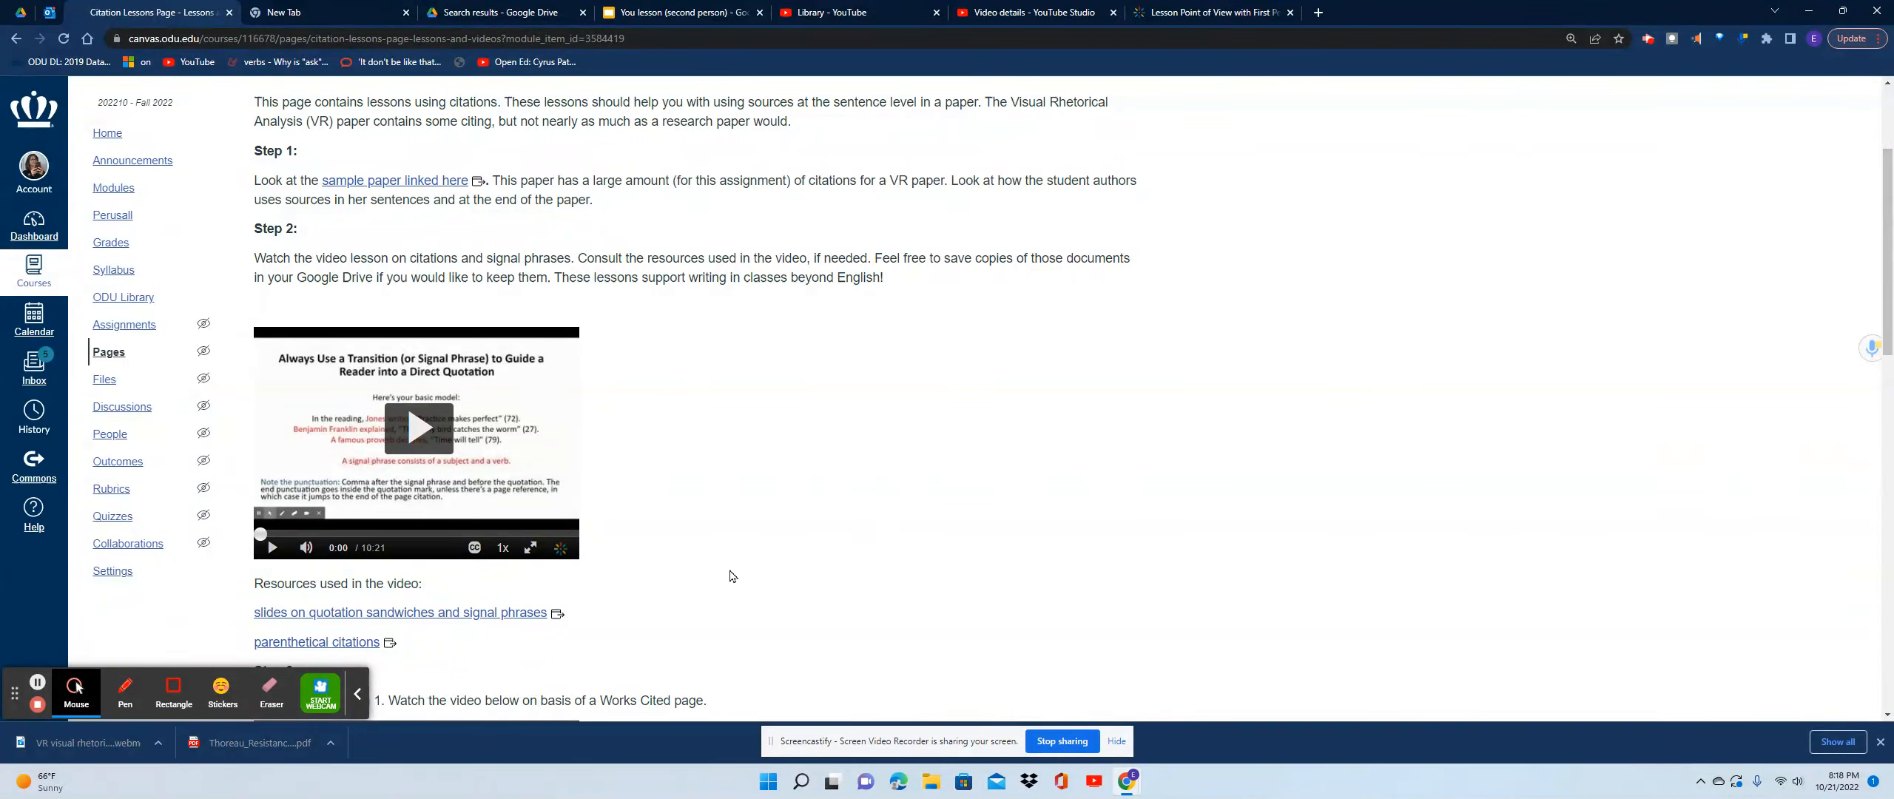
mouse_move(519, 613)
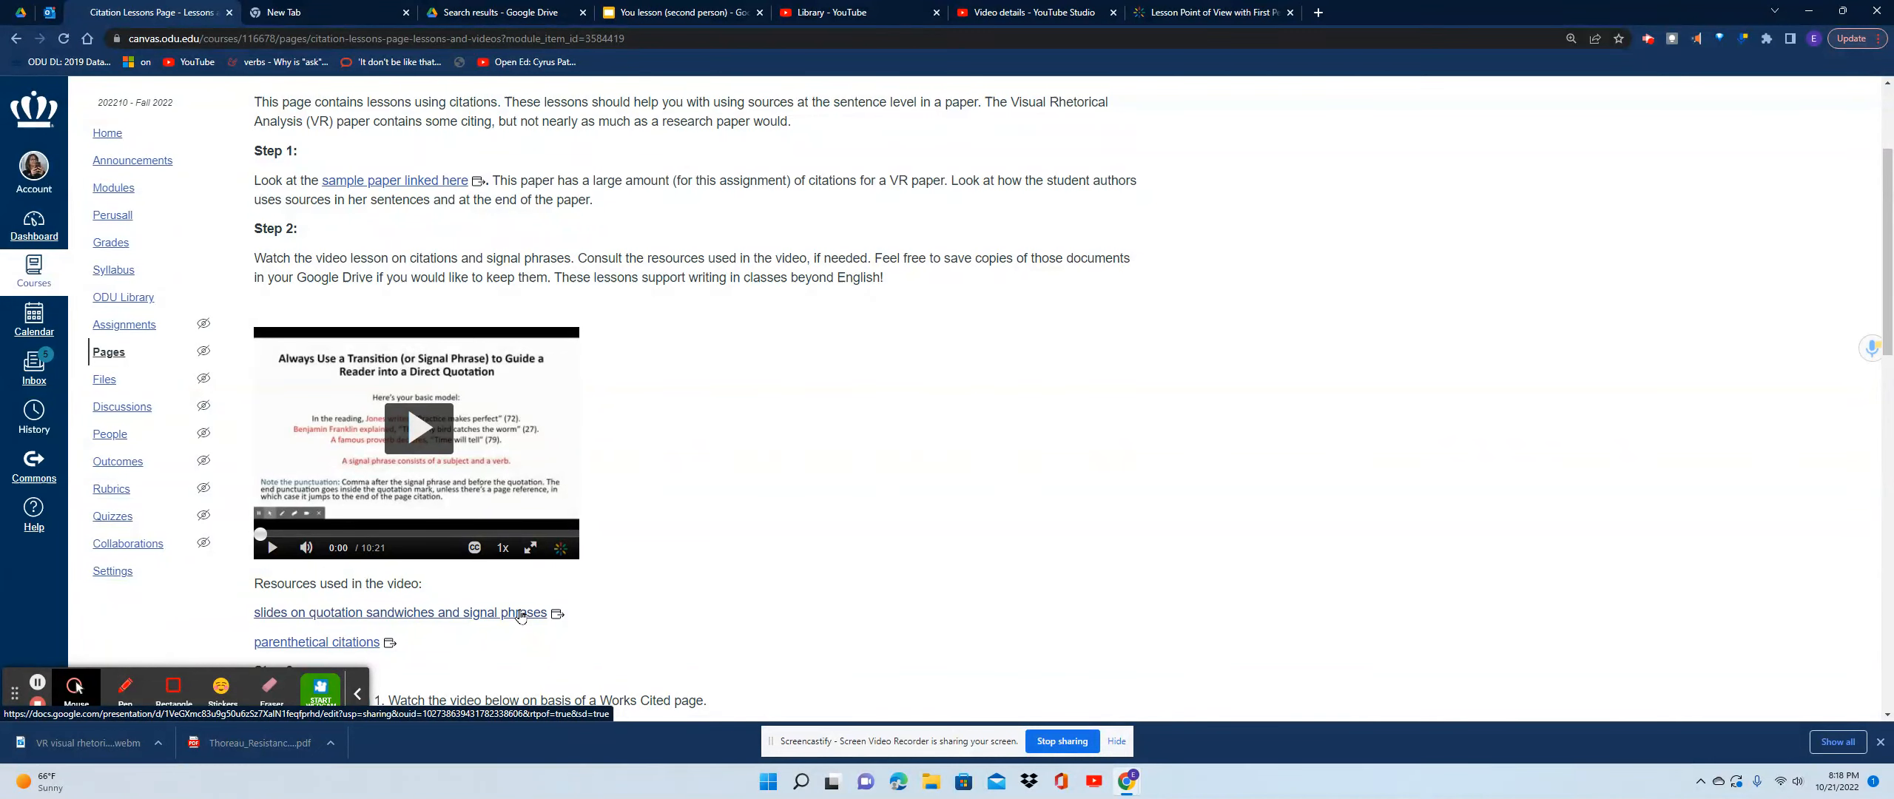
mouse_move(975, 505)
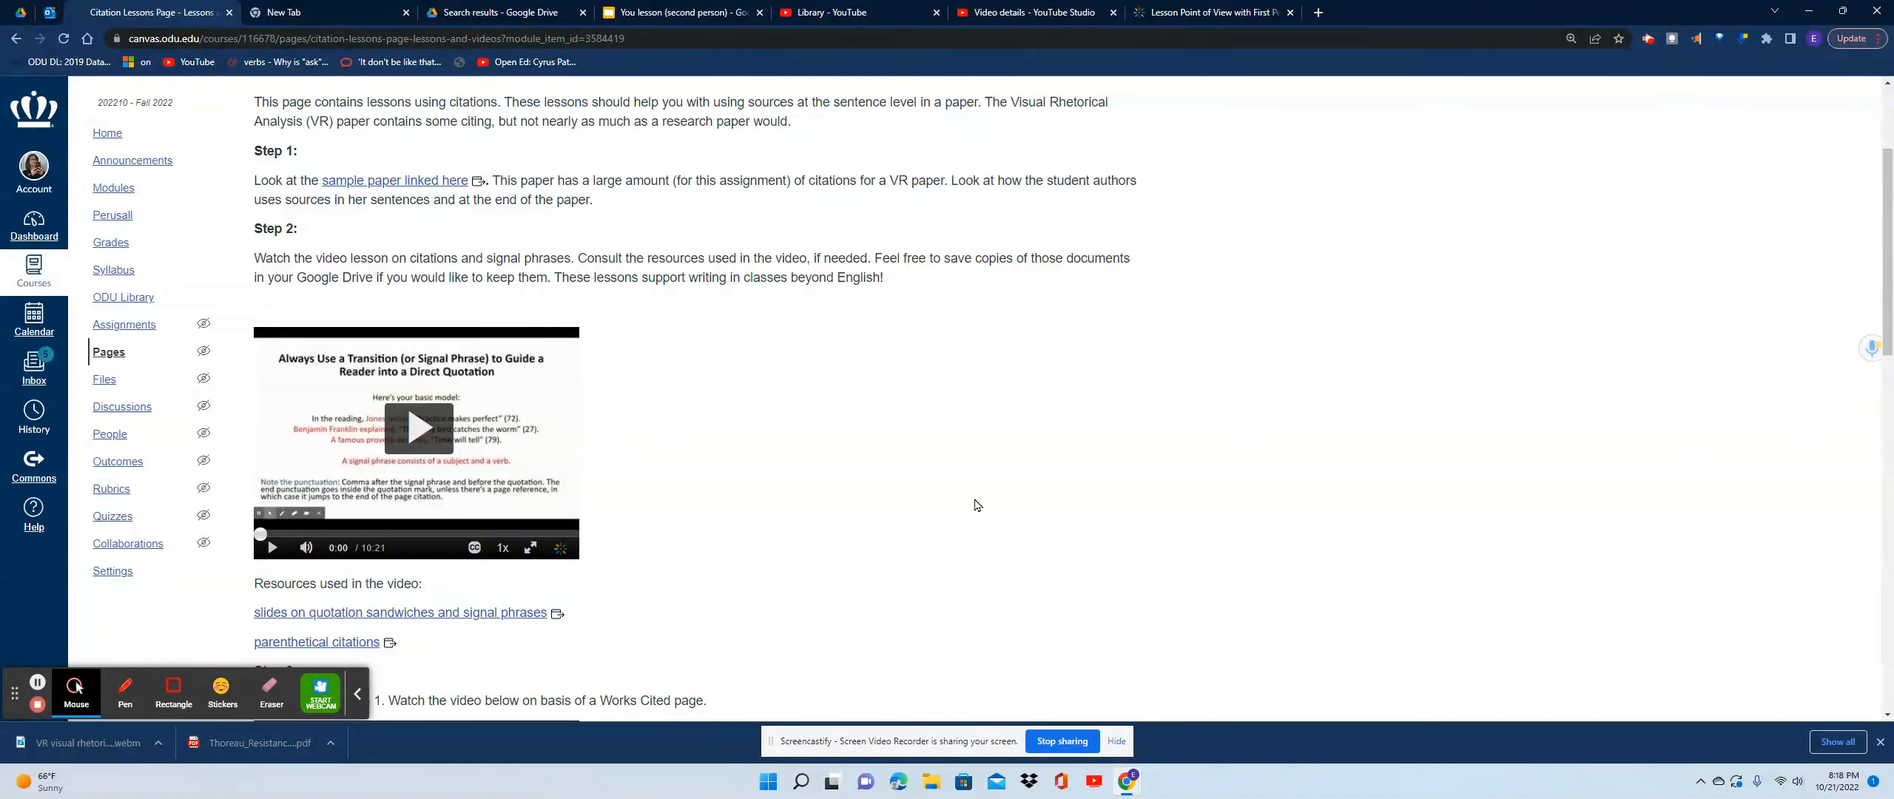
mouse_move(1132, 450)
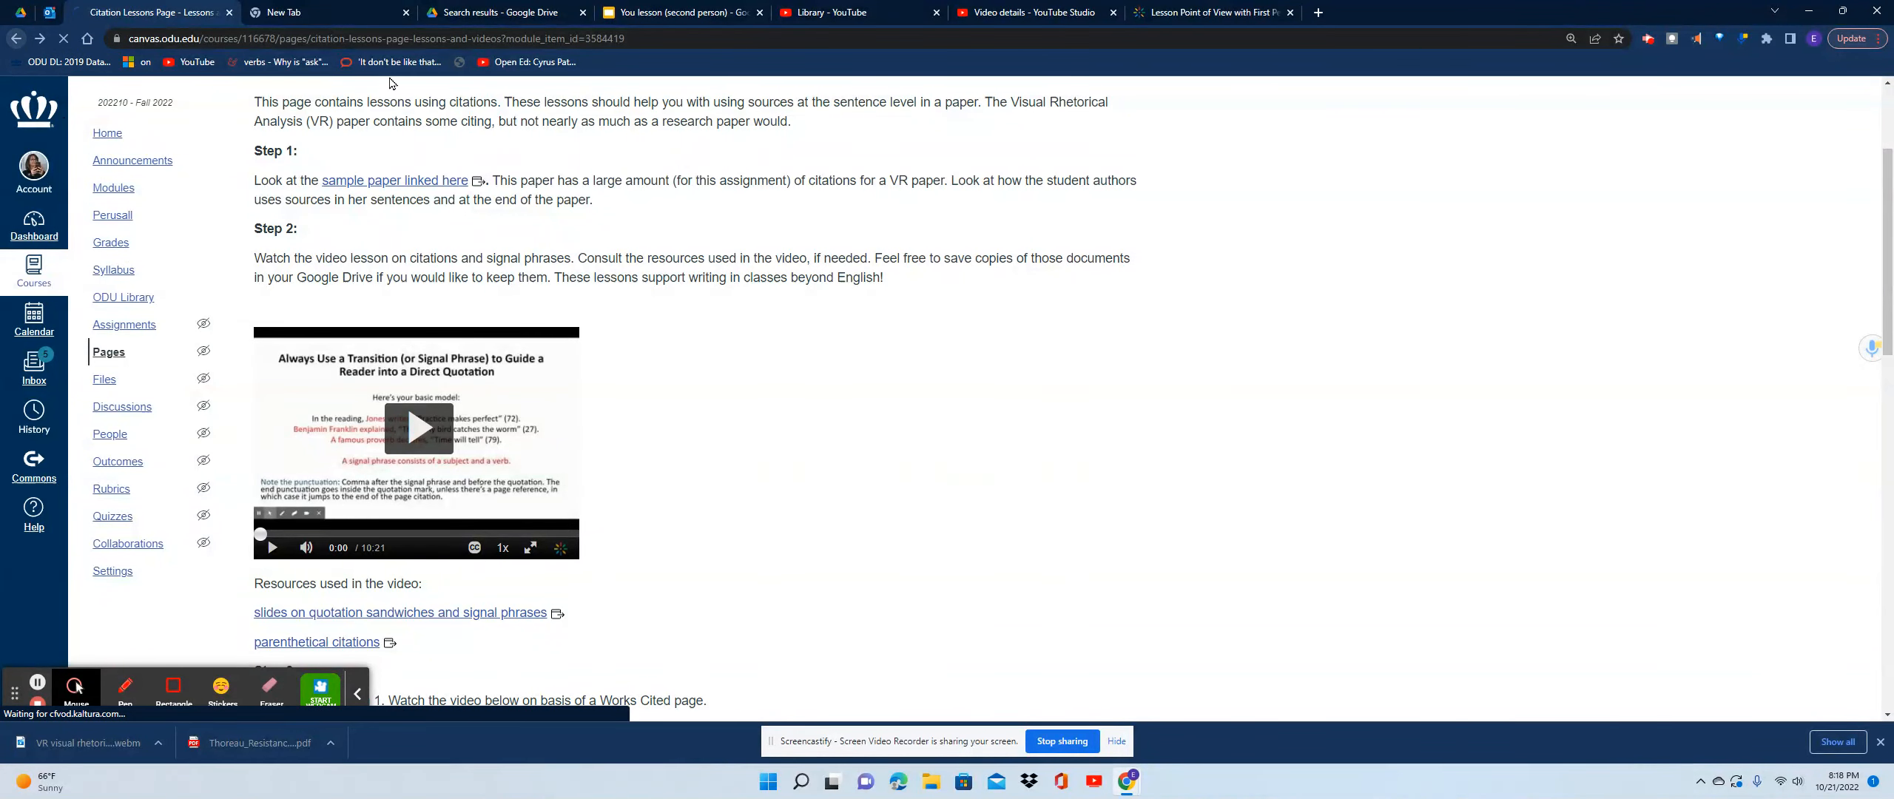
left_click(114, 186)
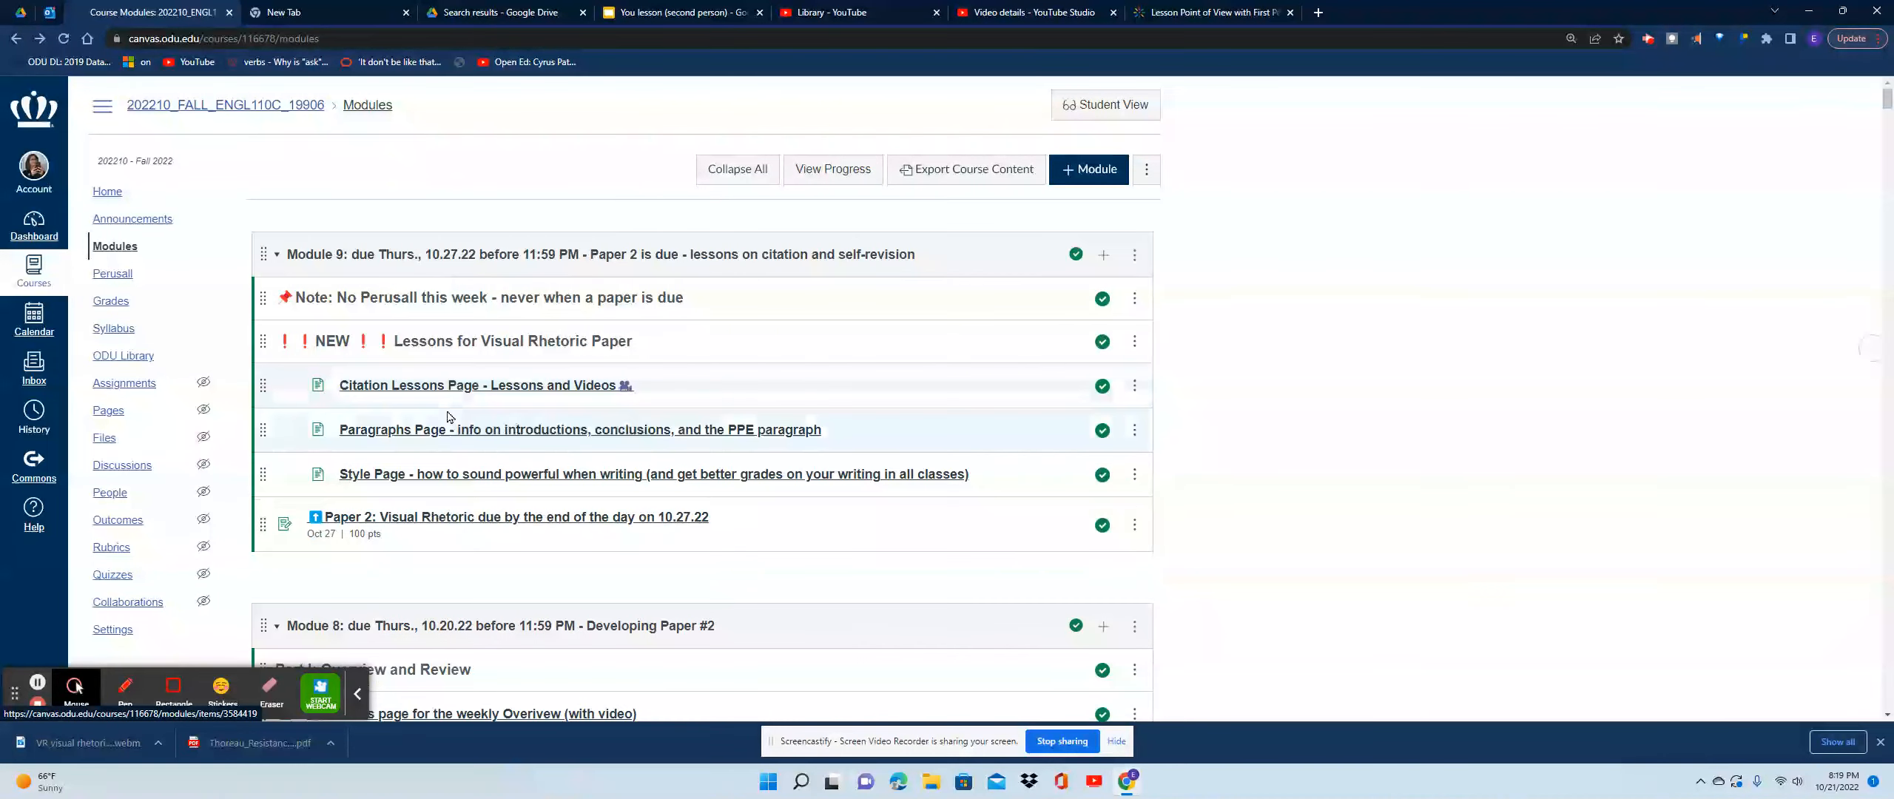
mouse_move(483, 385)
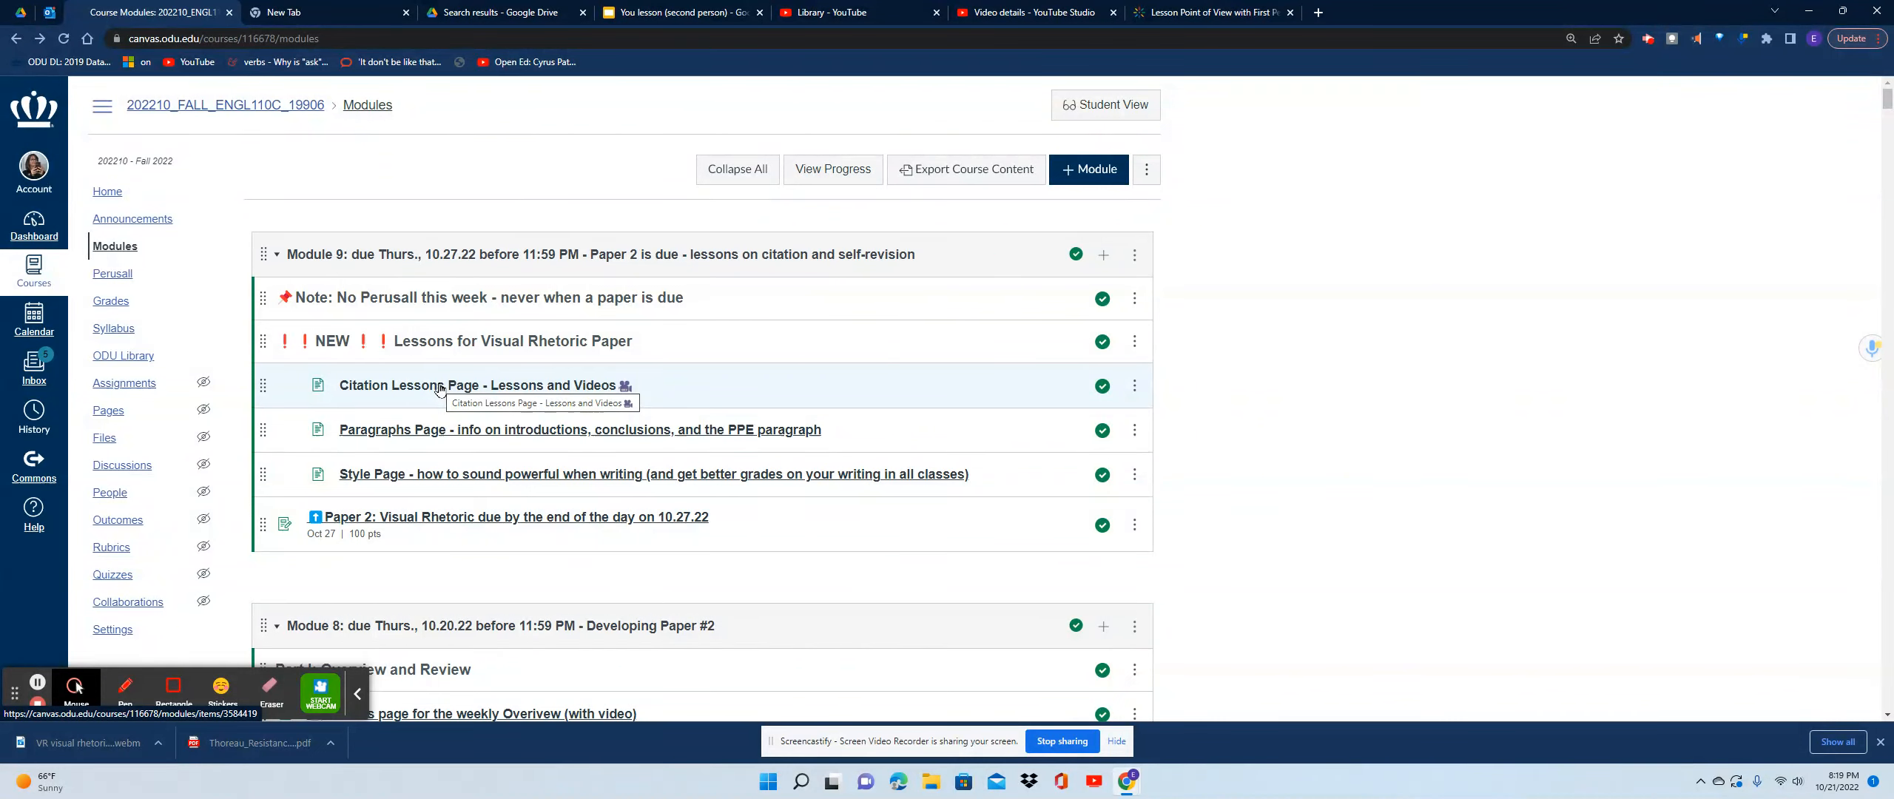
mouse_move(444, 432)
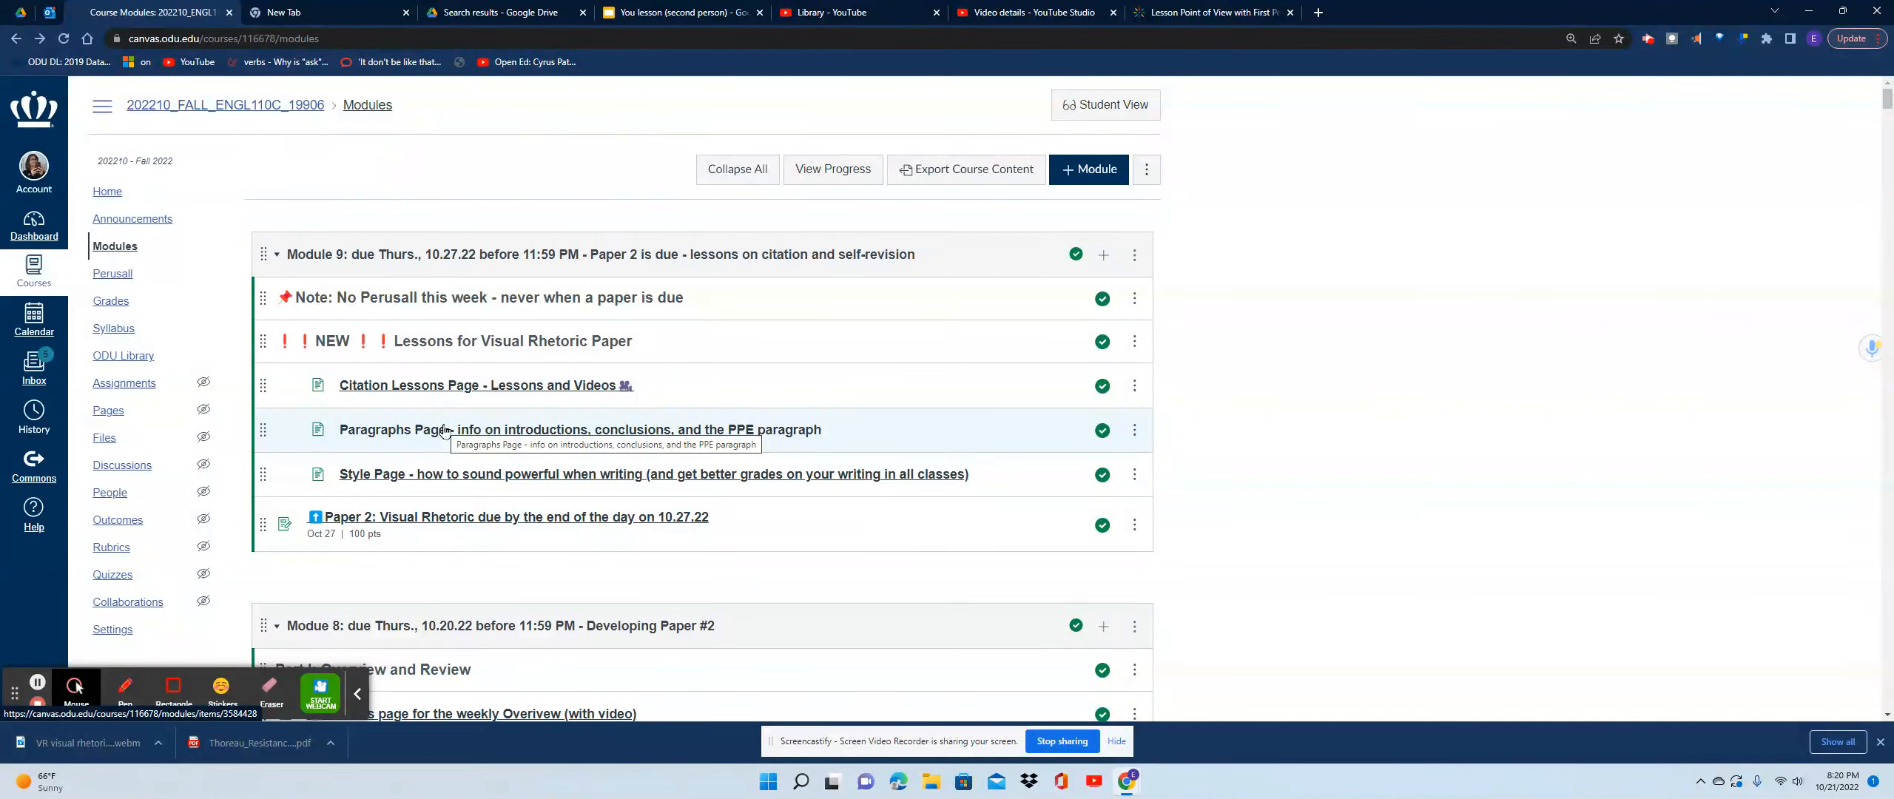
mouse_move(543, 439)
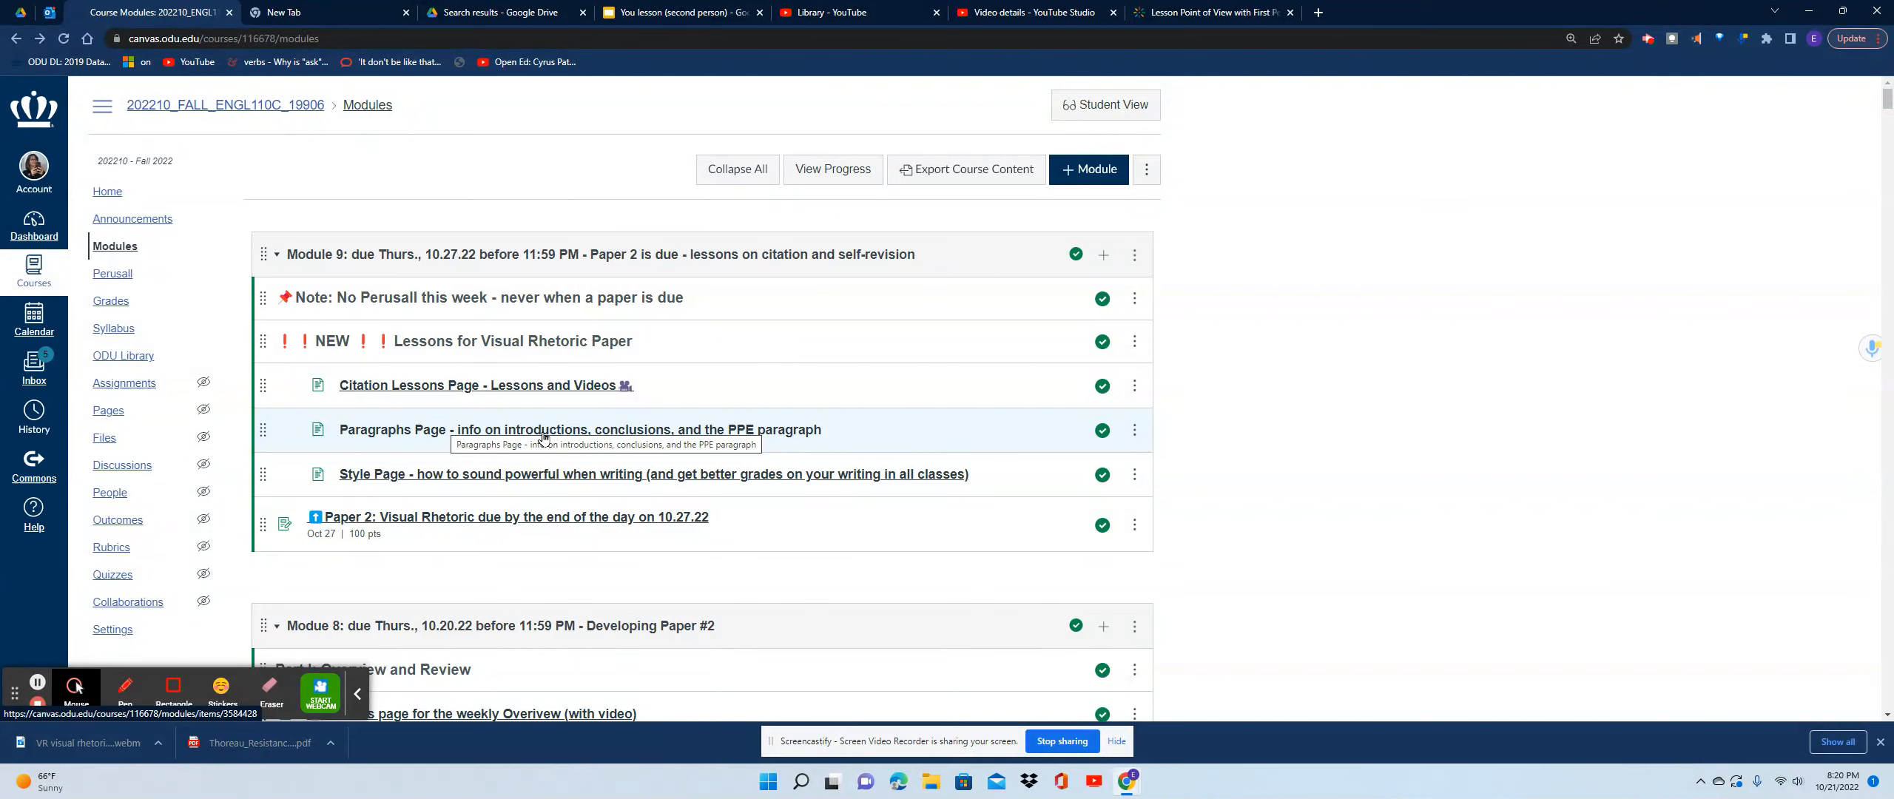
mouse_move(674, 432)
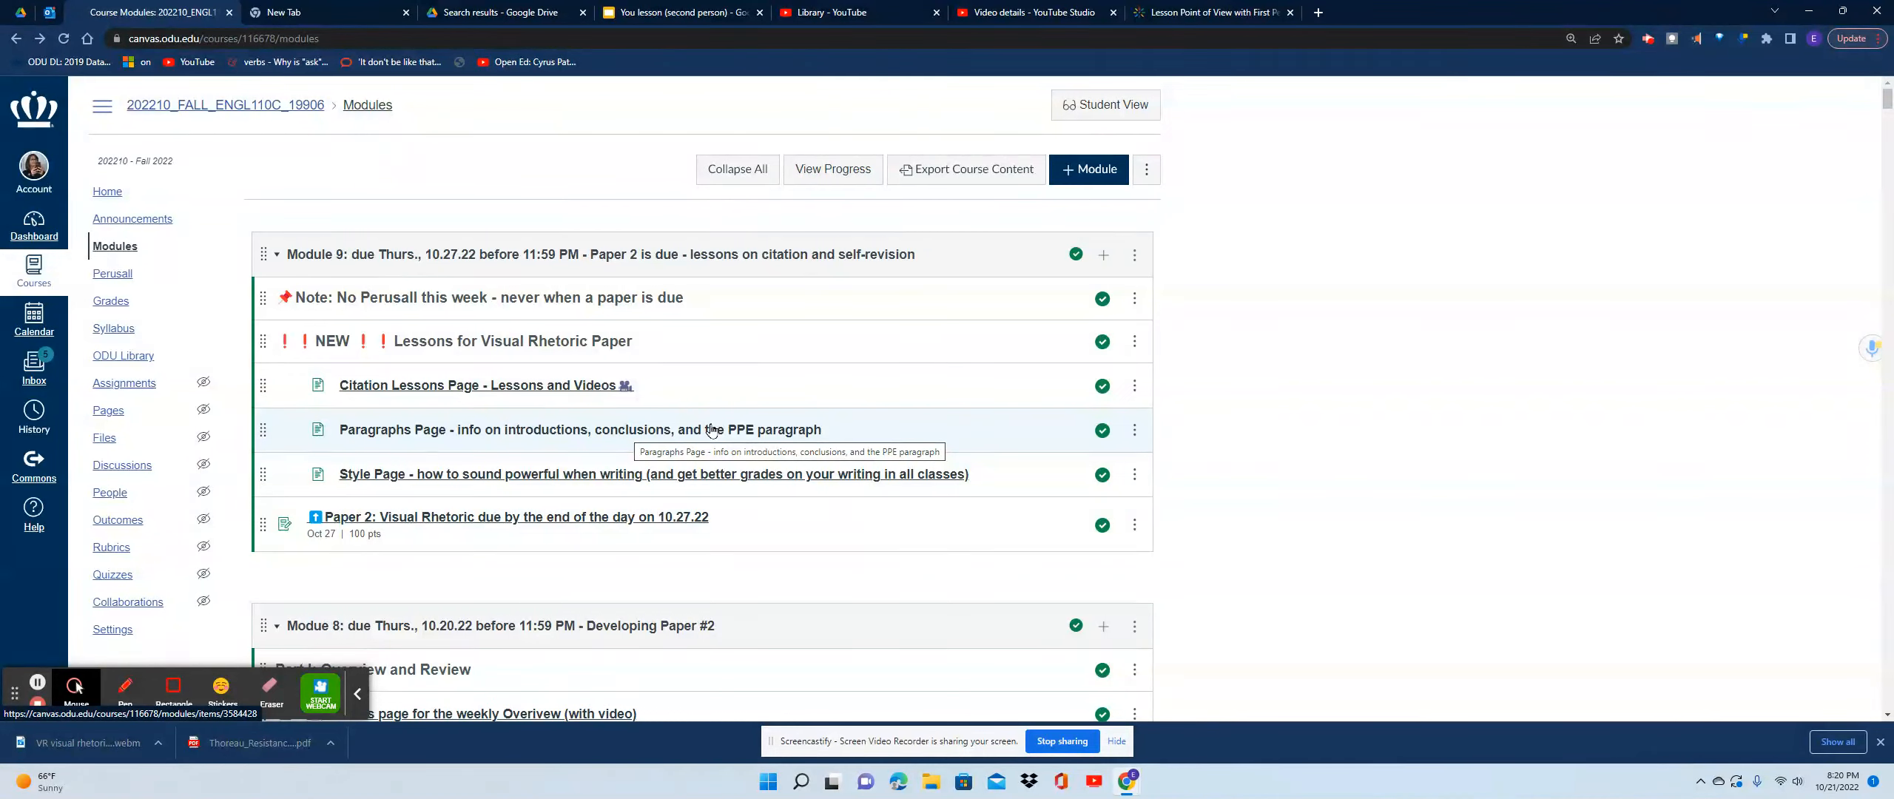
mouse_move(549, 483)
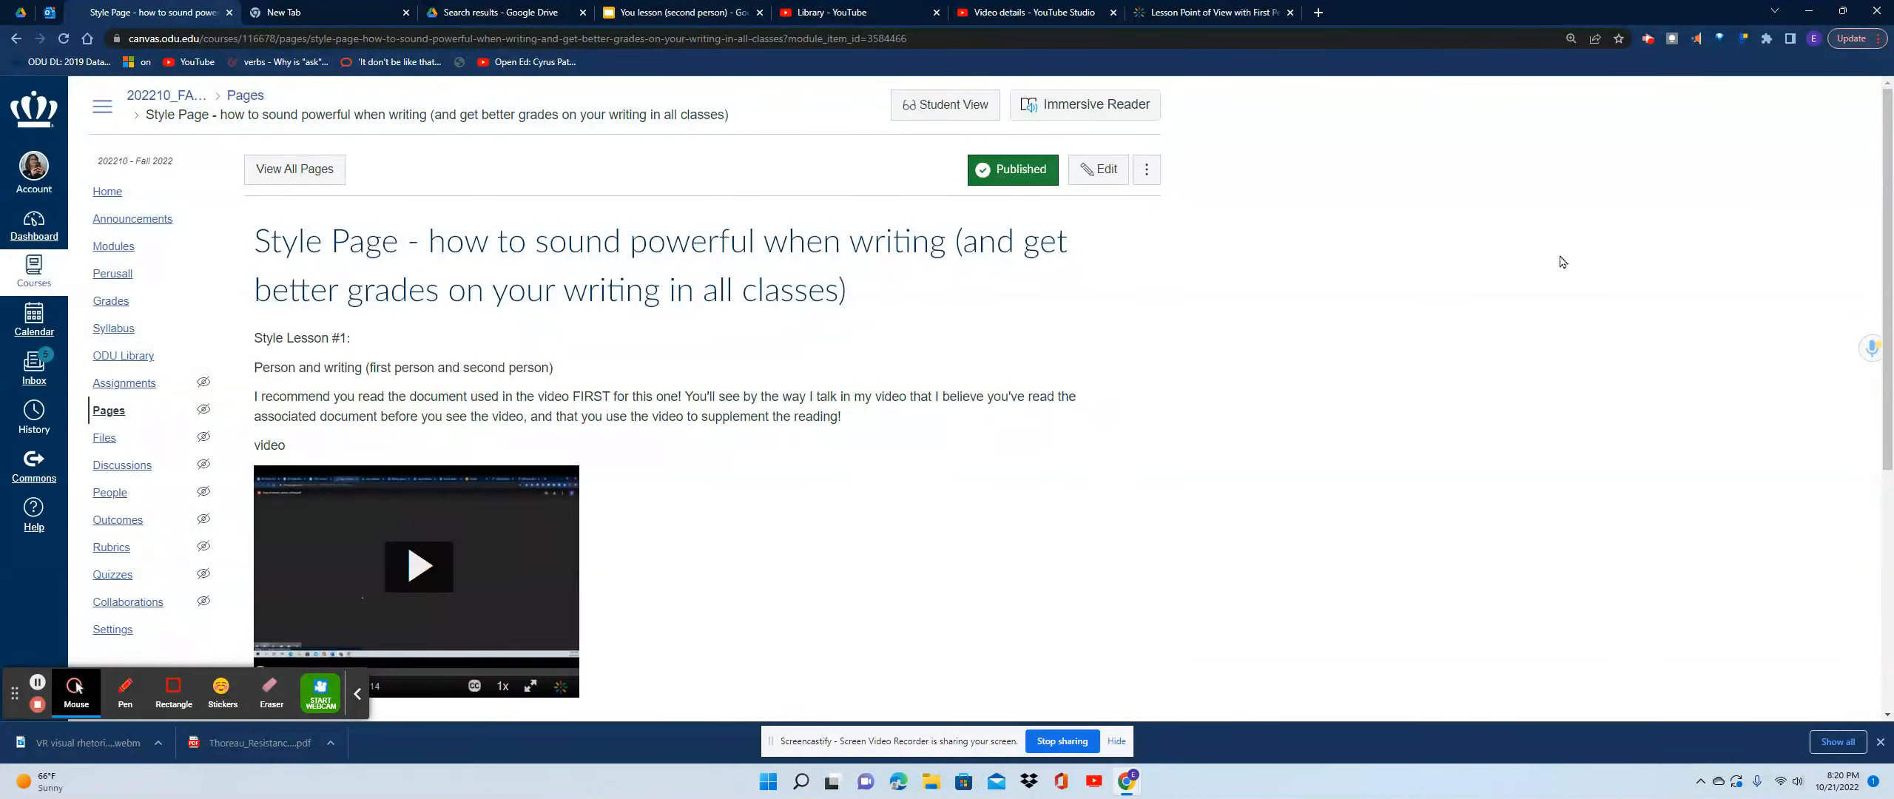
Scroll down the Style Page to the Style Lesson #2 links
scroll("down", 3)
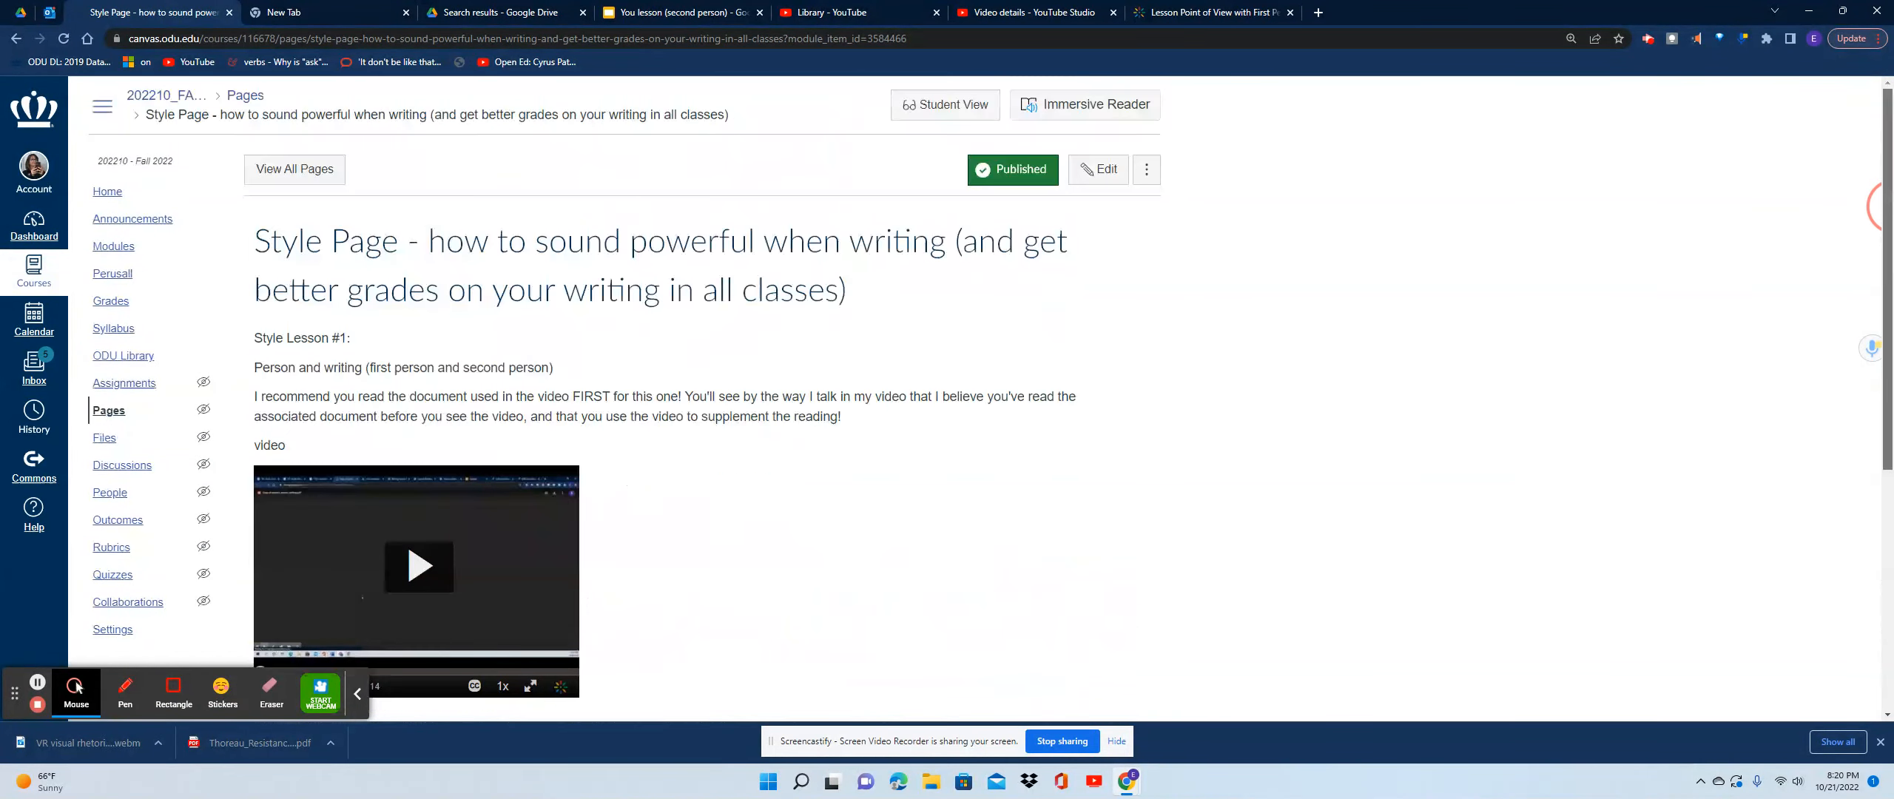
scroll("down", 3)
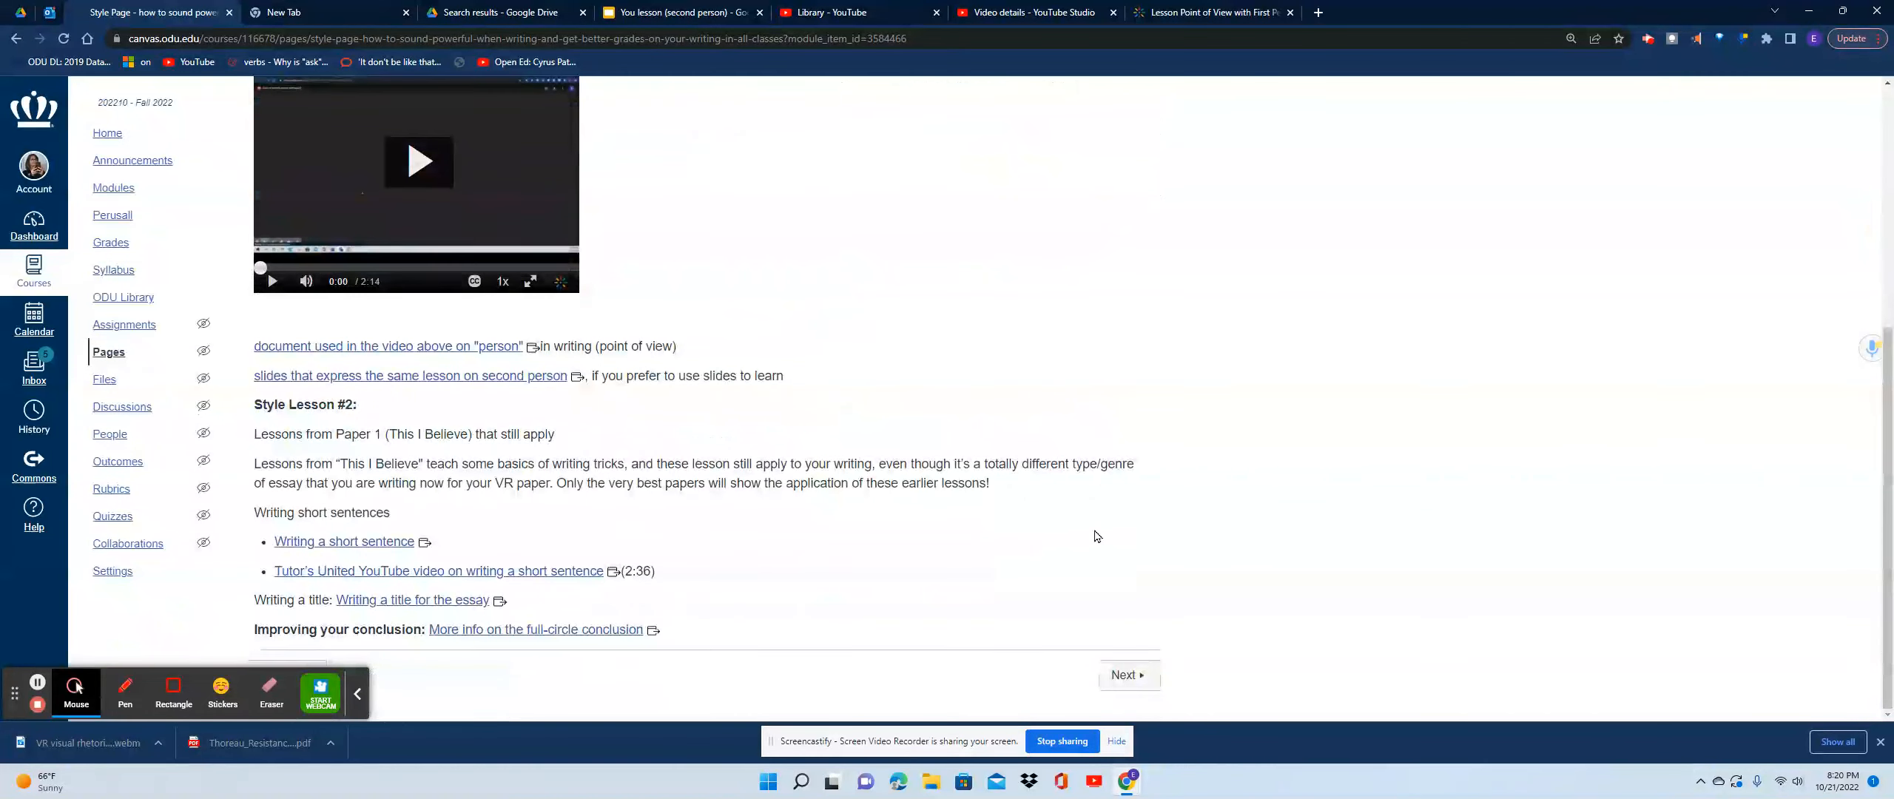
mouse_move(576, 551)
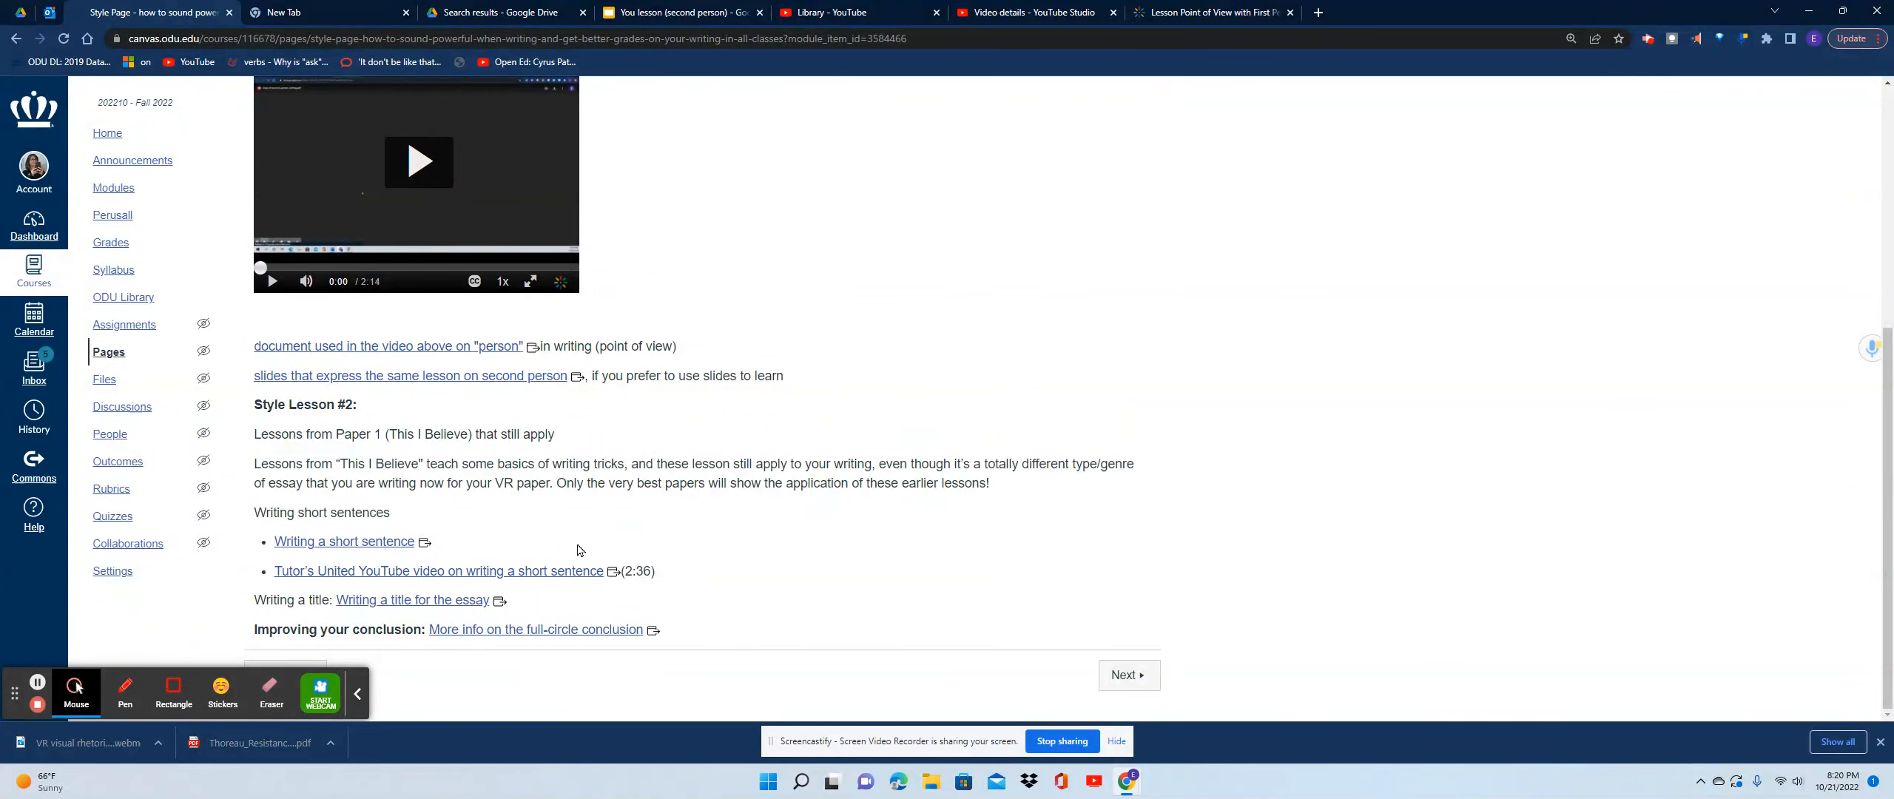
mouse_move(3, 47)
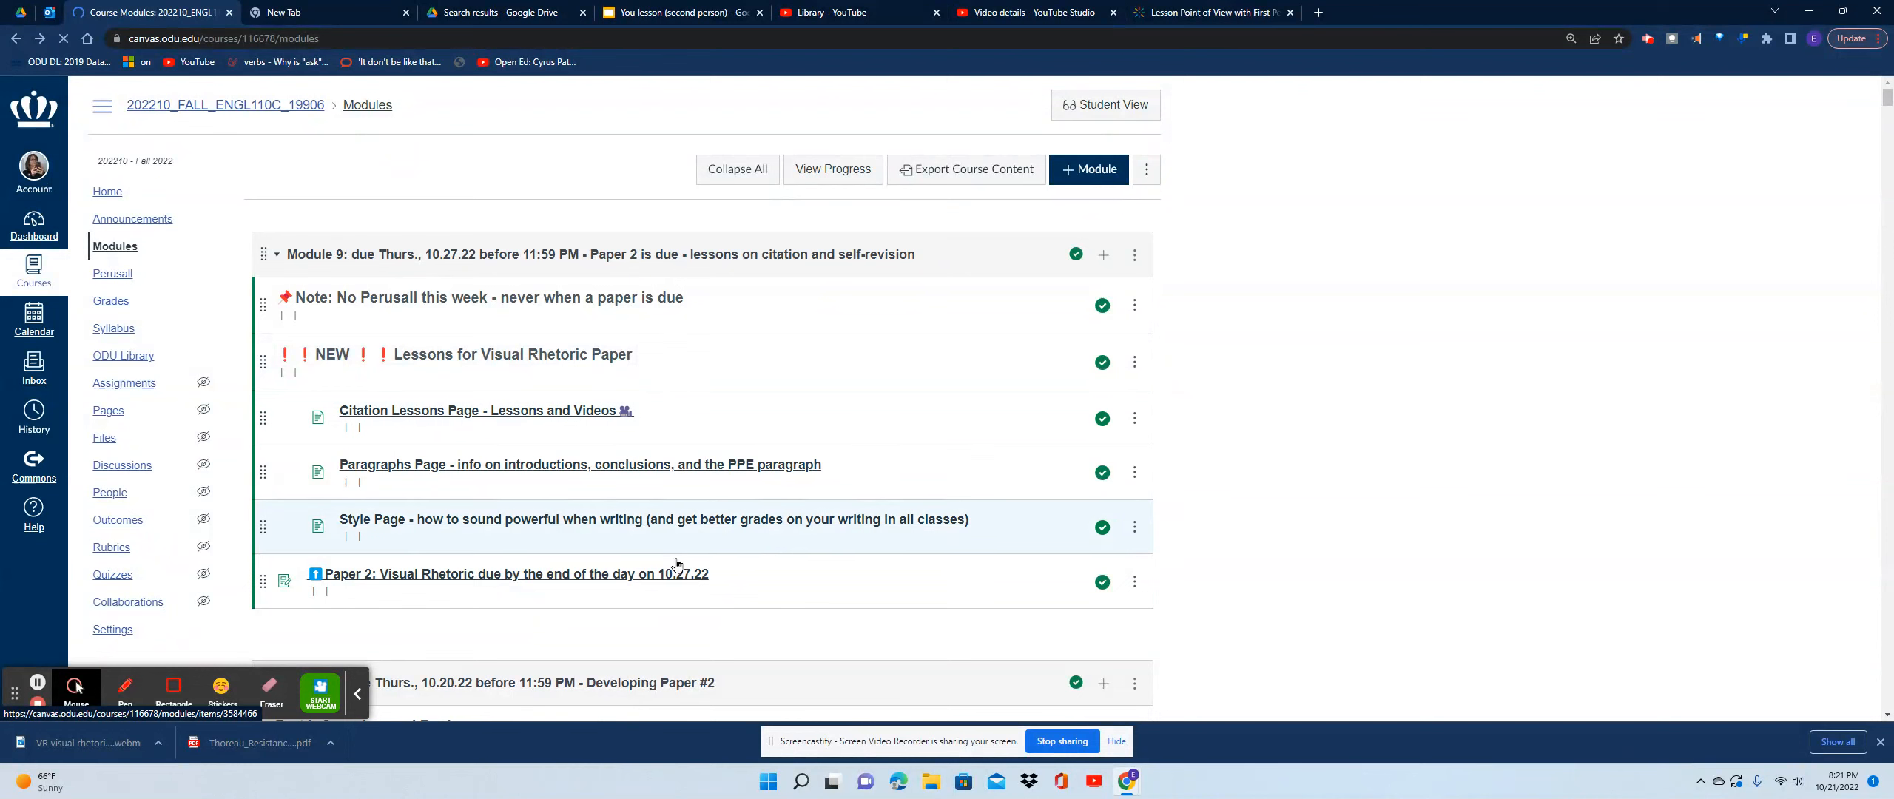
scroll("down", 3)
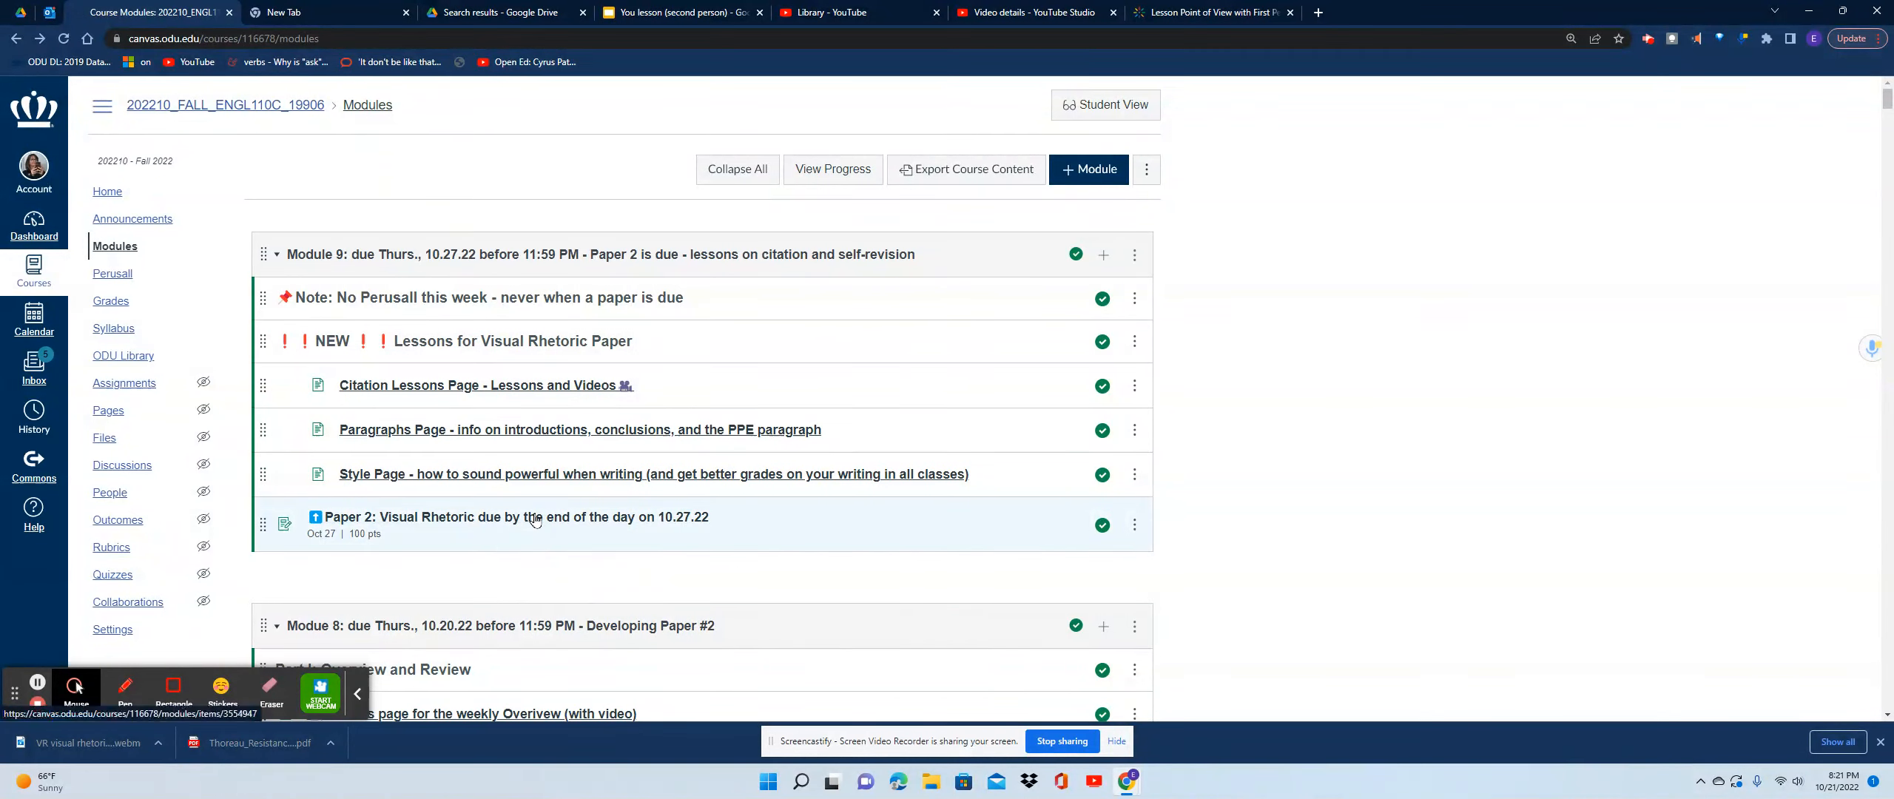
Open the Paper 2: Visual Rhetoric assignment from the Module 9 list
left_click(516, 516)
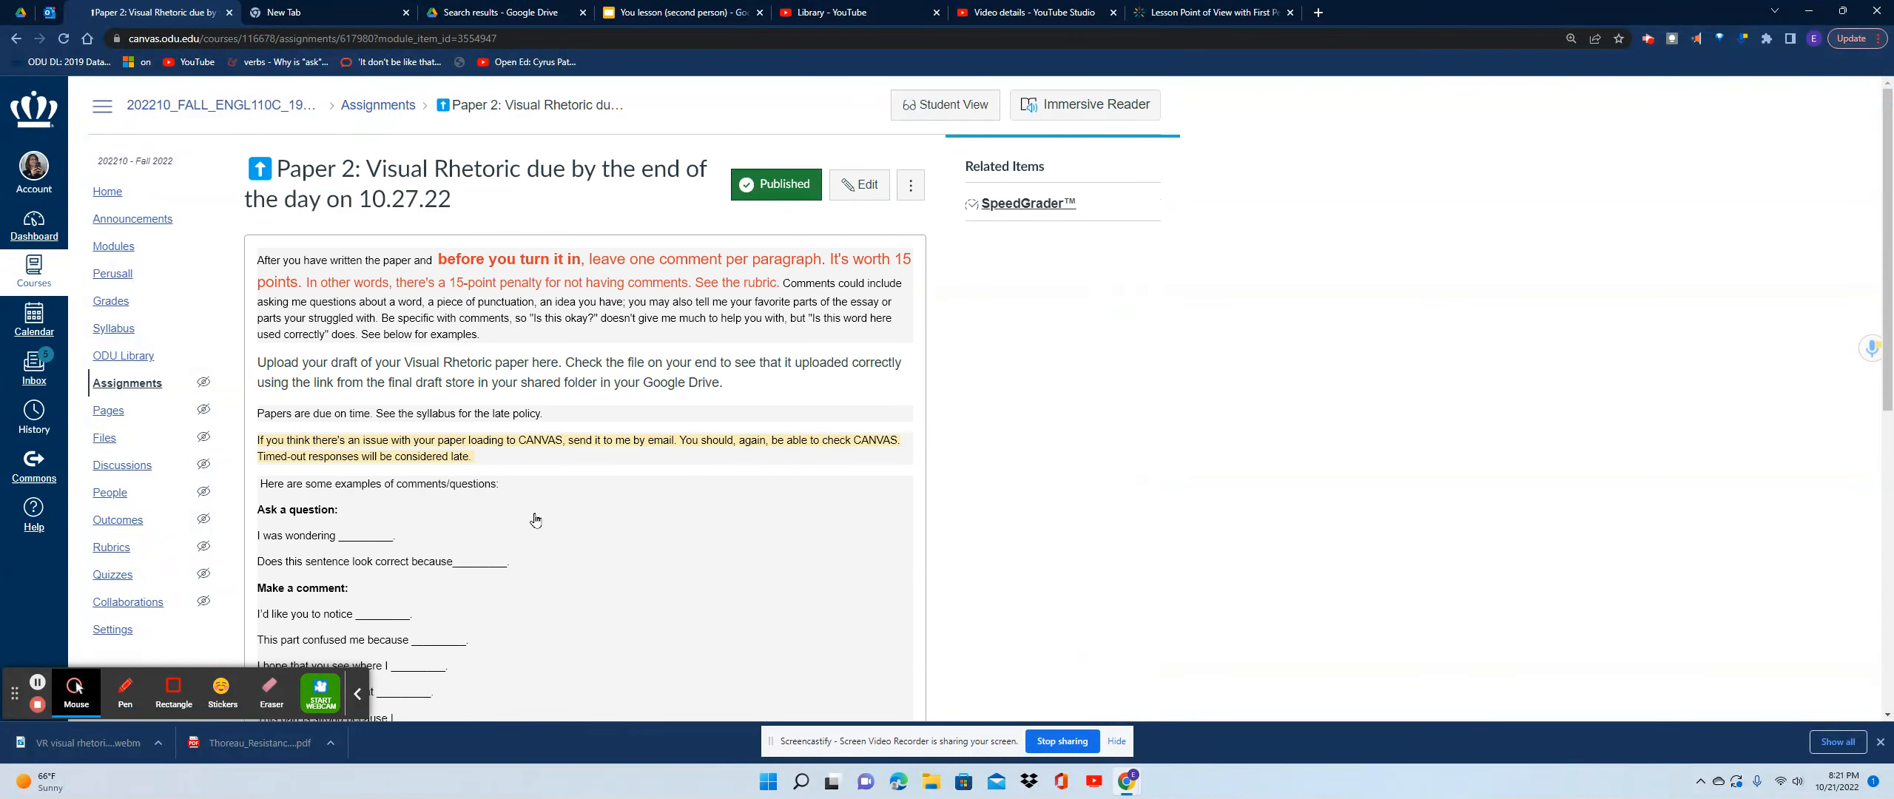
mouse_move(975, 296)
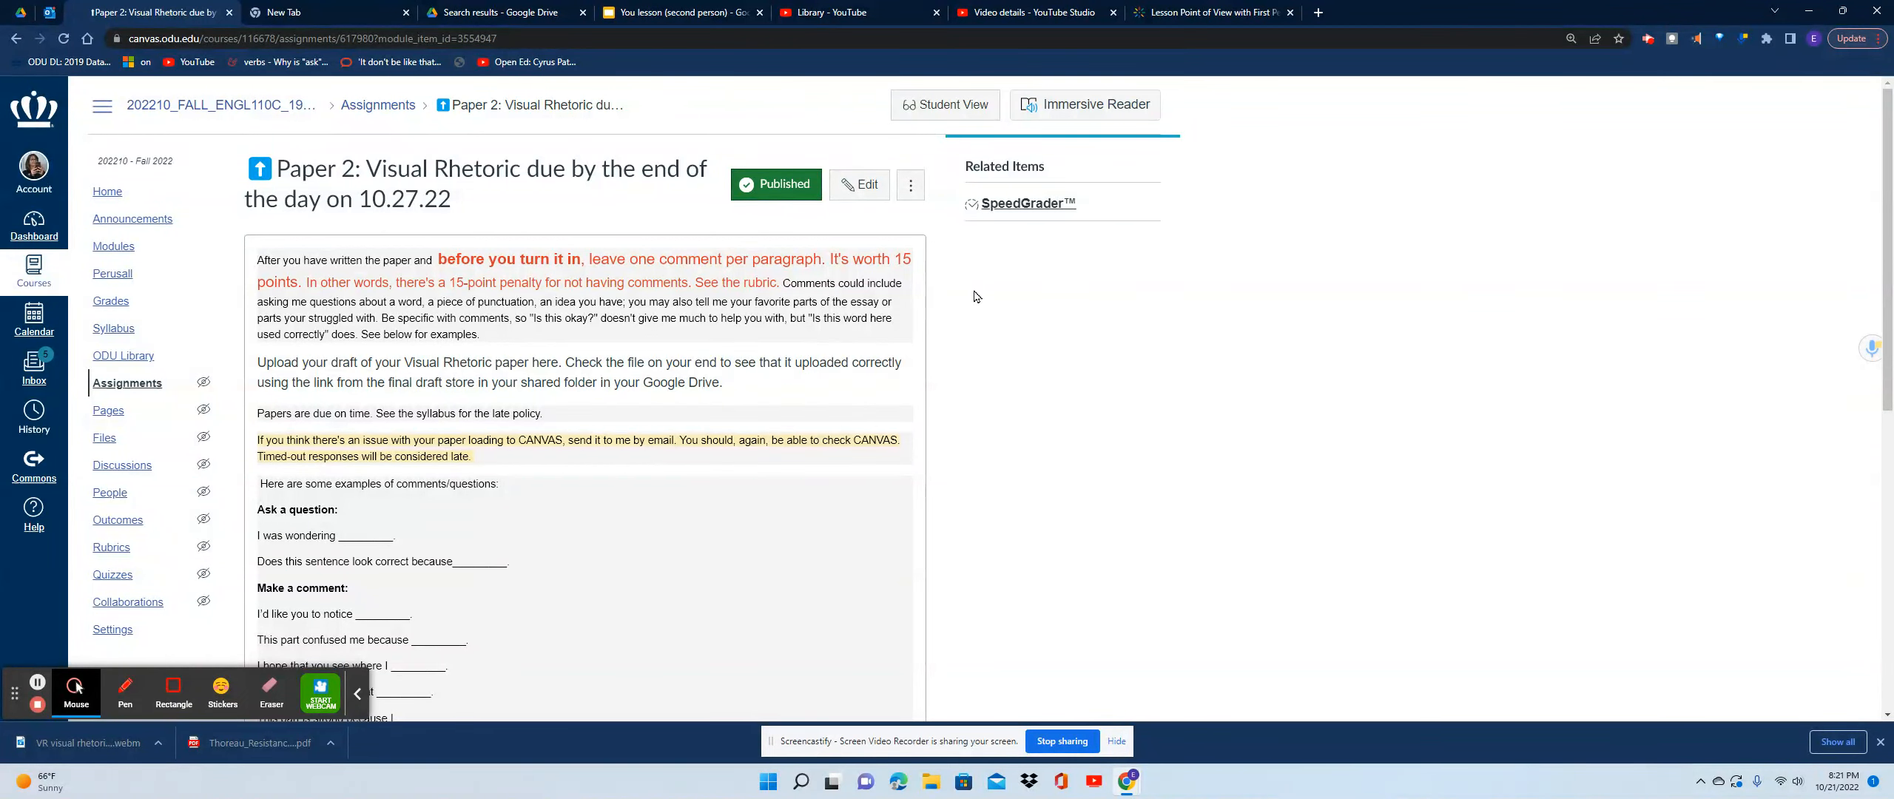
mouse_move(754, 308)
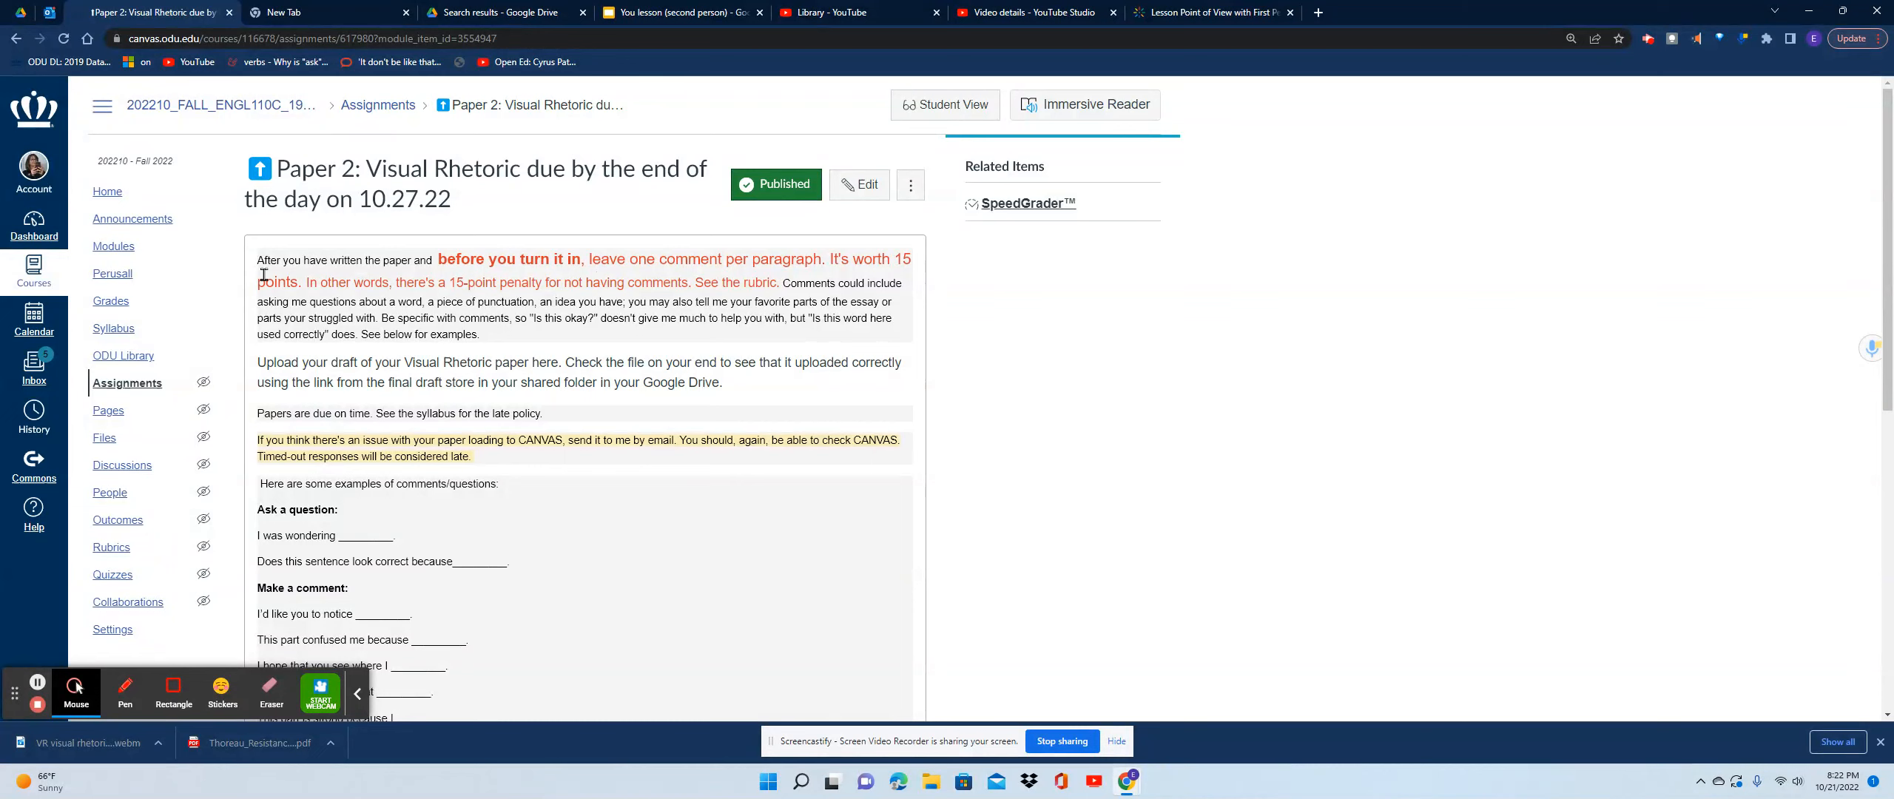
mouse_move(1203, 286)
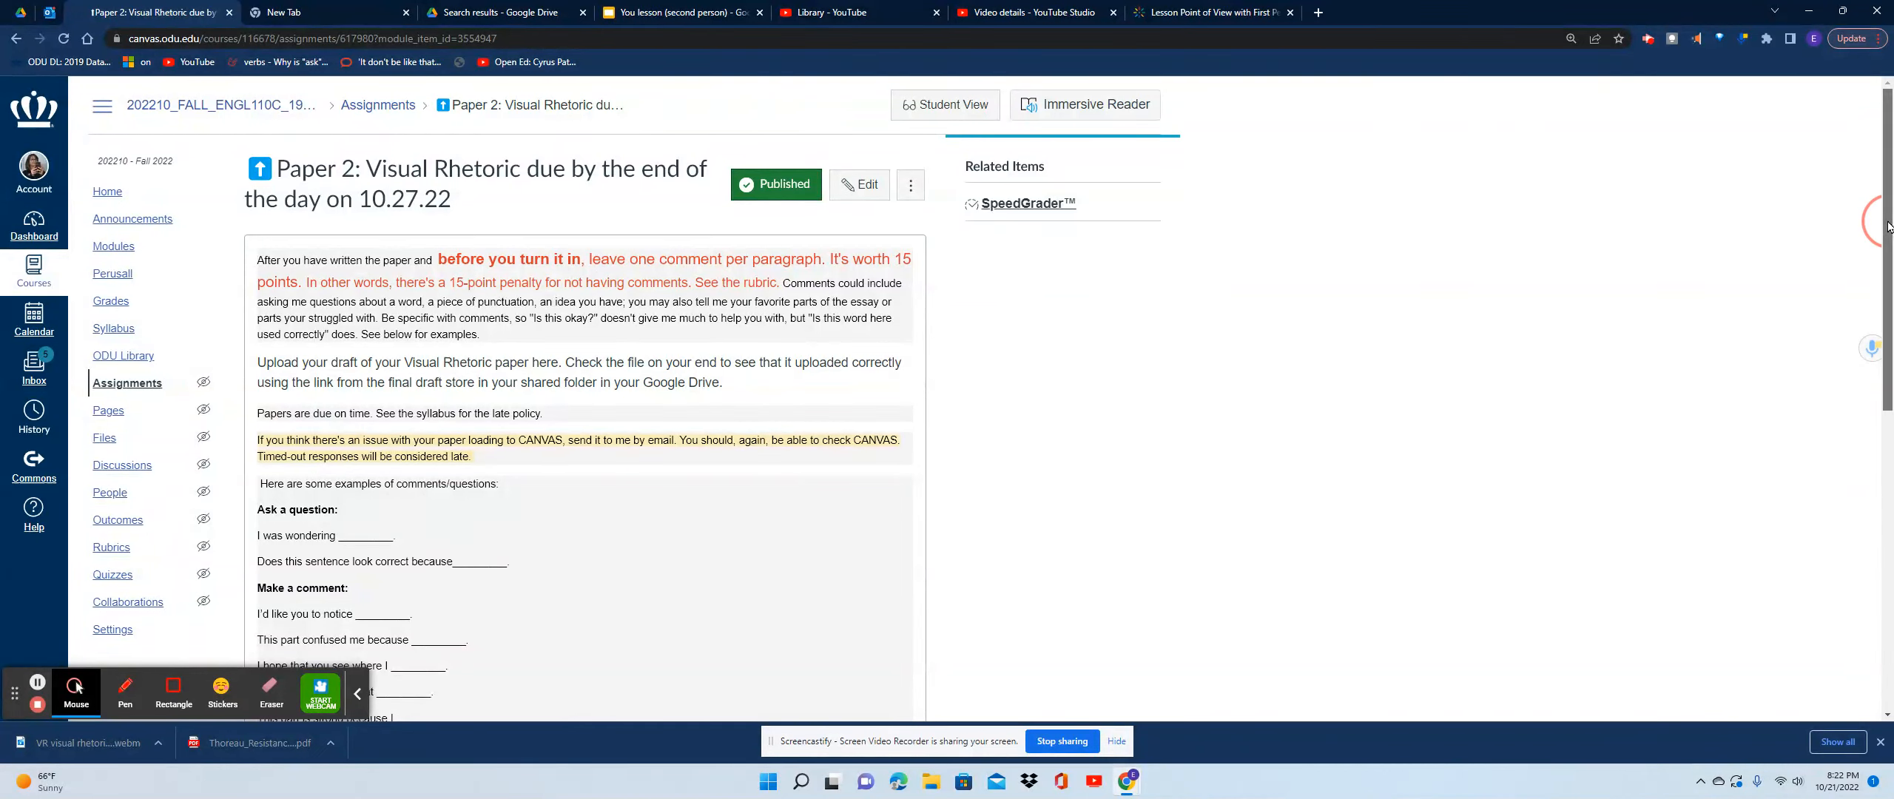
Scroll past the comment stems to the 100 points, URL submission and Oct 27 due date
scroll("down", 3)
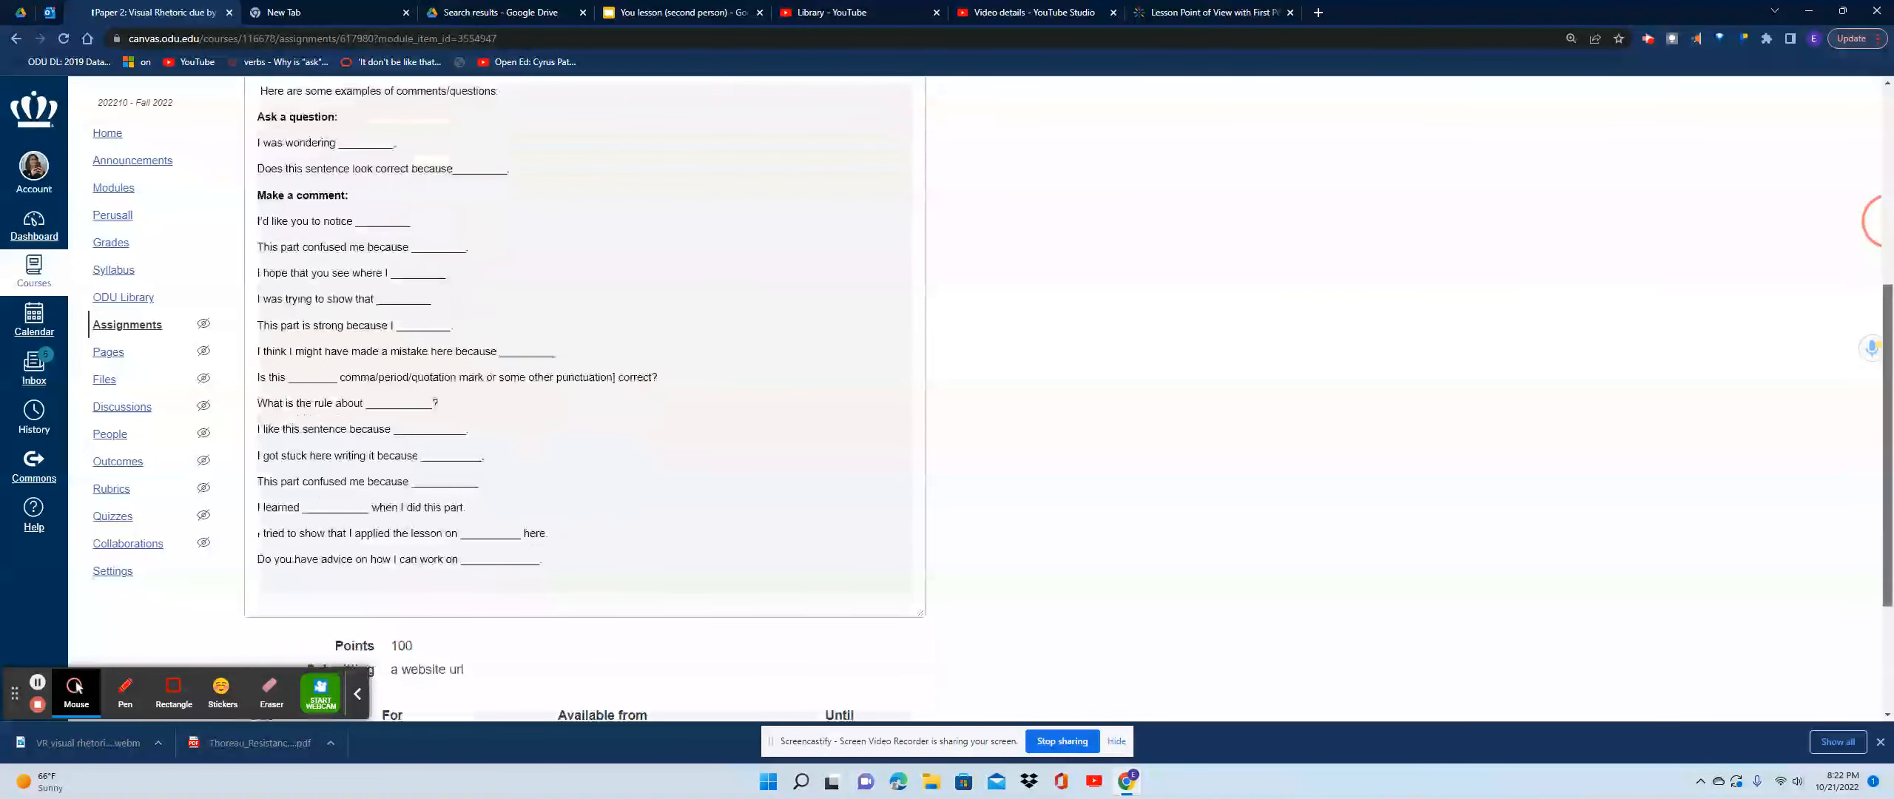
scroll("up", 3)
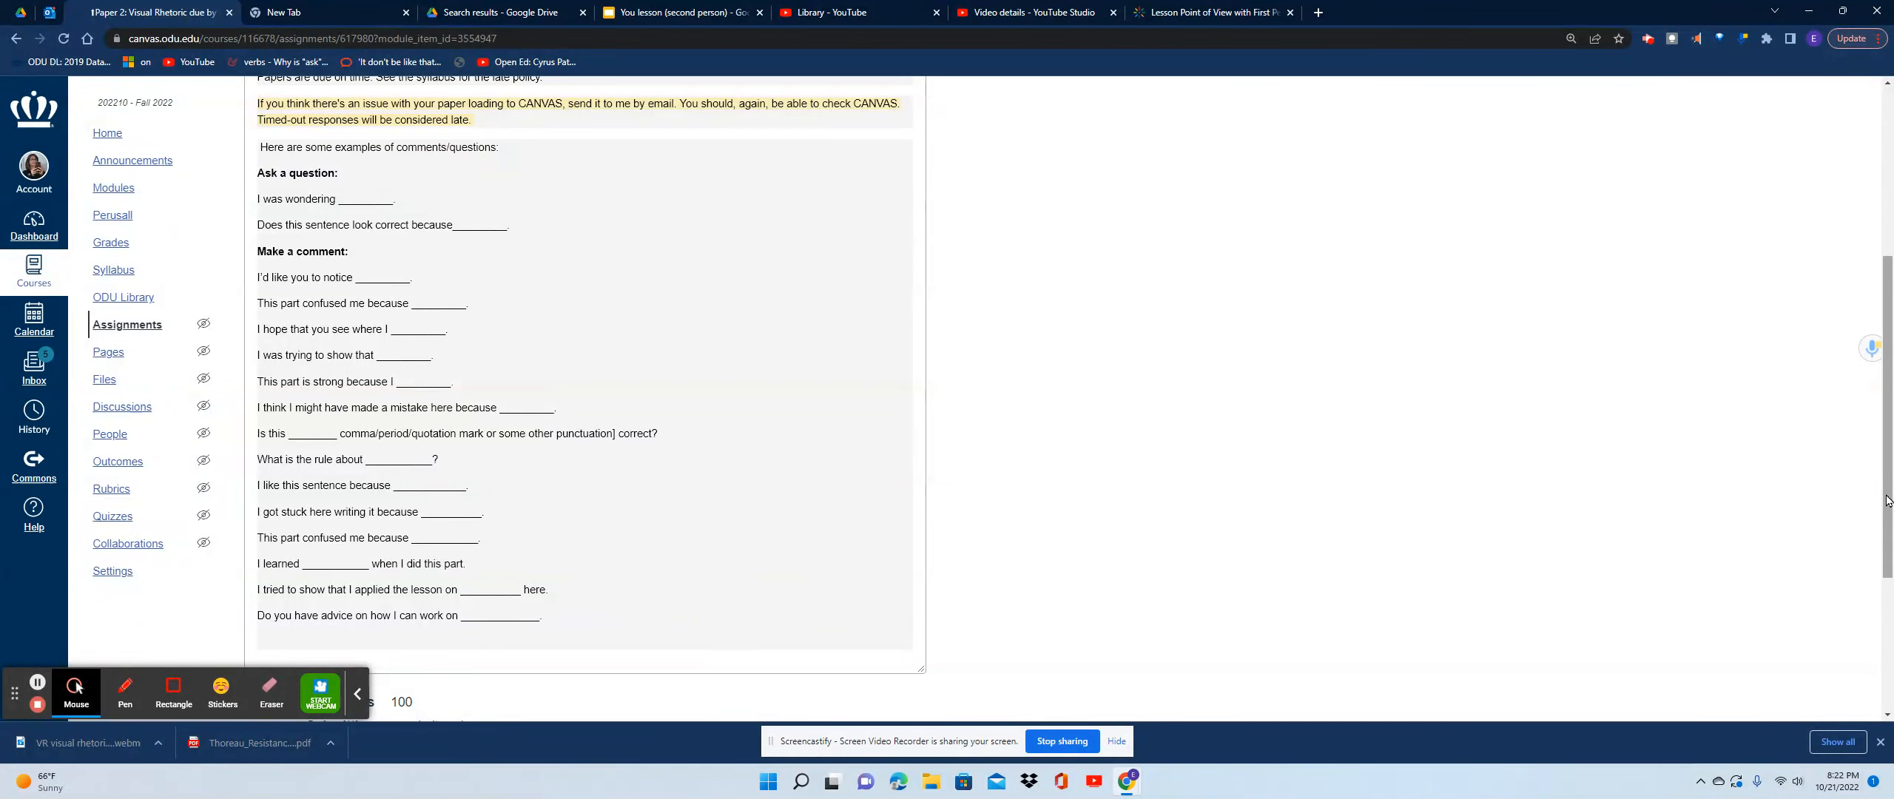
scroll("down", 3)
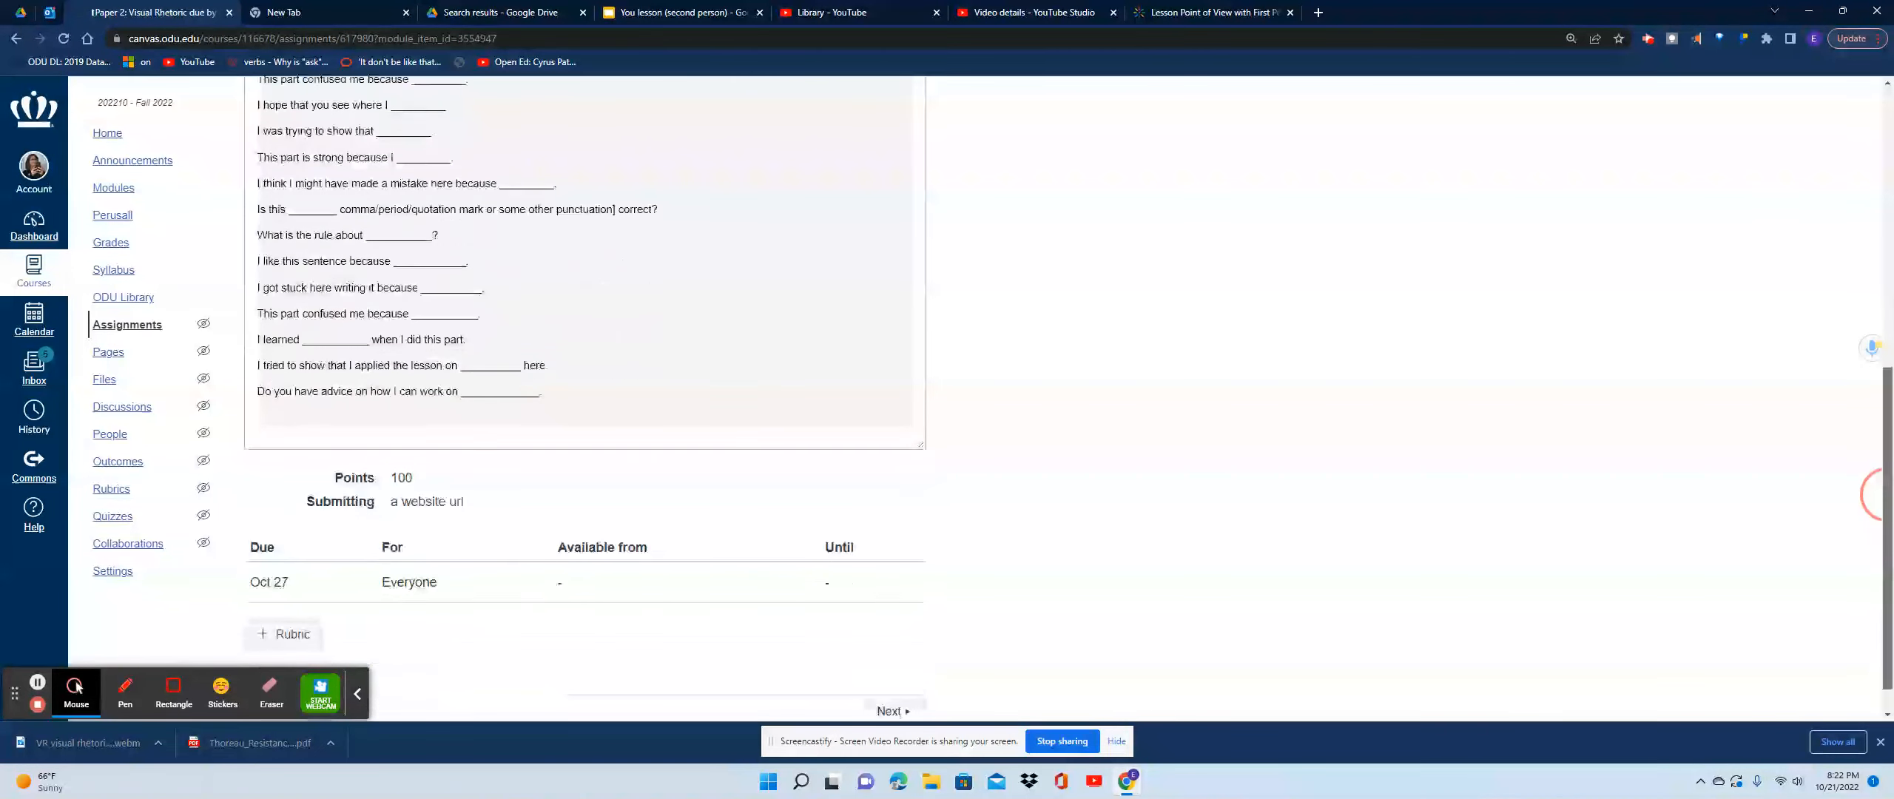
scroll("down", 3)
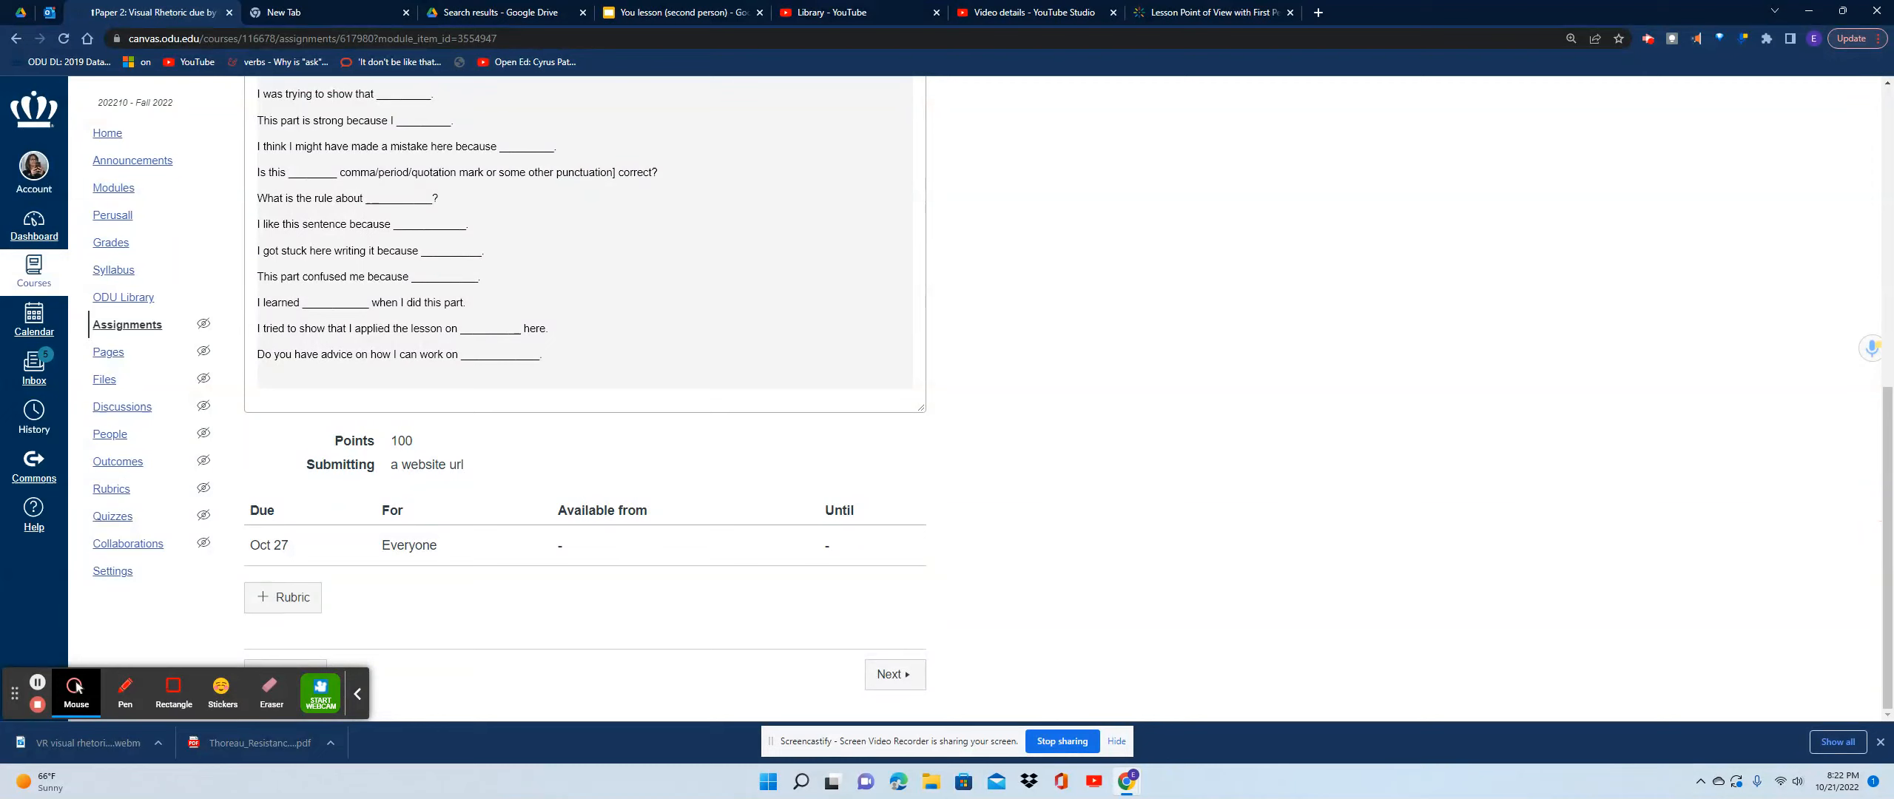